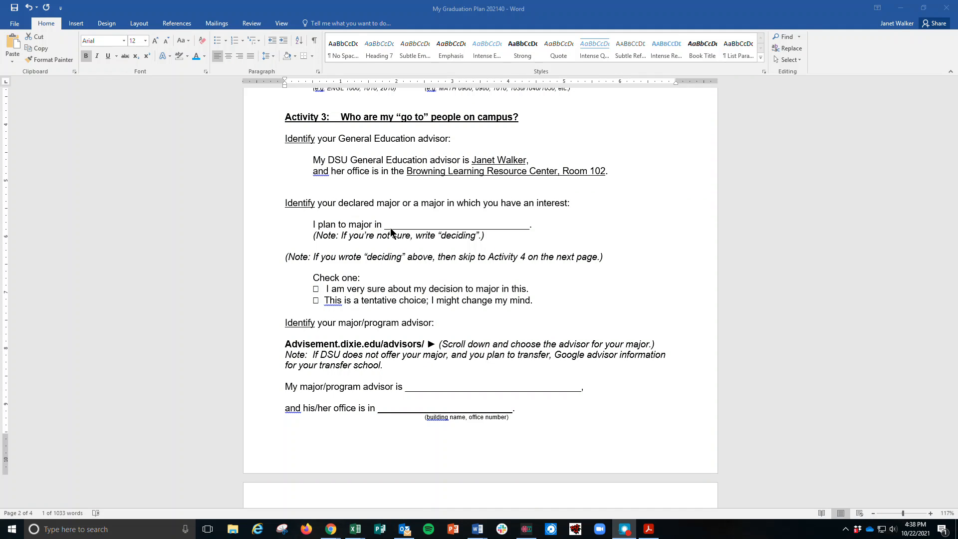
mouse_move(470, 227)
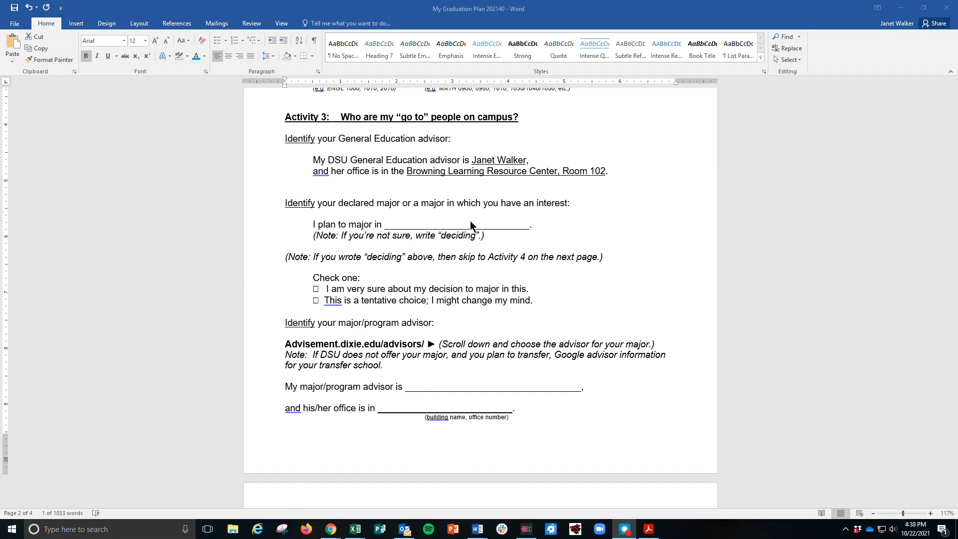
mouse_move(439, 231)
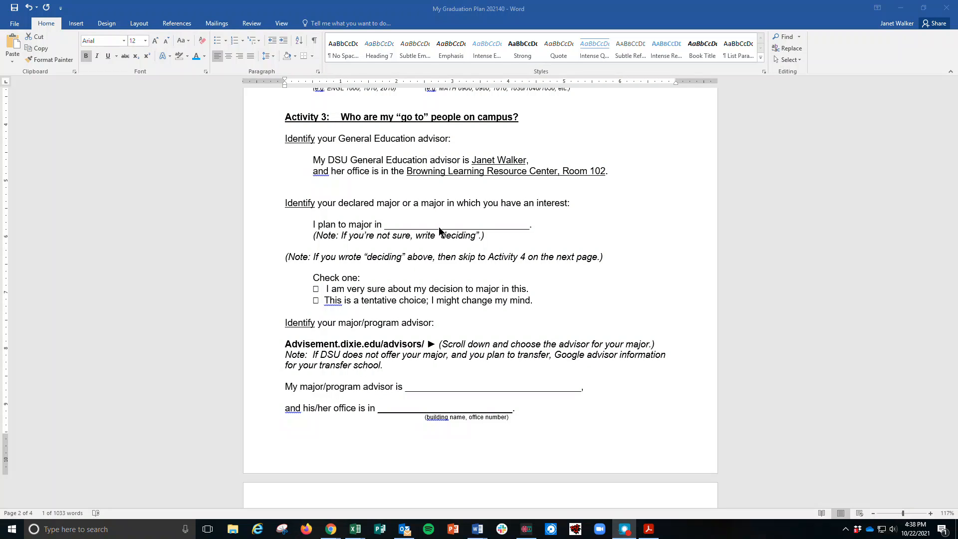
mouse_move(299, 307)
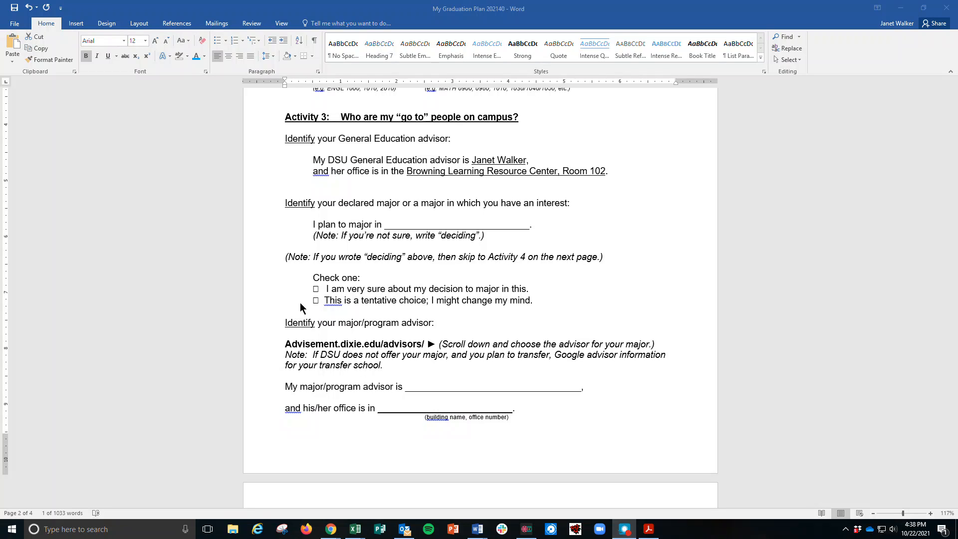
mouse_move(328, 305)
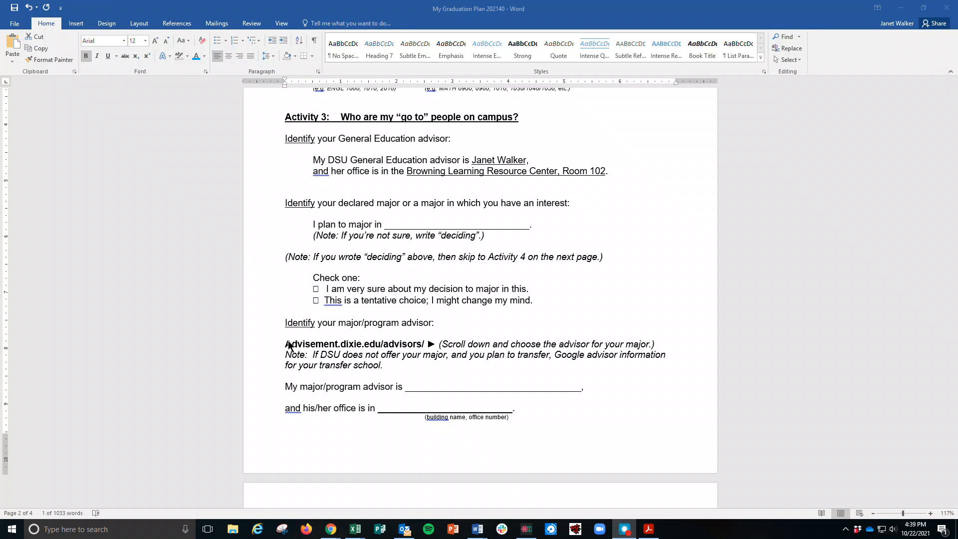
mouse_move(414, 348)
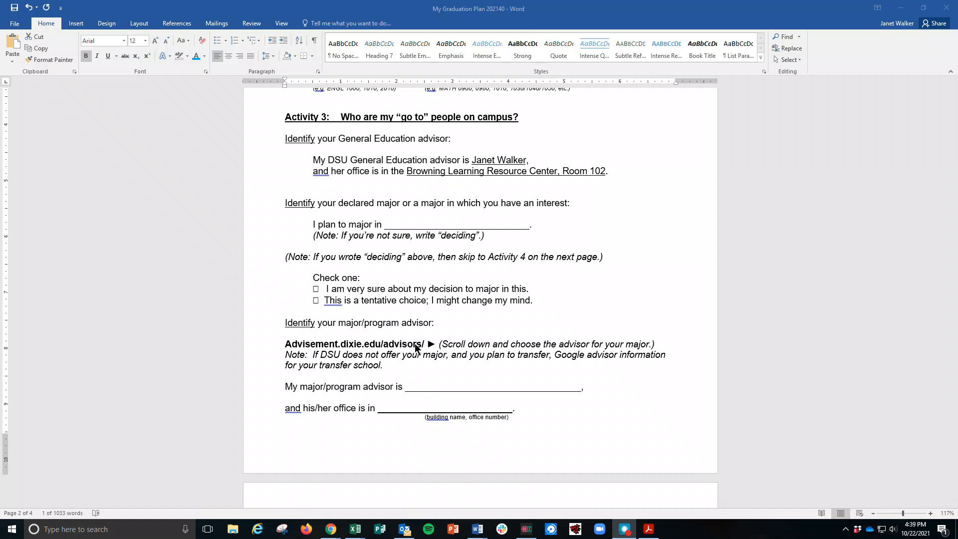
mouse_move(330, 528)
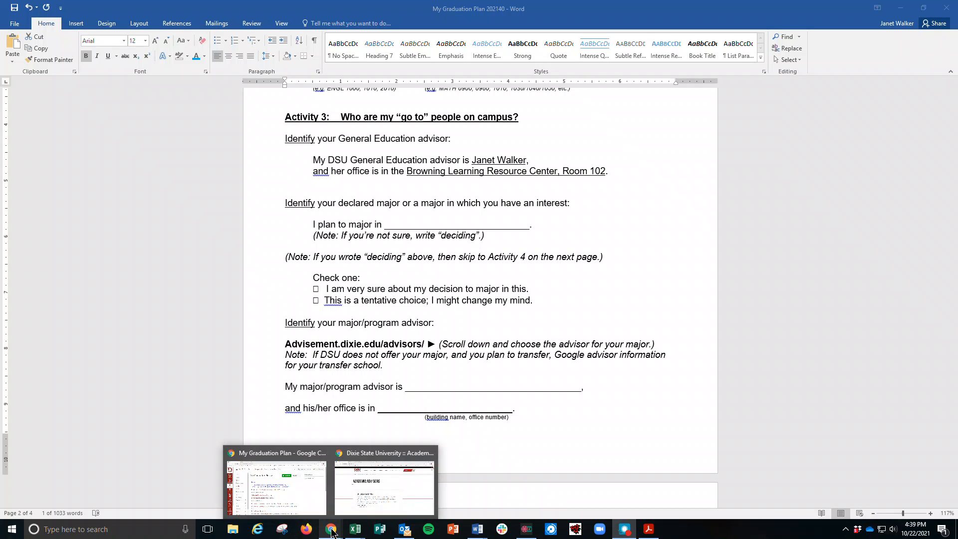
Step: Scroll the Academic Advisors page down through the colleges to the Psychology advisor's contact details
left_click(383, 483)
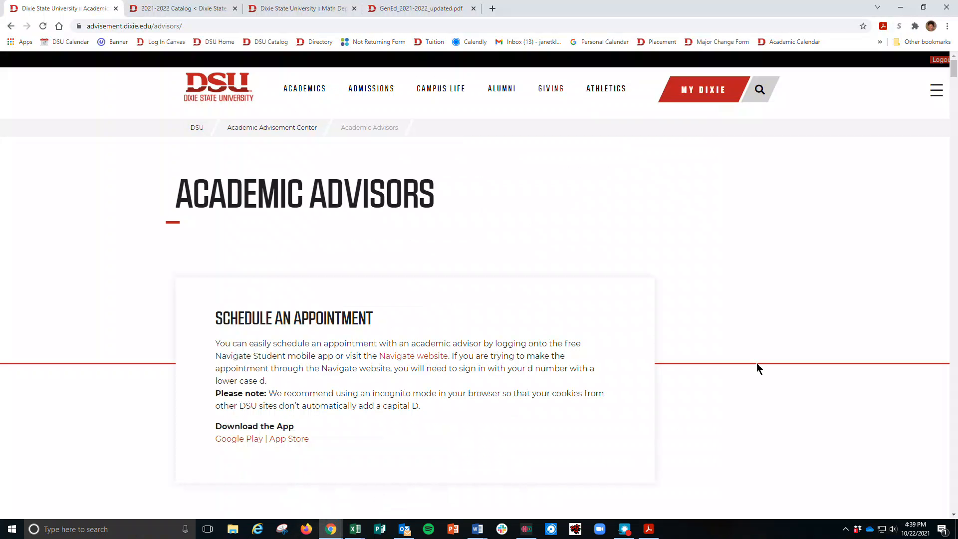
scroll("down", 3)
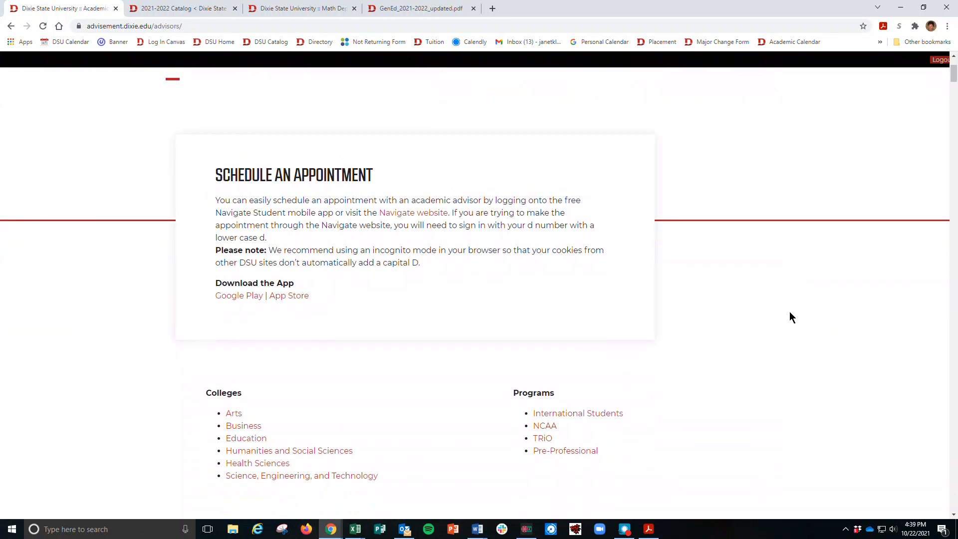
scroll("down", 3)
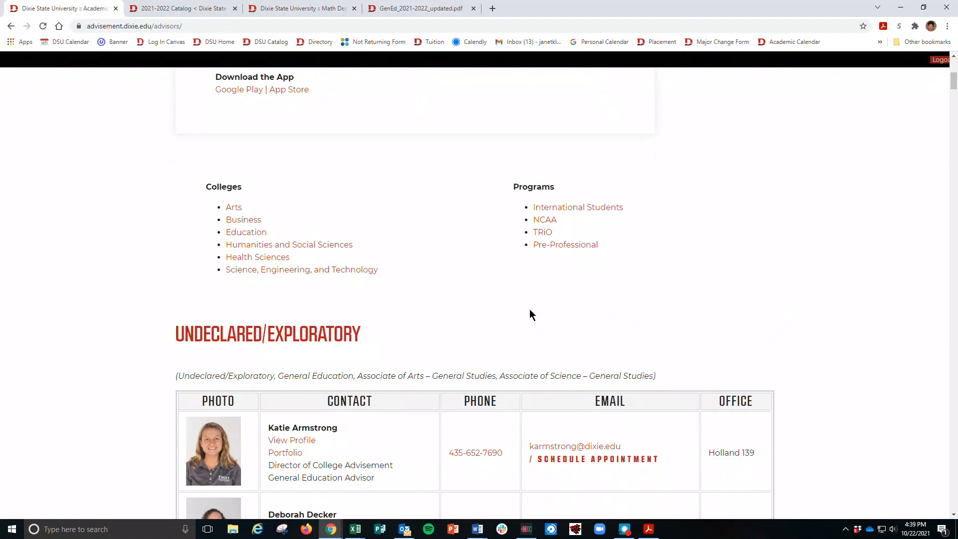
mouse_move(245, 233)
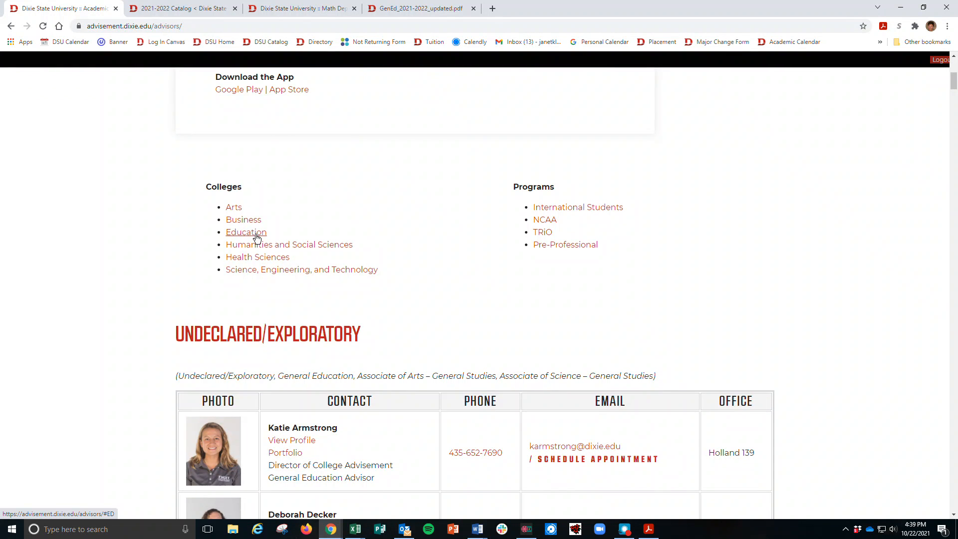
mouse_move(935, 289)
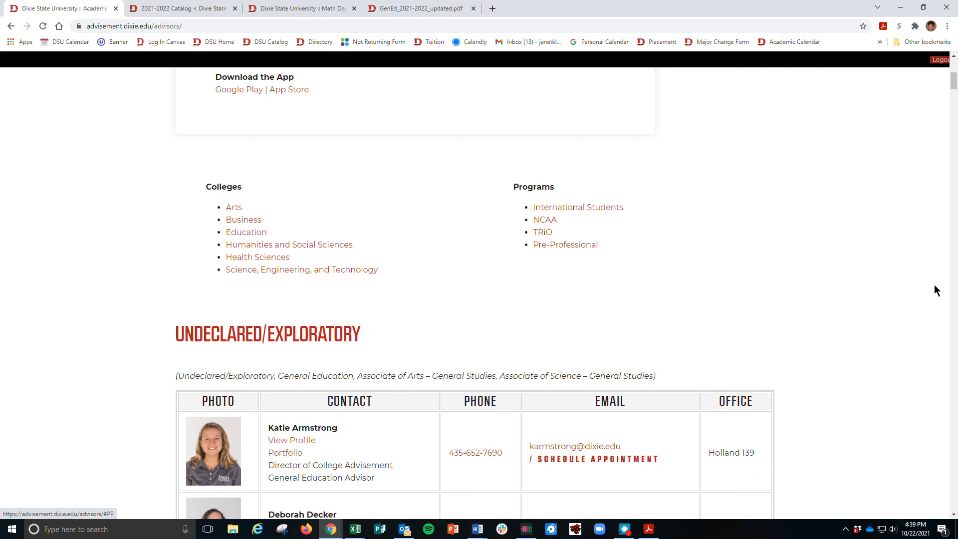
mouse_move(693, 307)
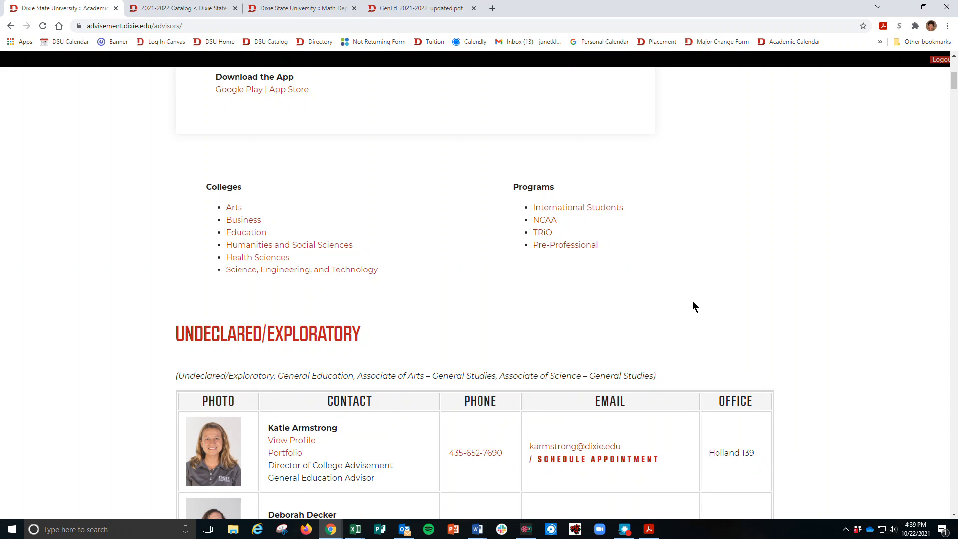
scroll("down", 3)
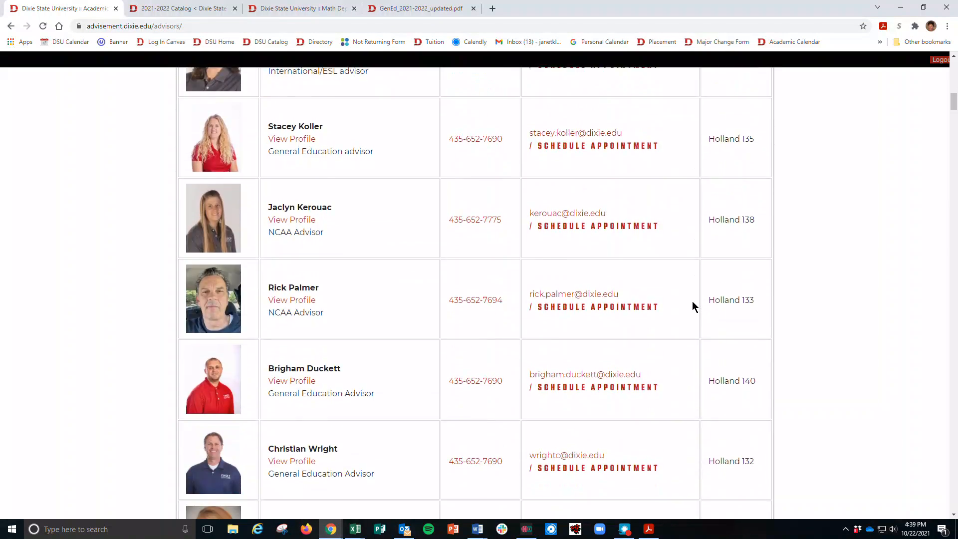
scroll("up", 3)
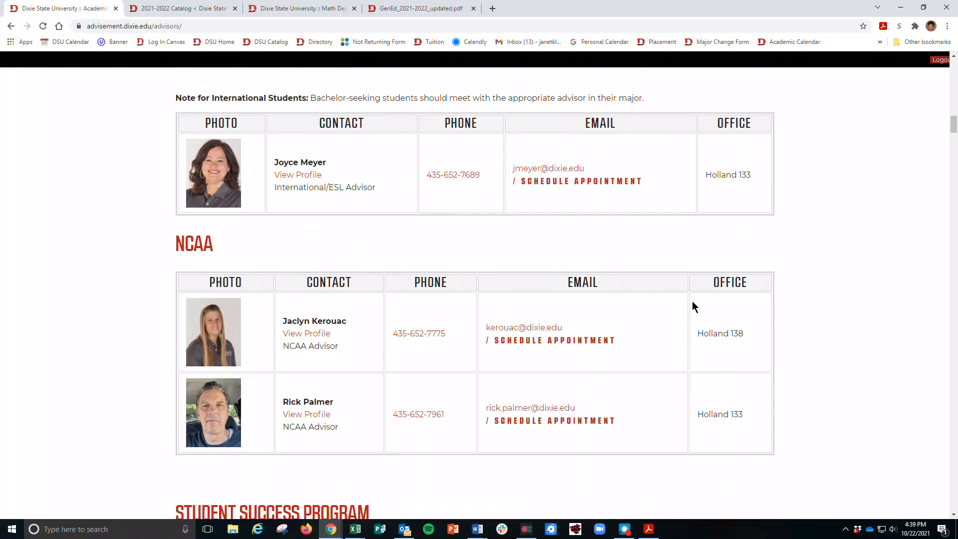
scroll("down", 3)
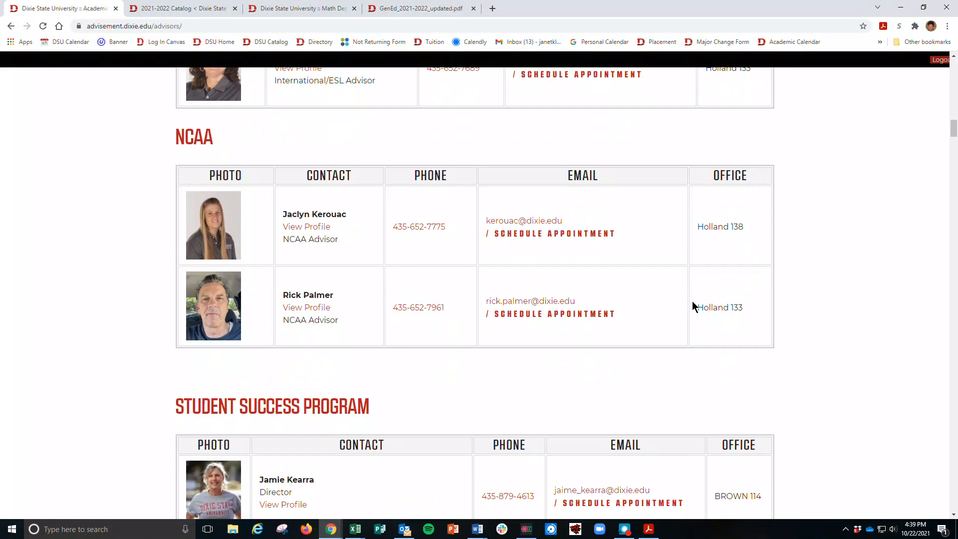
scroll("down", 3)
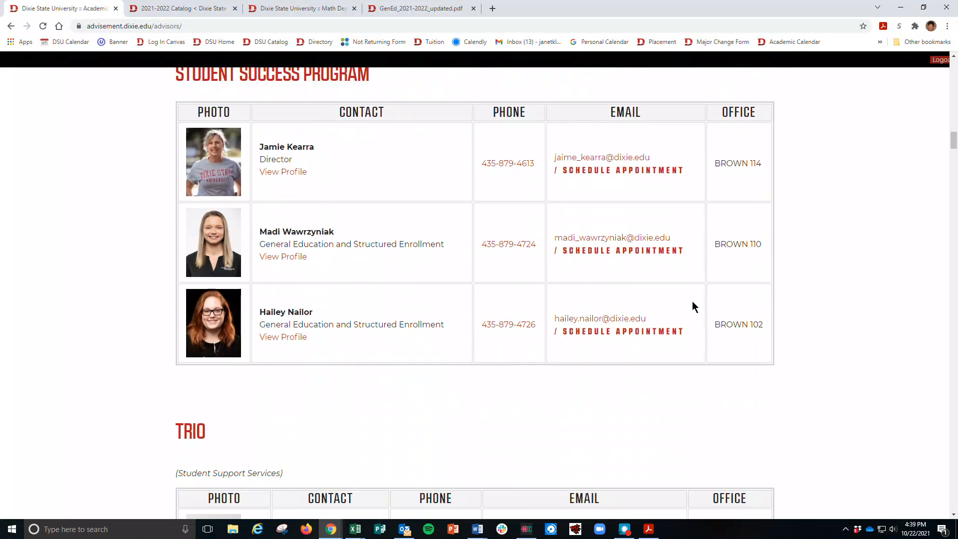
scroll("down", 3)
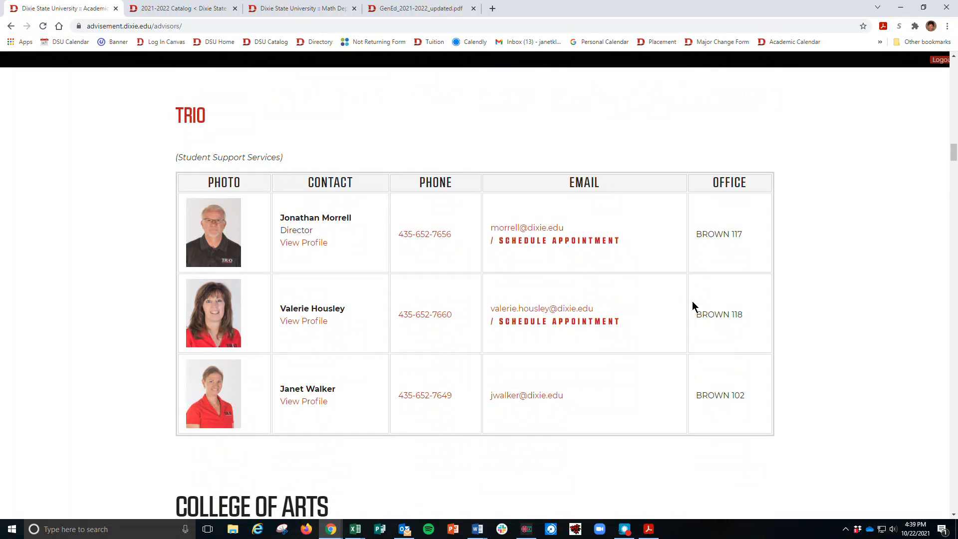
scroll("down", 3)
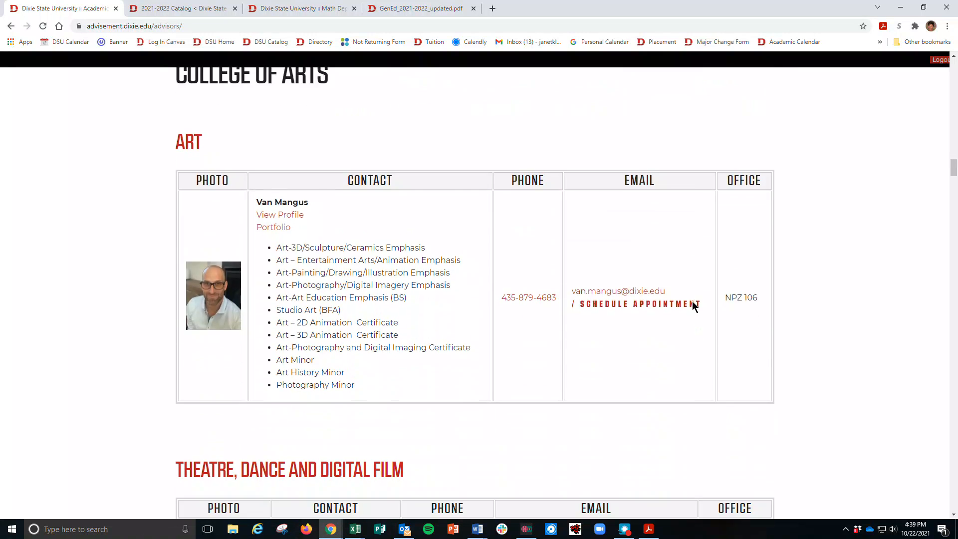
scroll("down", 3)
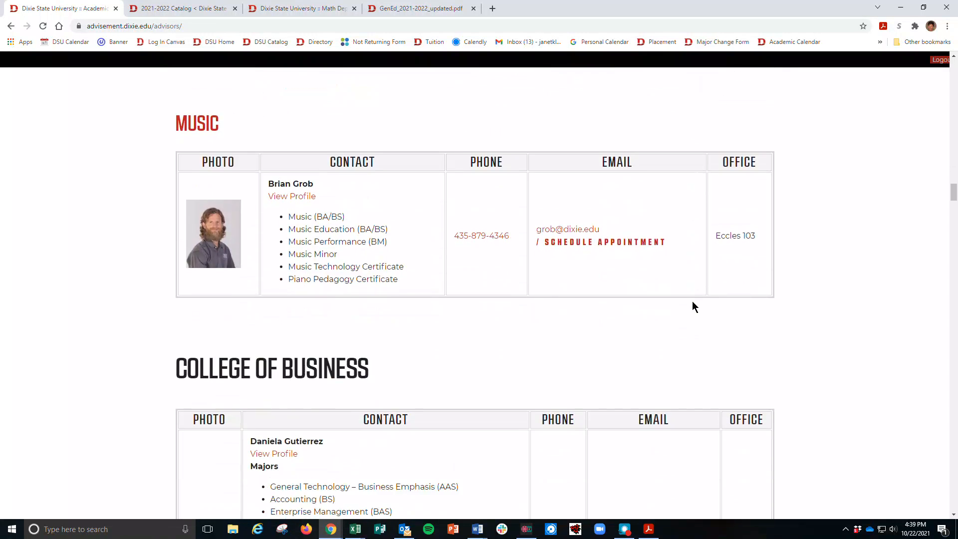
scroll("down", 3)
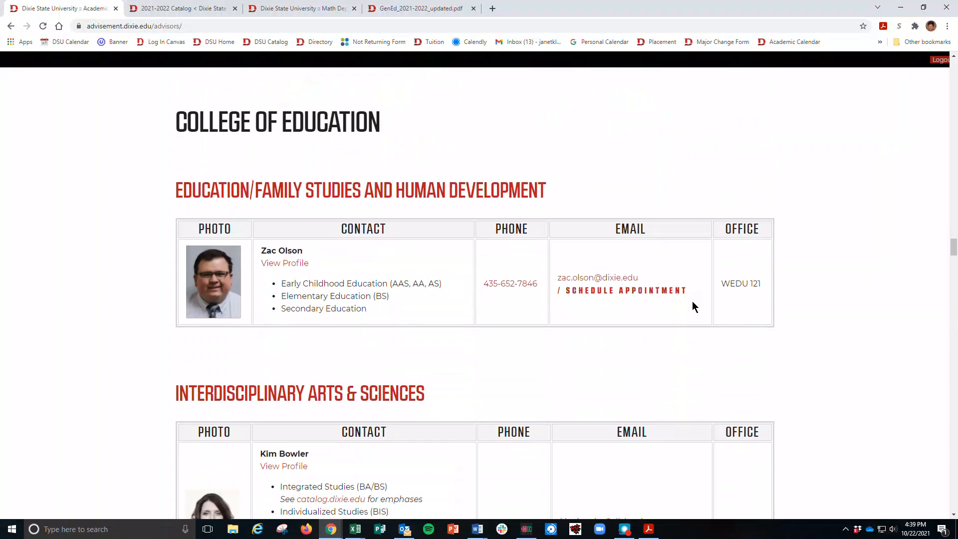
scroll("down", 3)
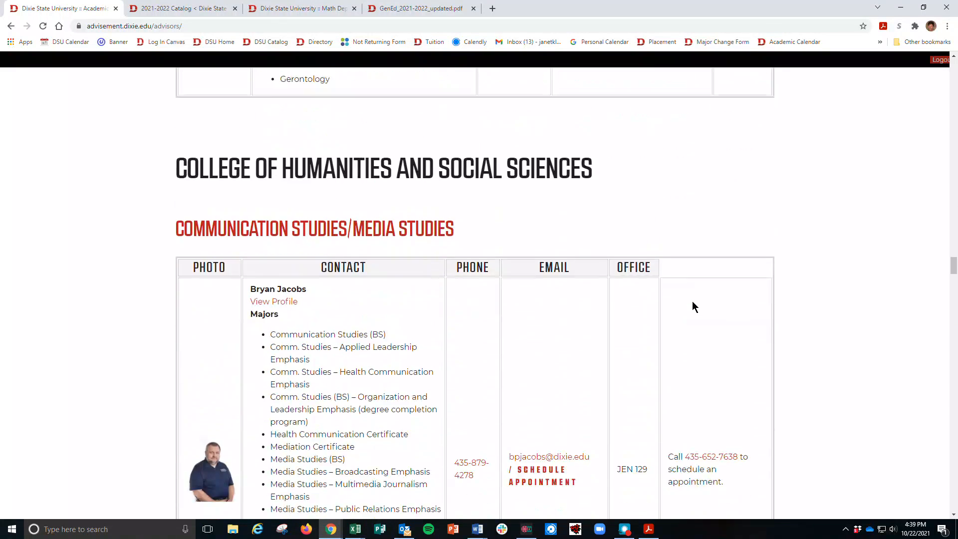
scroll("down", 3)
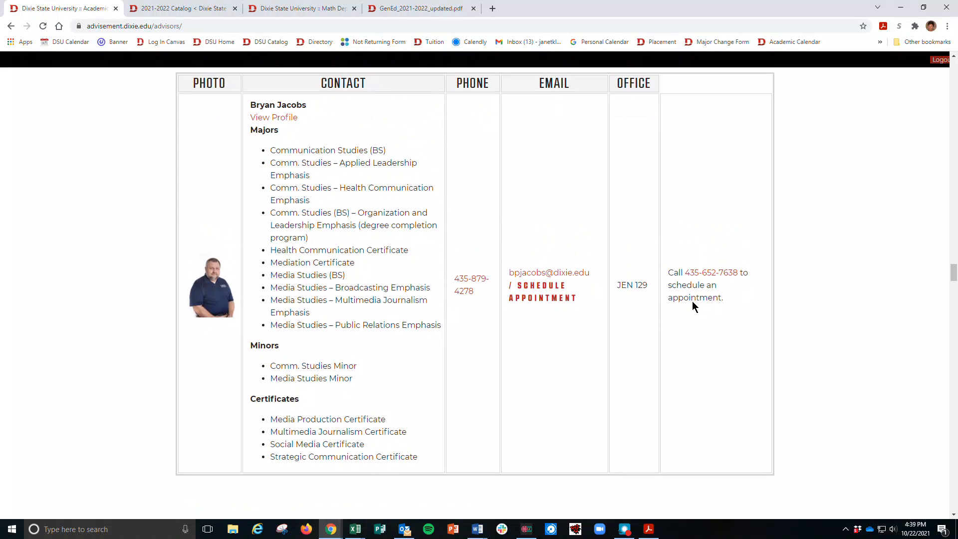
scroll("down", 3)
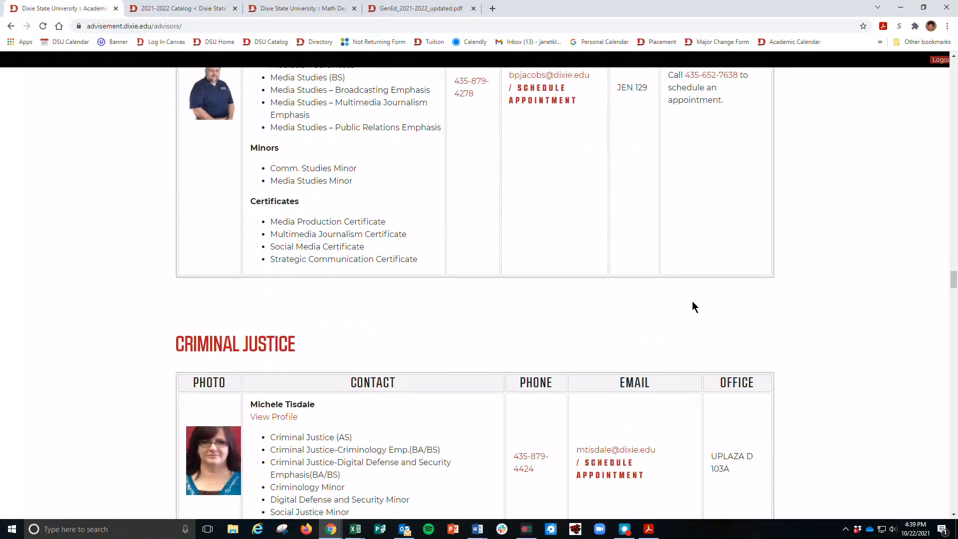
scroll("down", 3)
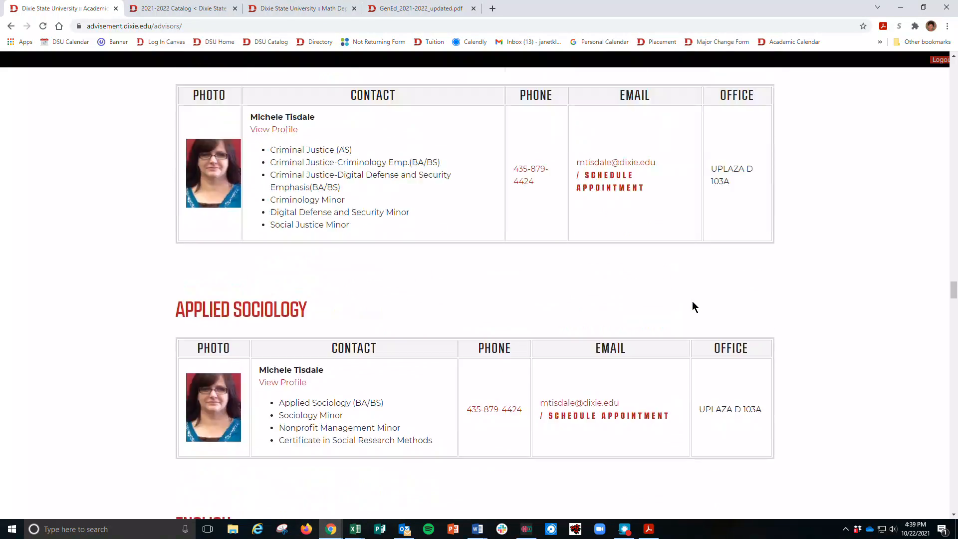
scroll("down", 3)
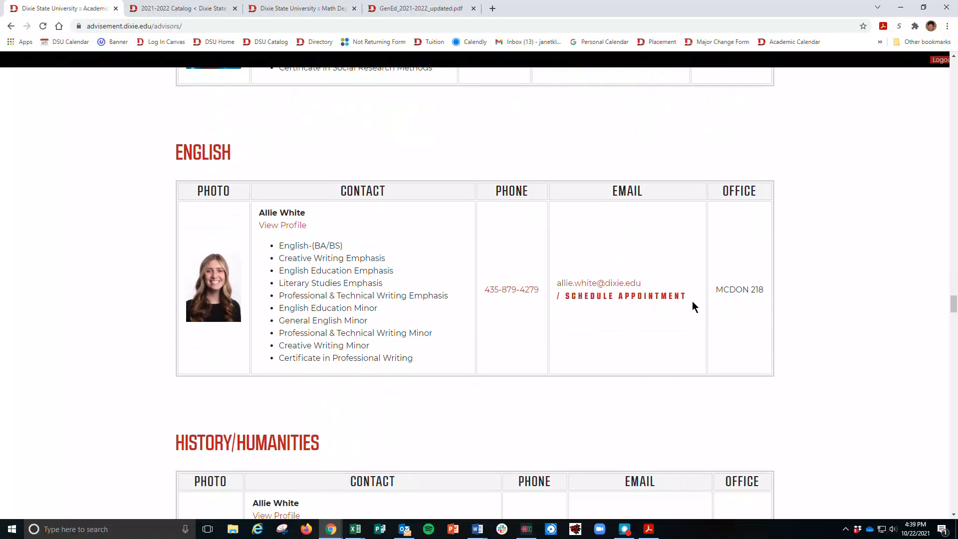
scroll("down", 3)
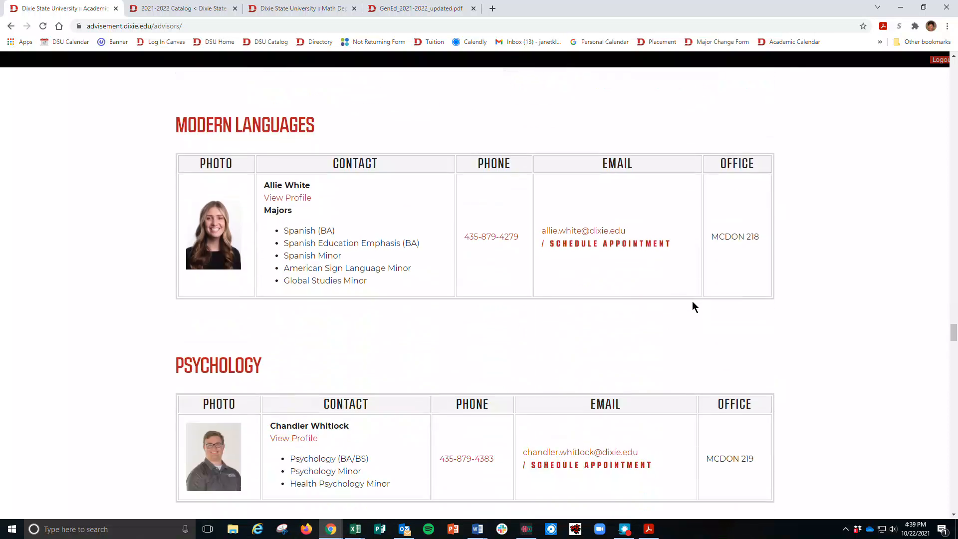
scroll("down", 3)
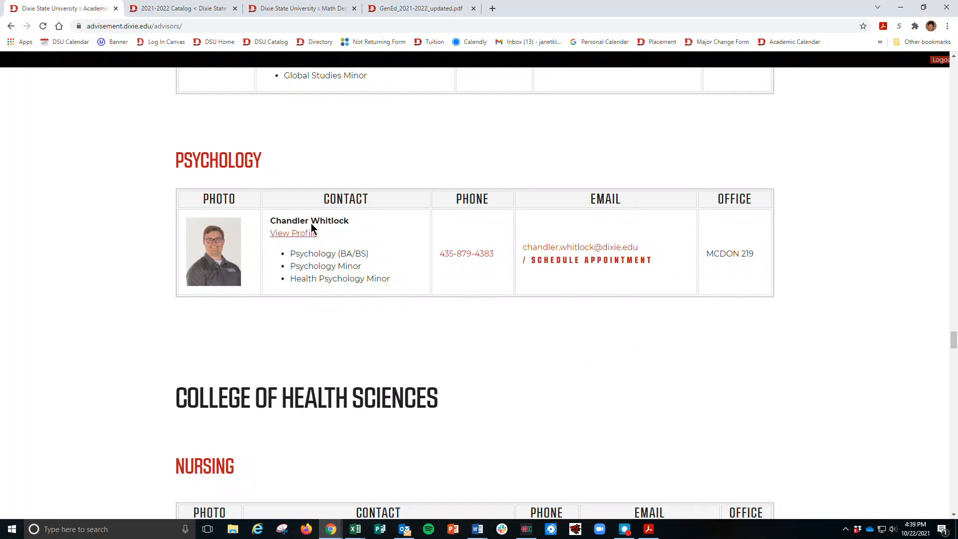
mouse_move(240, 158)
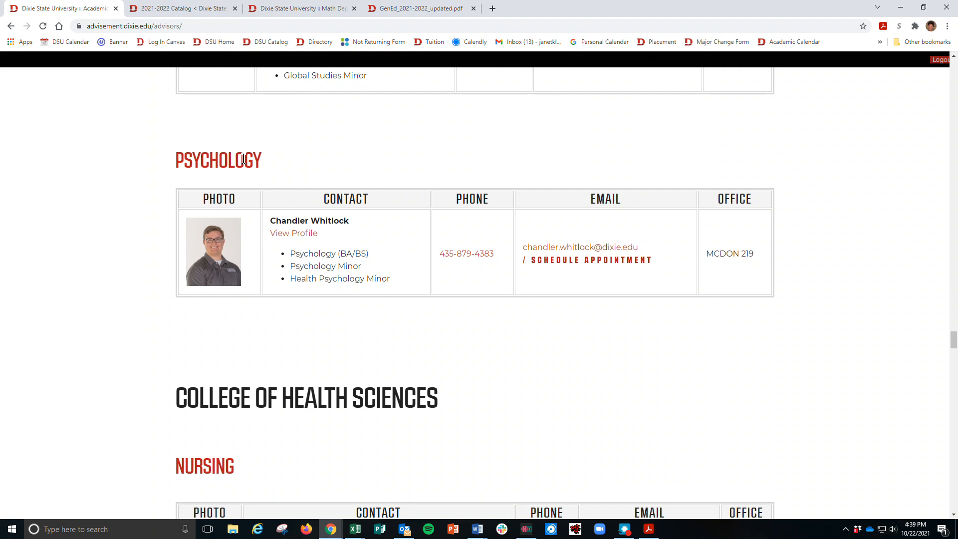
mouse_move(499, 222)
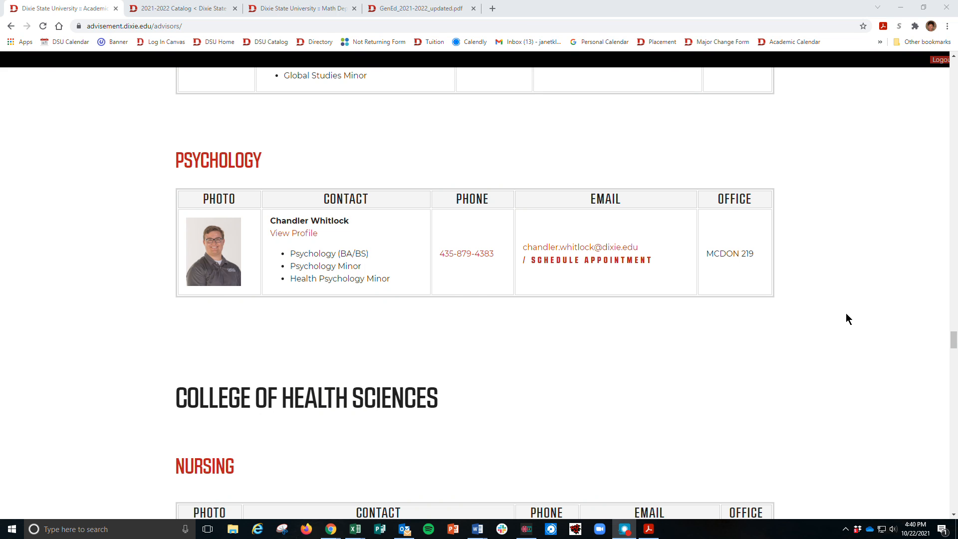
left_click(354, 529)
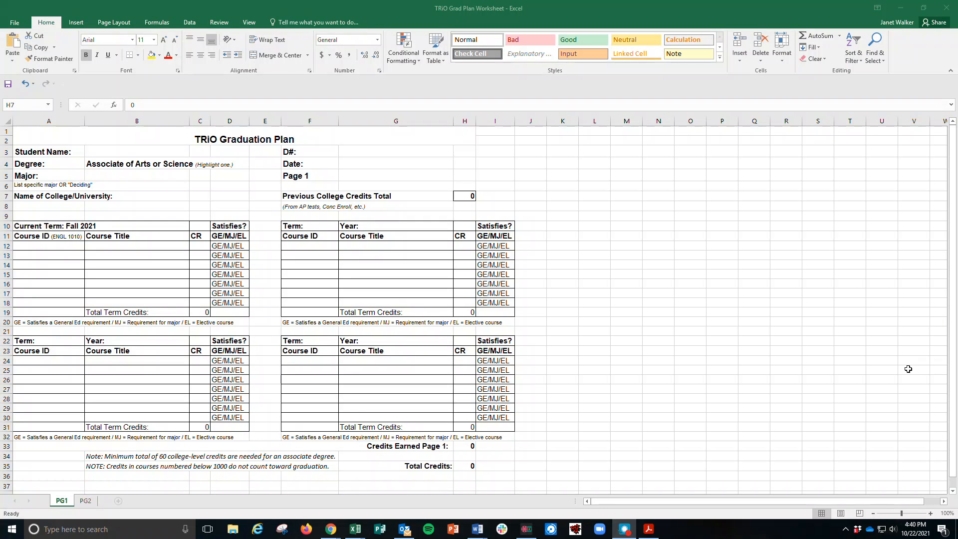
mouse_move(943, 312)
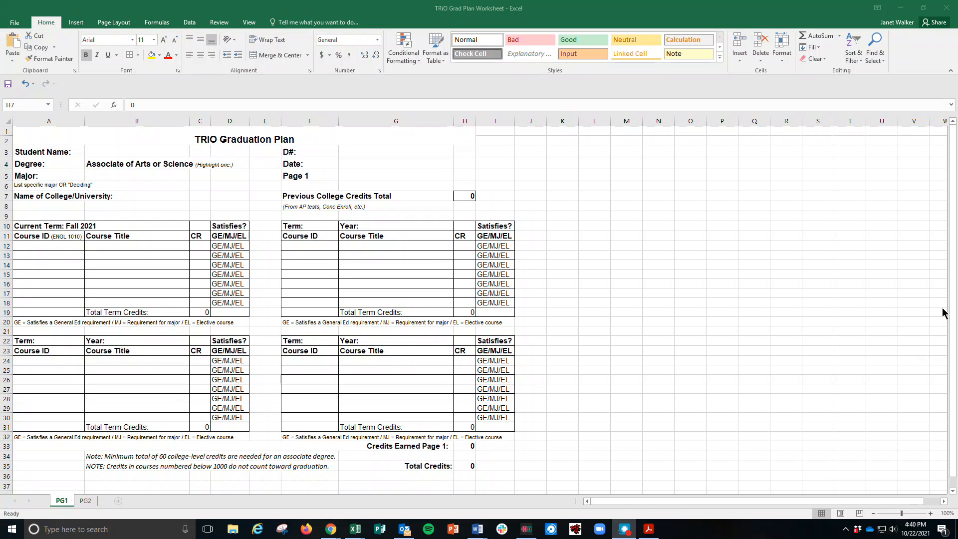
mouse_move(526, 219)
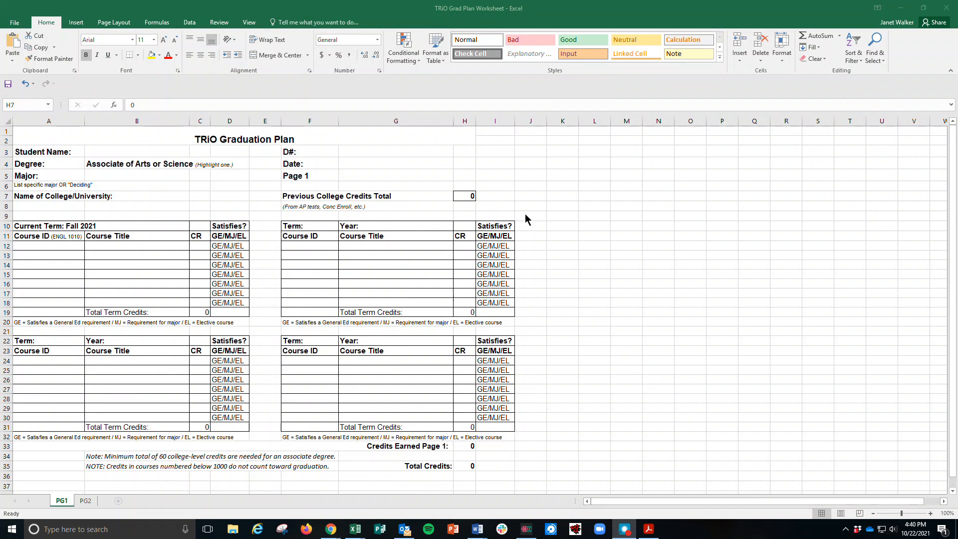
mouse_move(527, 193)
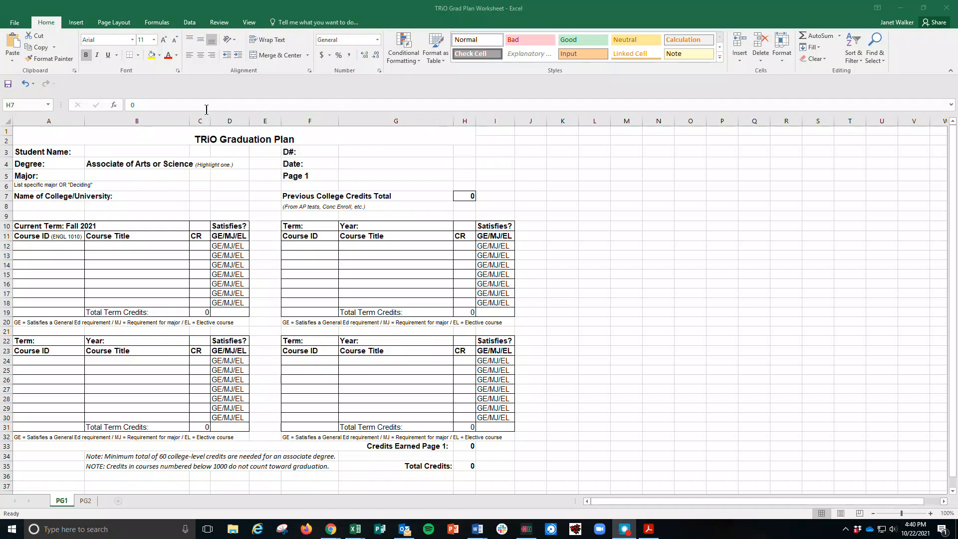
left_click(136, 150)
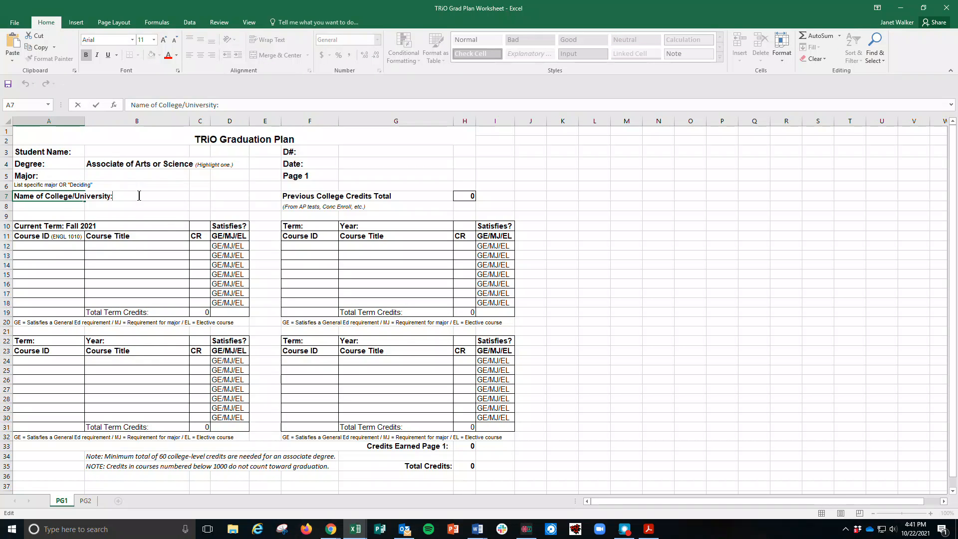
left_click(394, 150)
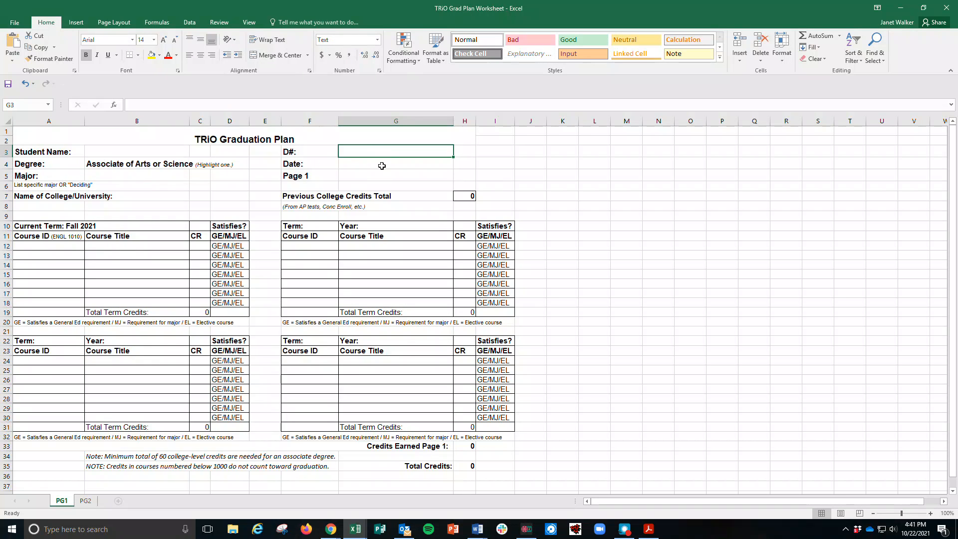
left_click(395, 163)
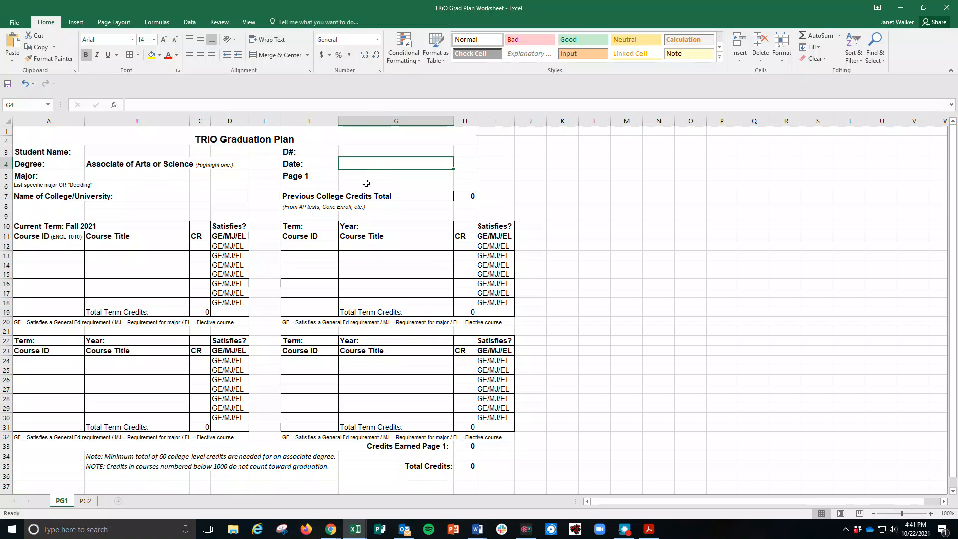
left_click(310, 195)
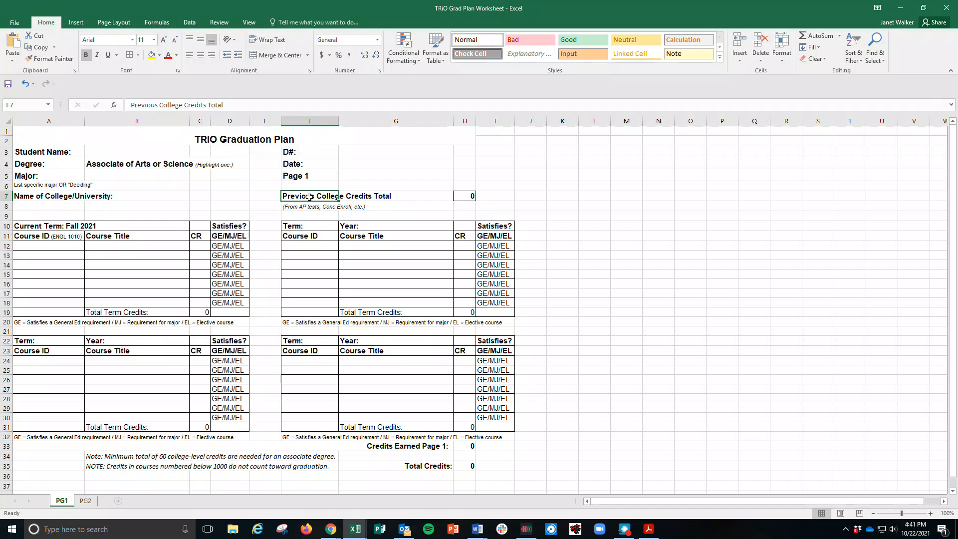
left_click(464, 196)
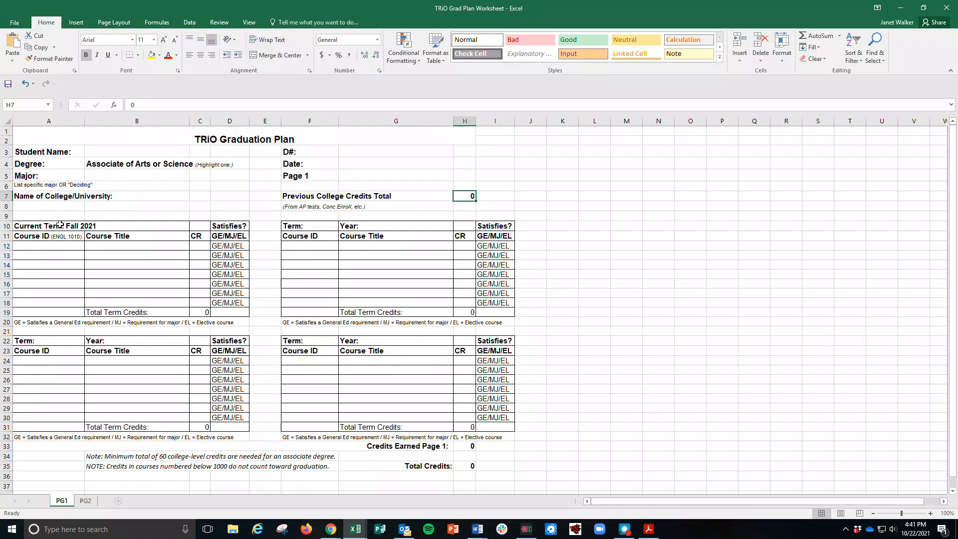
left_click(48, 246)
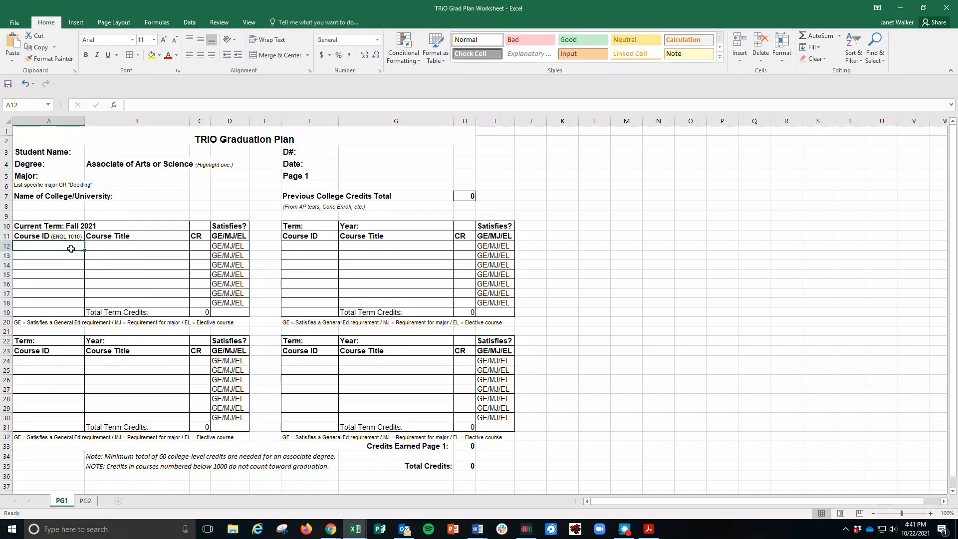
Step: Enter SSC 2001 Smart Start Seminar with 2 credits in the first Fall 2021 row
type("SSC 20")
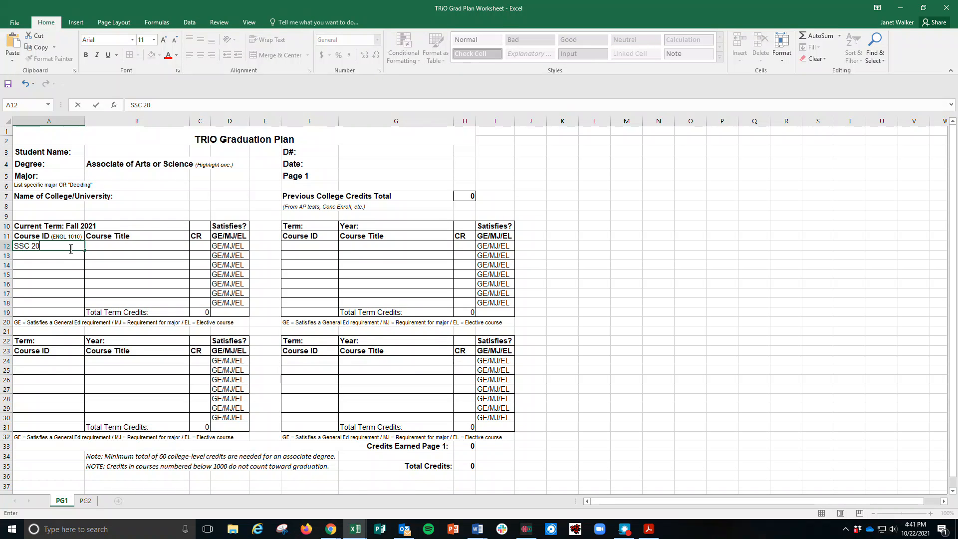
type("01")
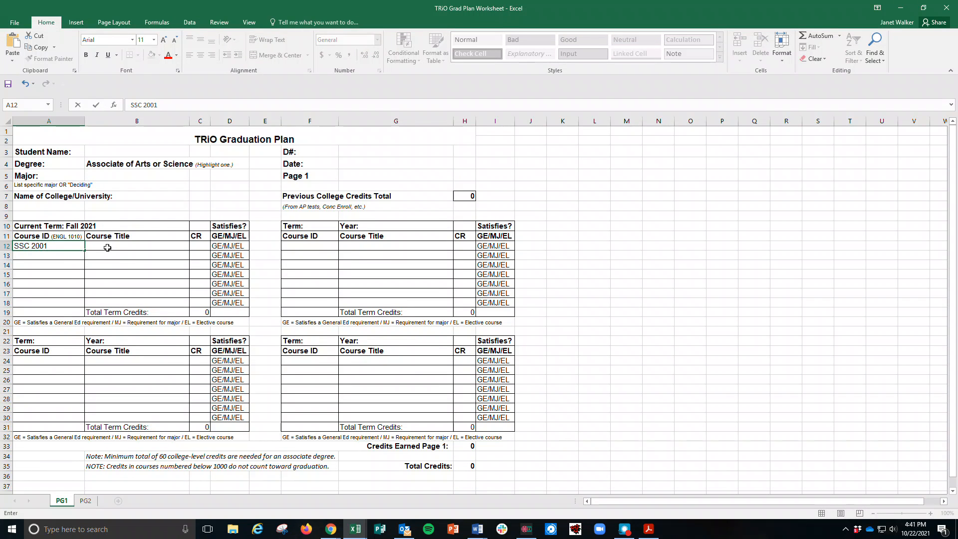
left_click(137, 245)
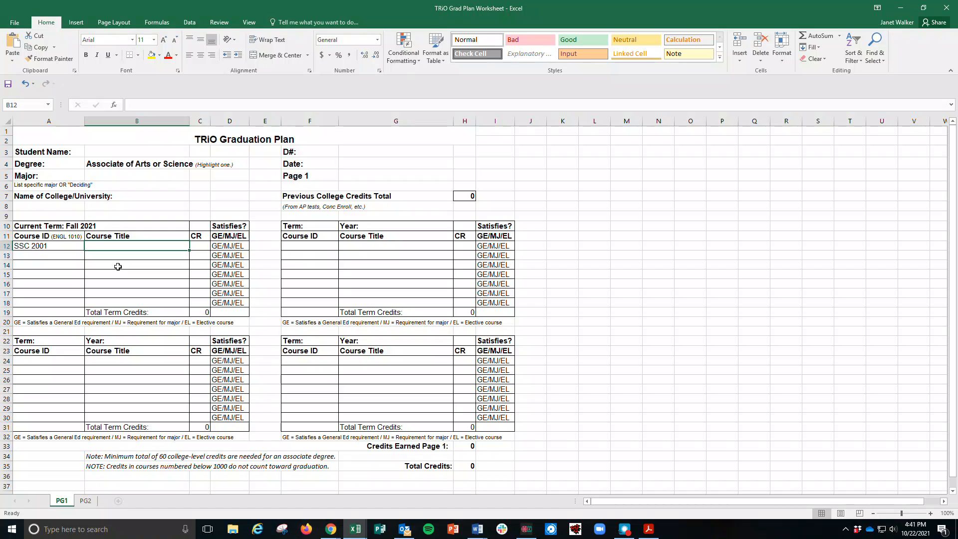
type("Smart S")
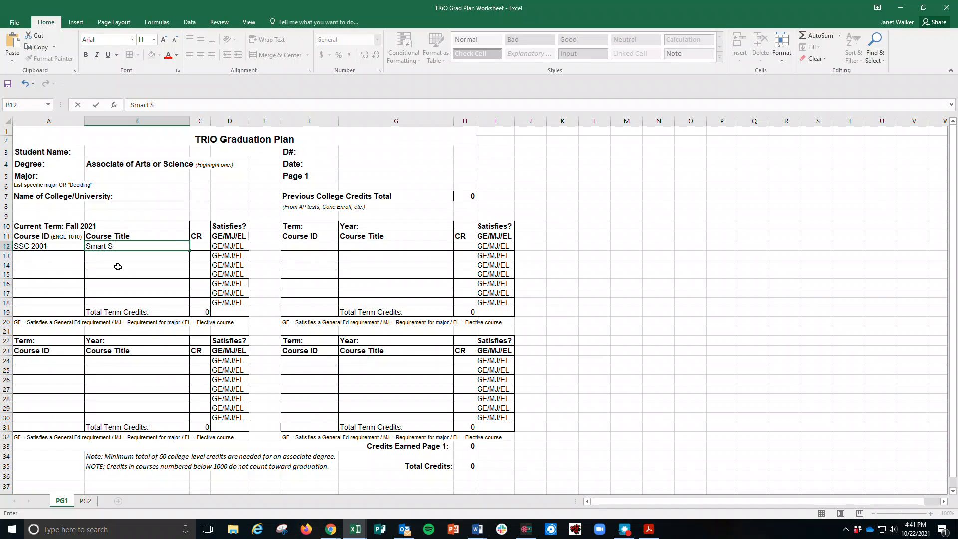
type("tart Semina")
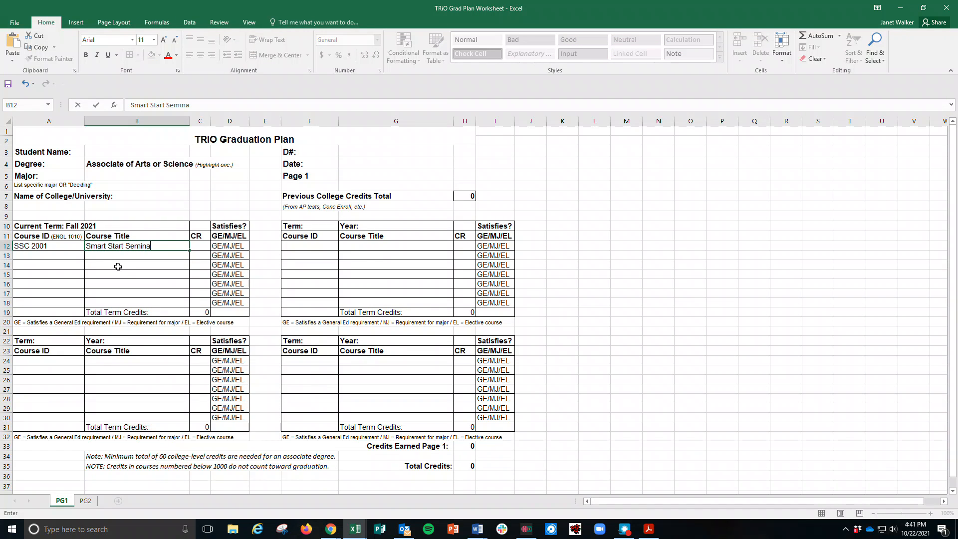
left_click(200, 245)
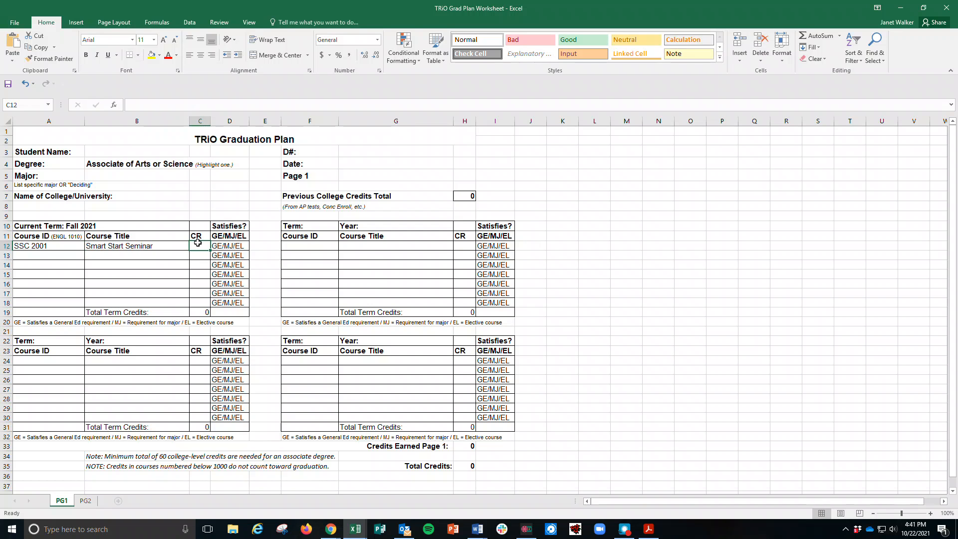
type("2")
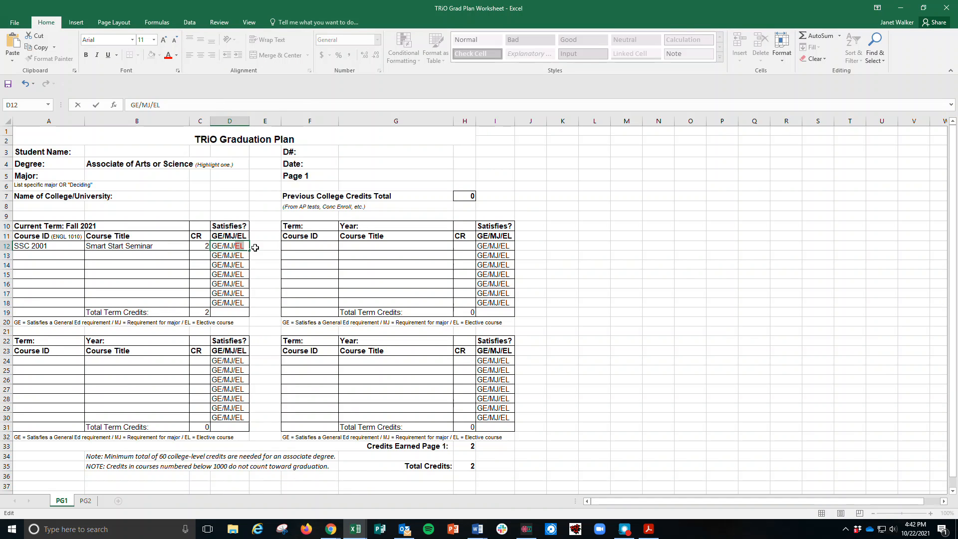
Step: Enter Engl 1010 with 4 credits in the second Fall 2021 row
left_click(264, 246)
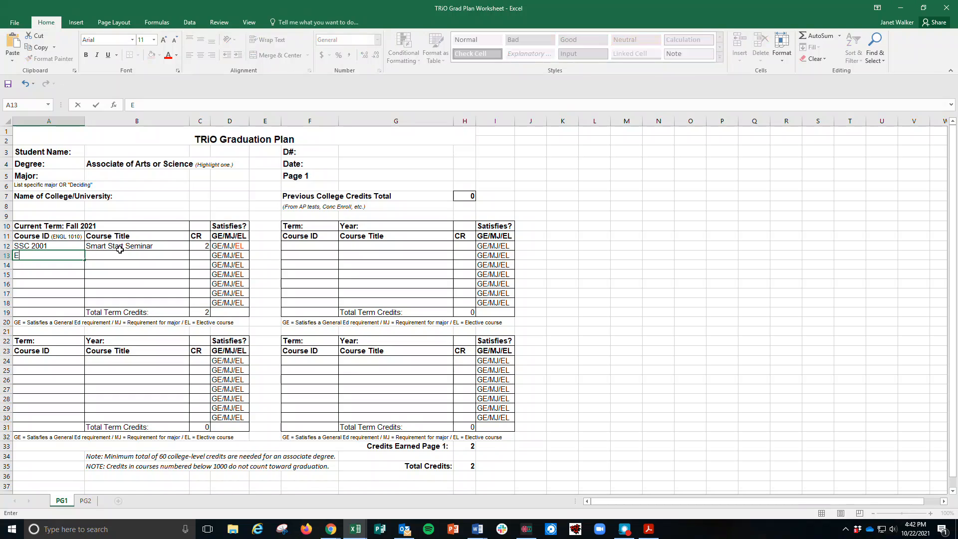
type("Engl 1010D")
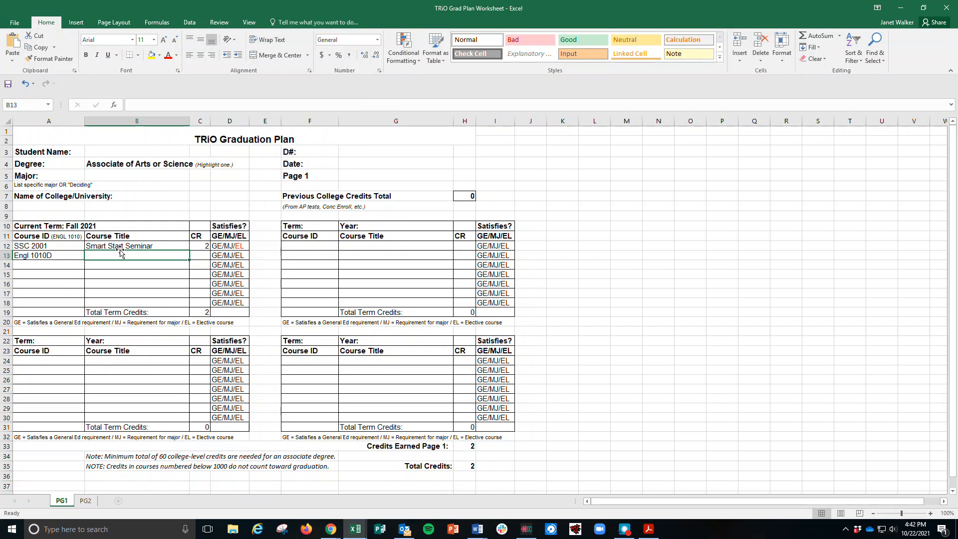
mouse_move(120, 251)
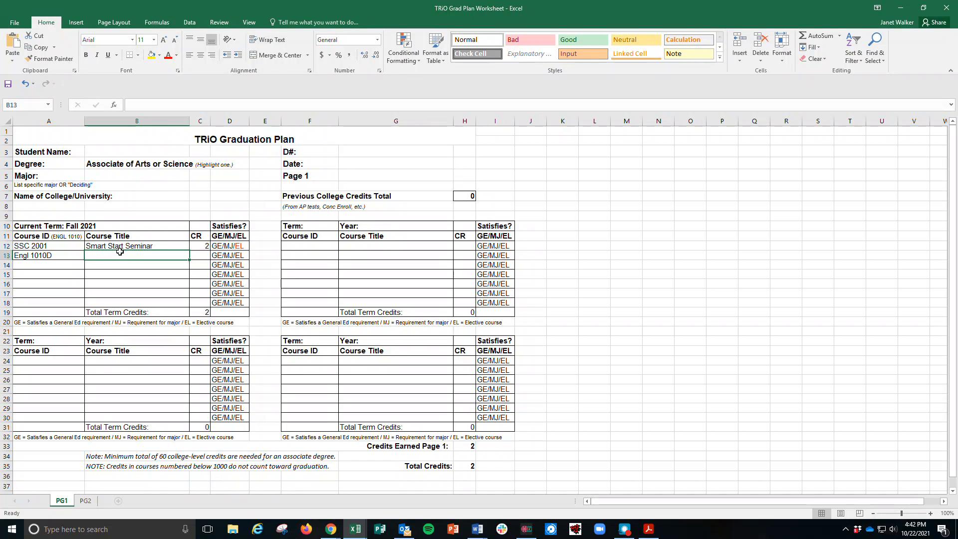
mouse_move(199, 253)
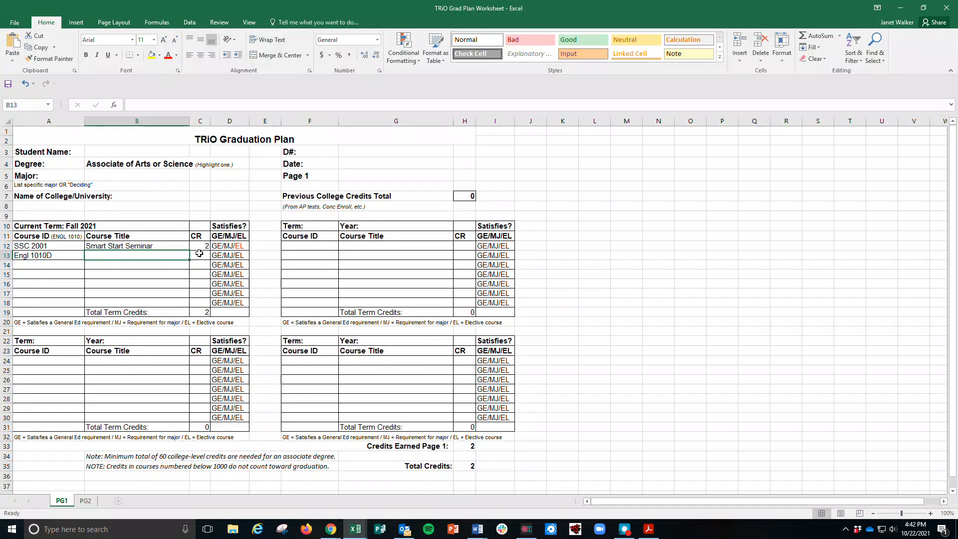
type("4")
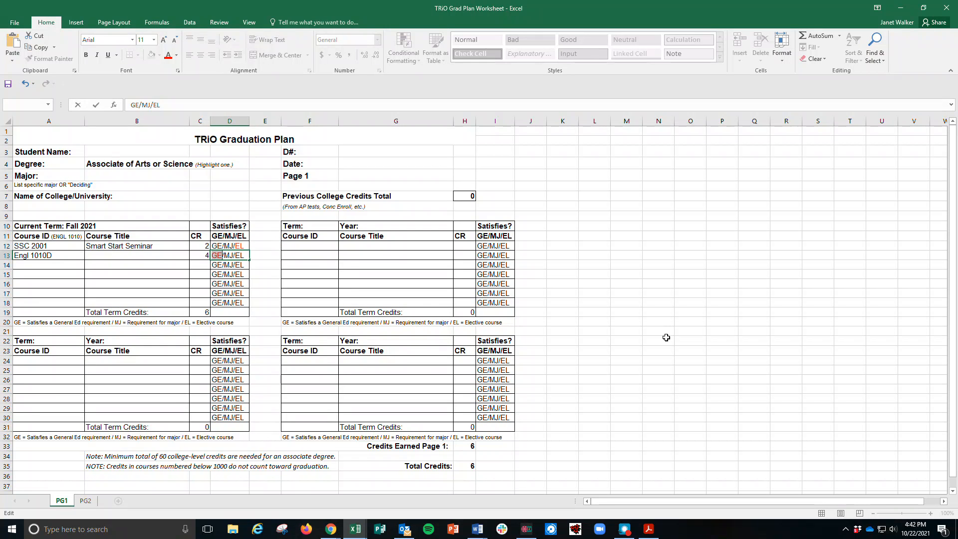
mouse_move(445, 409)
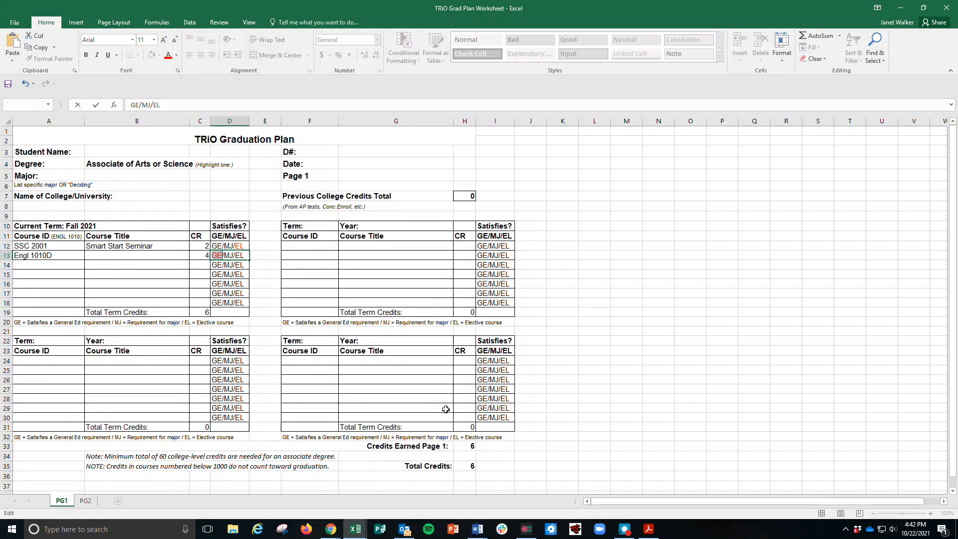
mouse_move(330, 529)
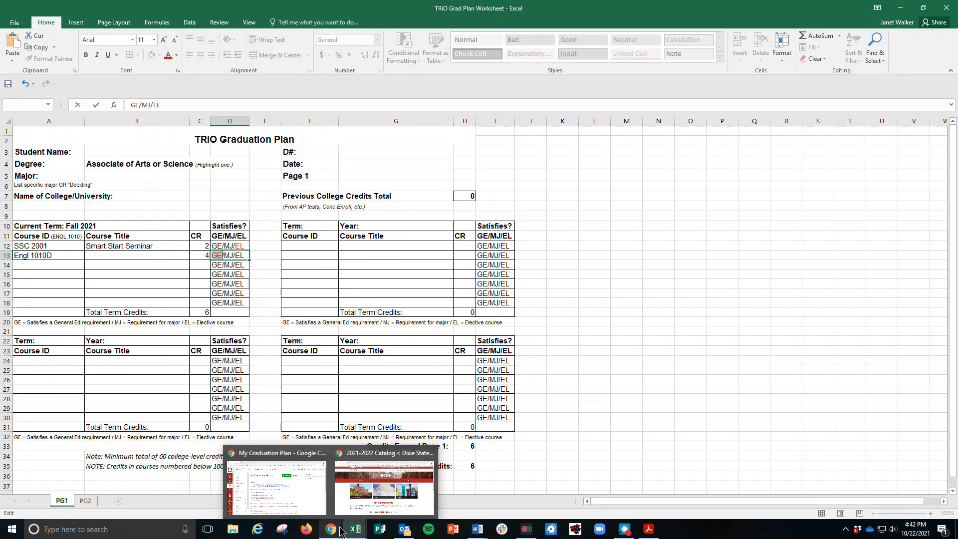
Step: Show the GenEd 2021-2022 checklist PDF in Chrome to check the English requirement
left_click(384, 482)
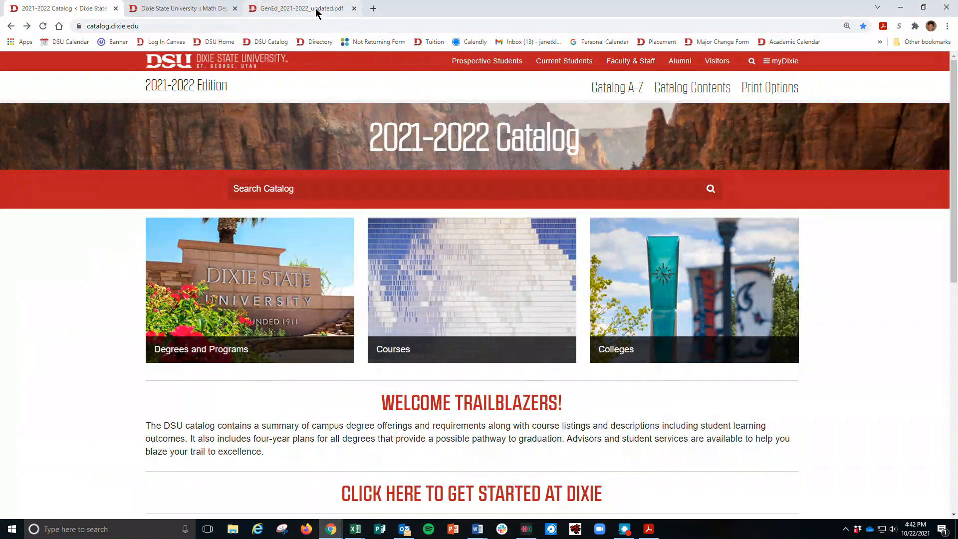
left_click(301, 8)
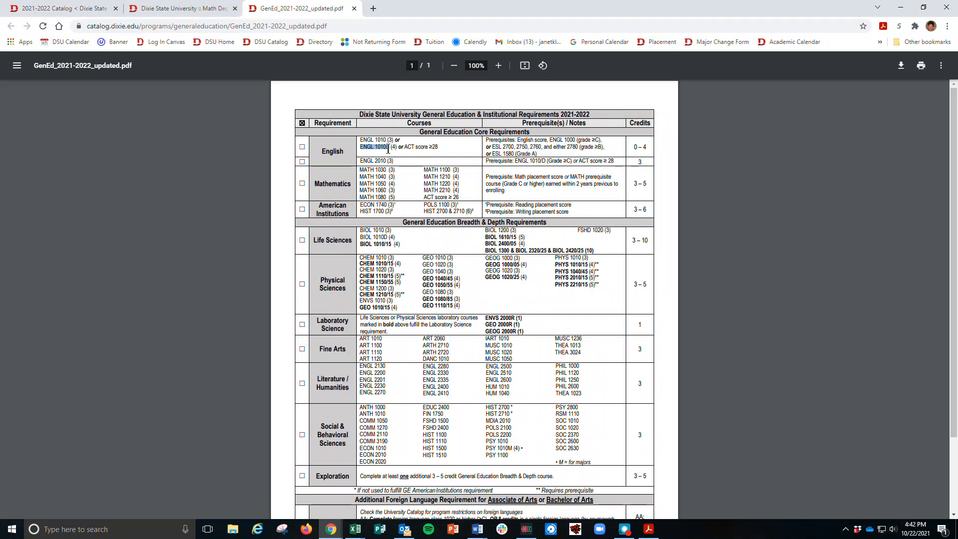
mouse_move(473, 98)
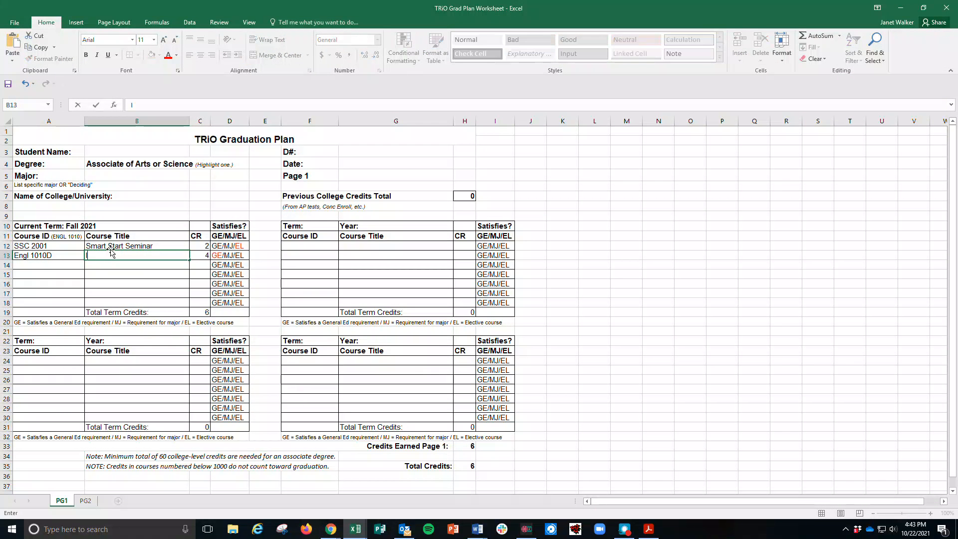
Step: Finish the Engl 1010 title as Intro to Writing
type("Intro to")
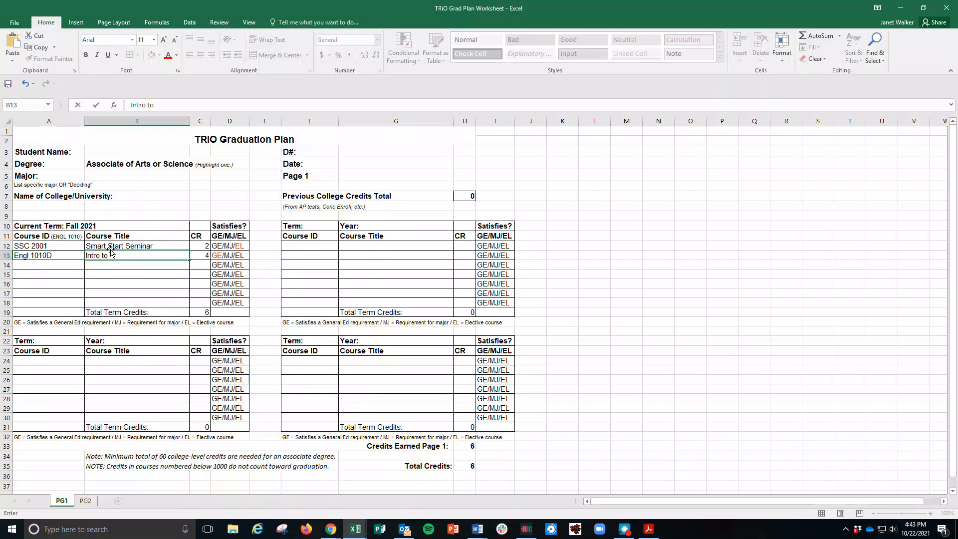
type("Writin")
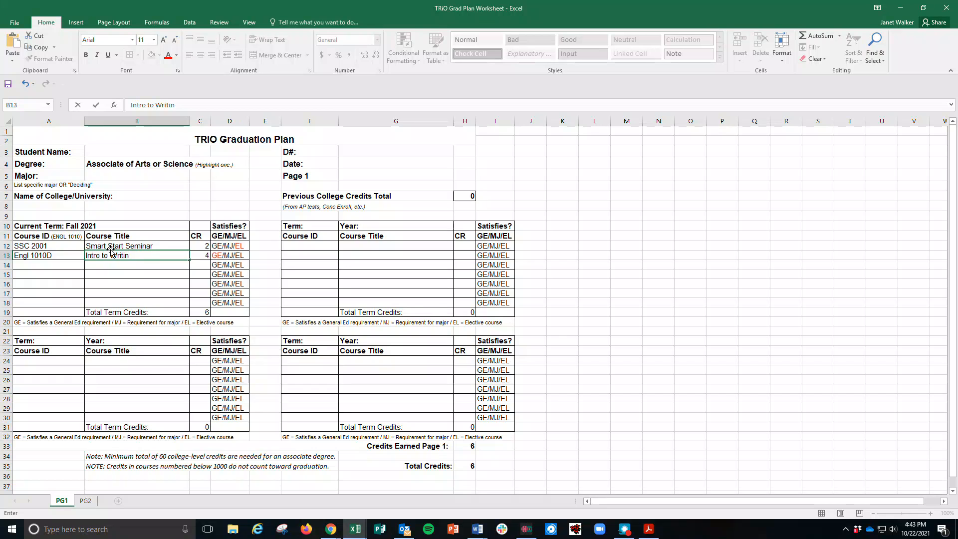
key("Enter")
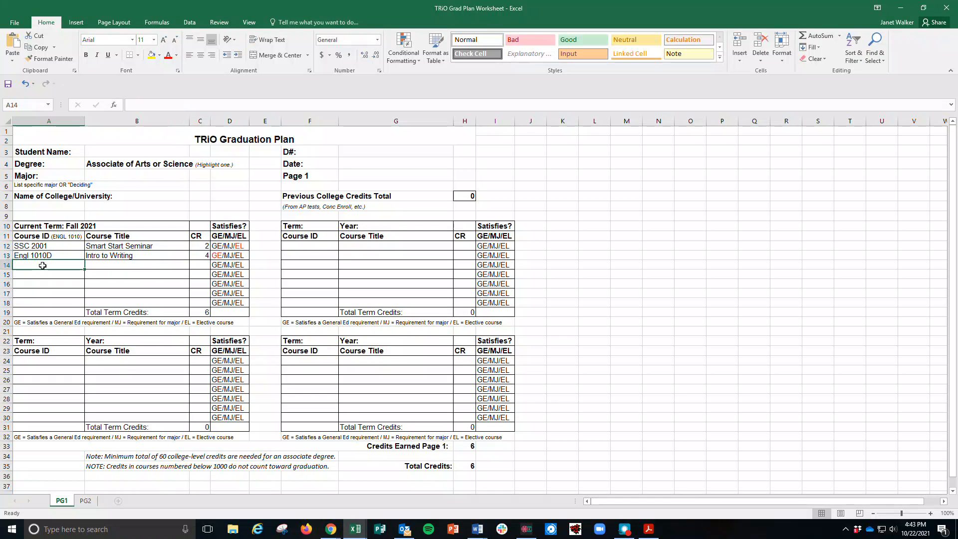
Step: List Math 900 Transition Math 1 in Fall 2021 with 0 credits
type("M")
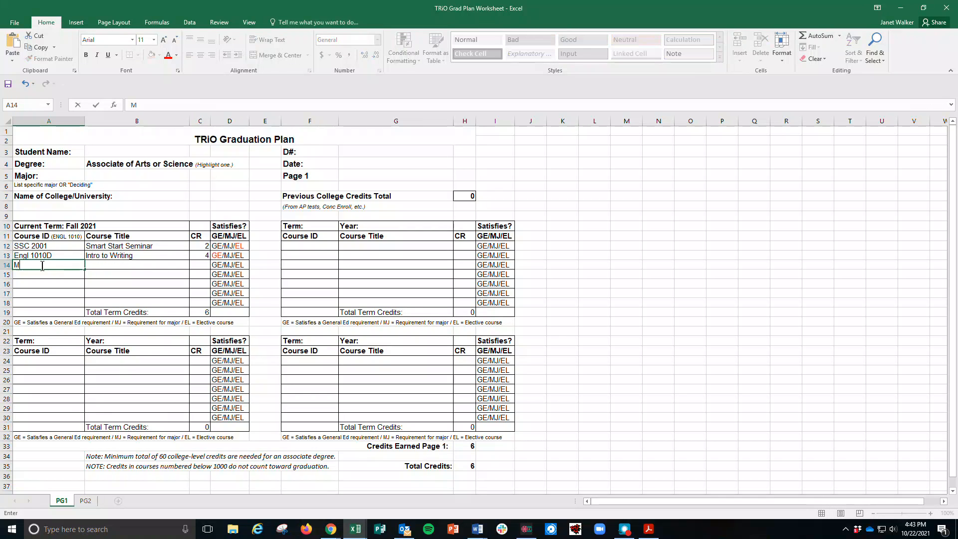
type("ath 900")
left_click(137, 264)
type("Tran")
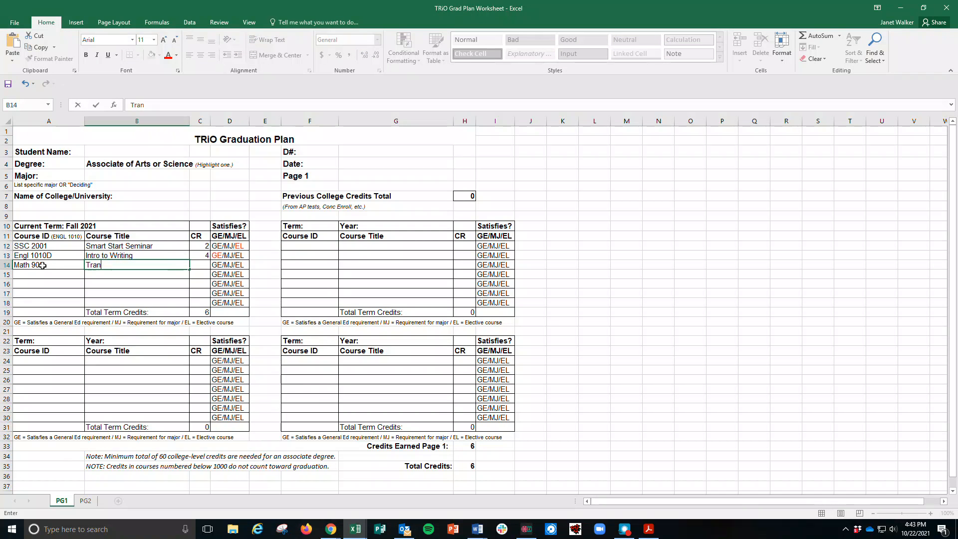
type("sition")
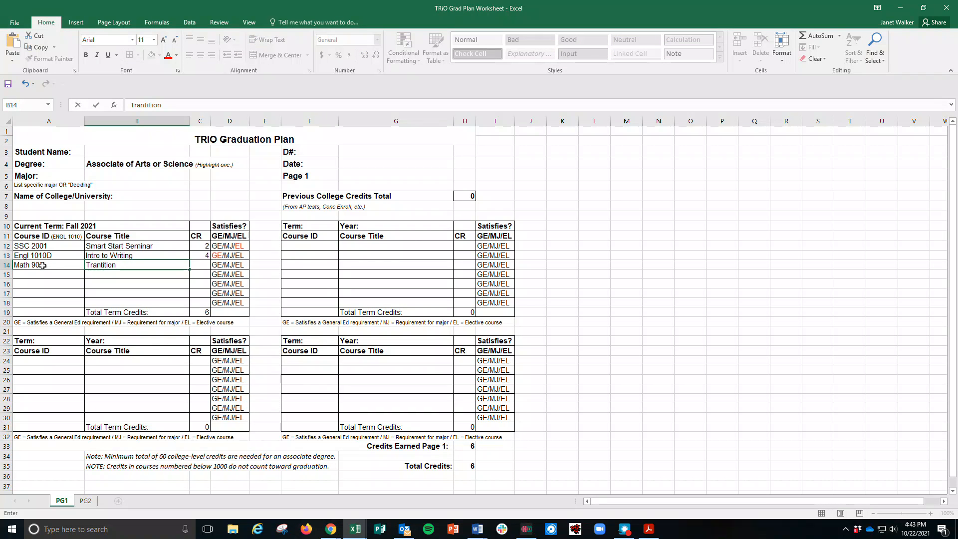
key("Backspace")
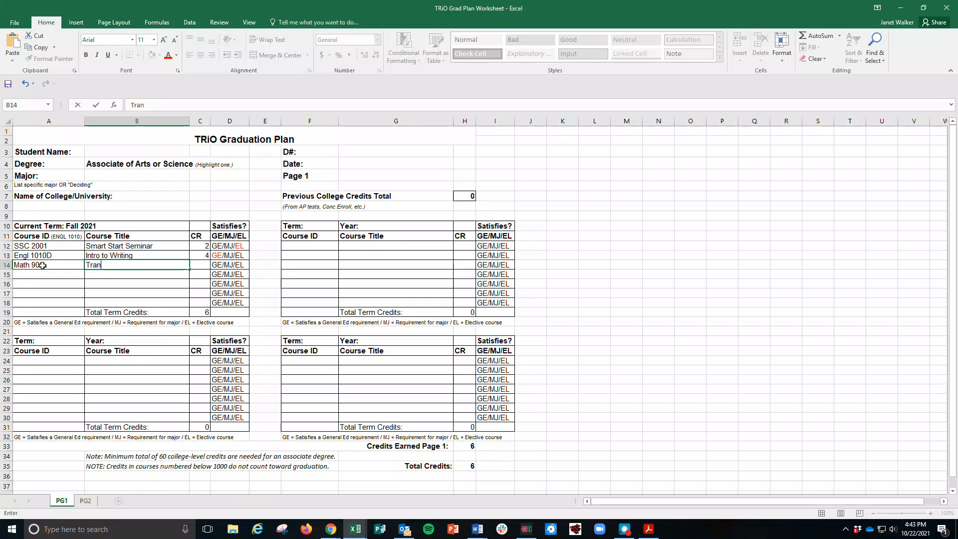
type("sition Math 1")
left_click(199, 265)
type("4")
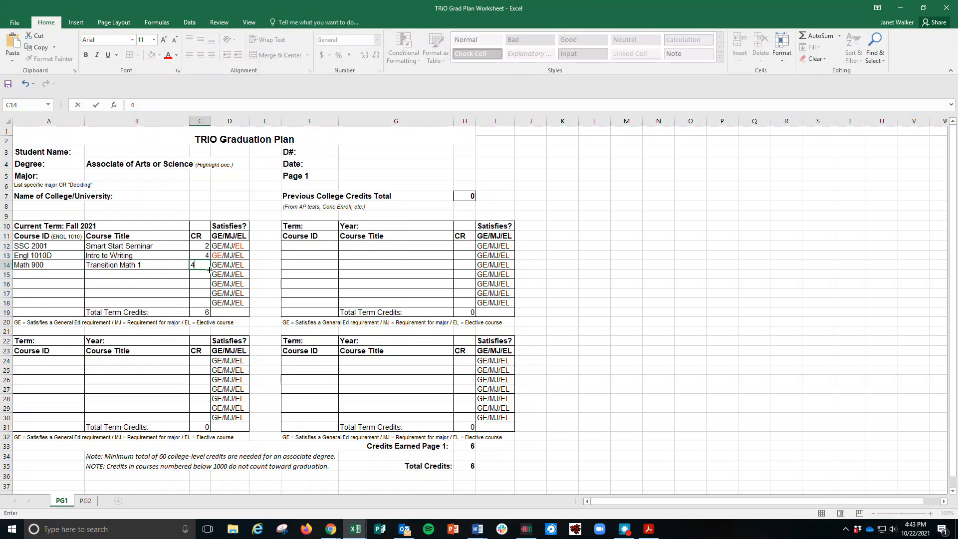
key("Return")
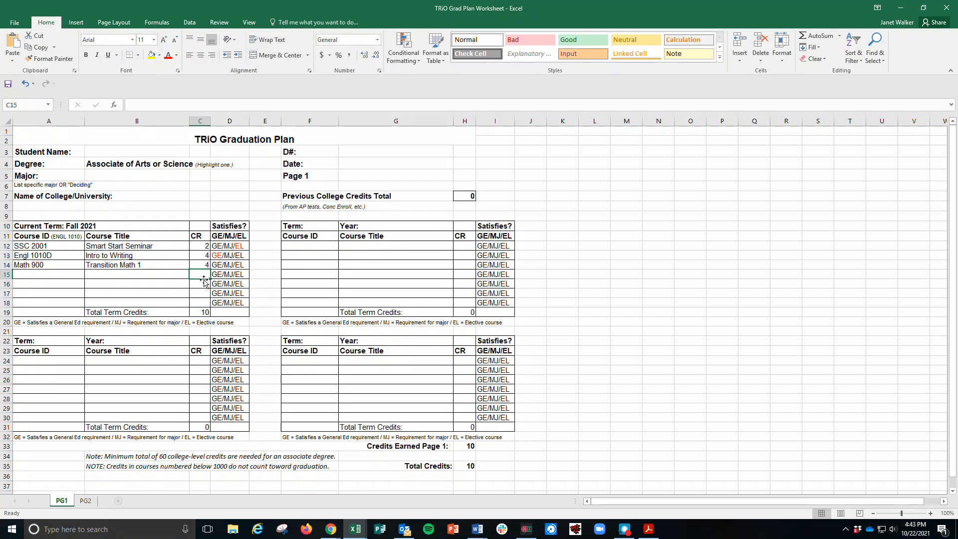
double_click(34, 264)
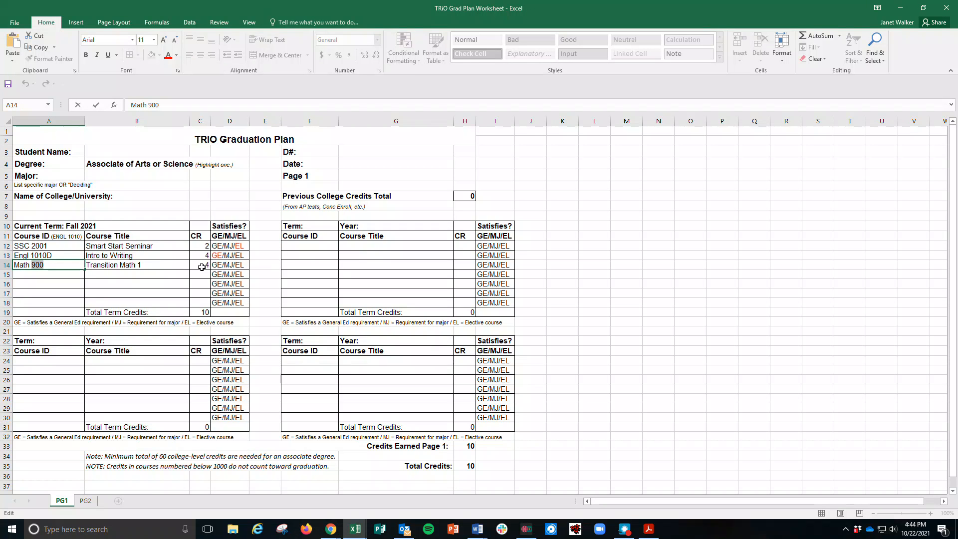
left_click(199, 264)
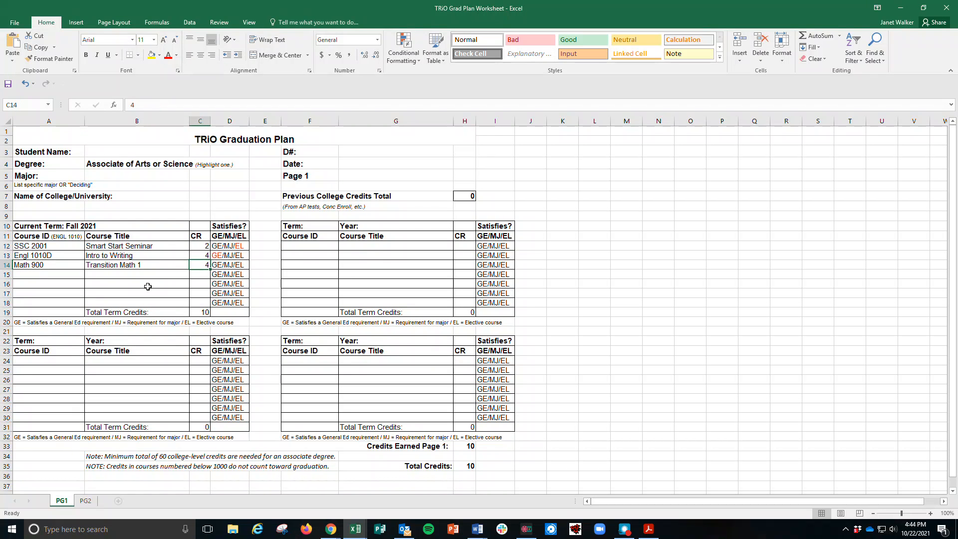
type("0")
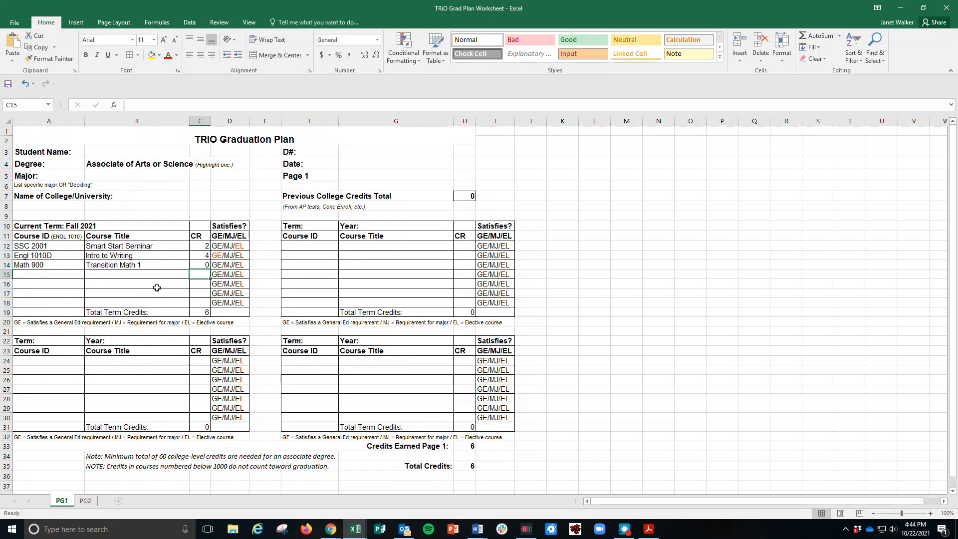
Step: Add Geol 1010 Intro to Geology for 3 credits to Fall 2021, marked GE
left_click(48, 273)
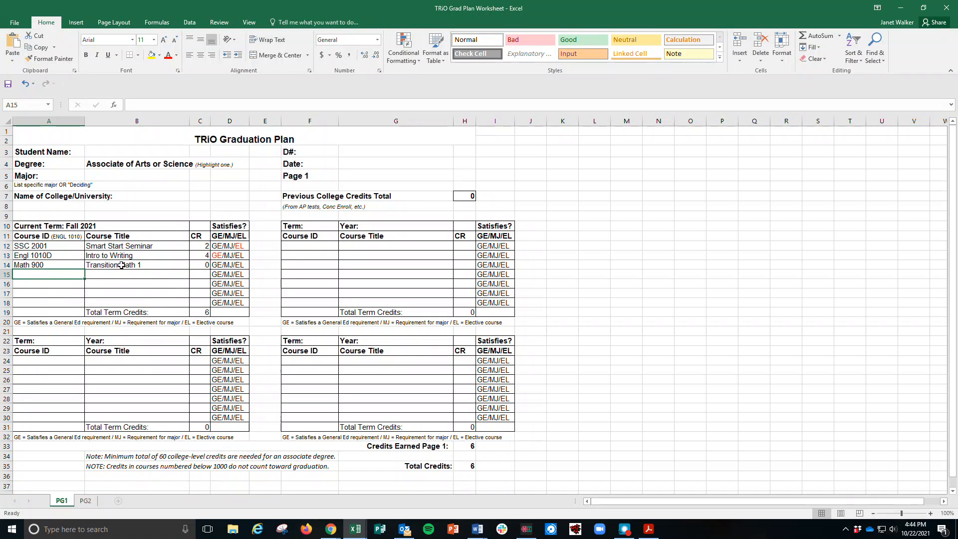
type("Geol 1010")
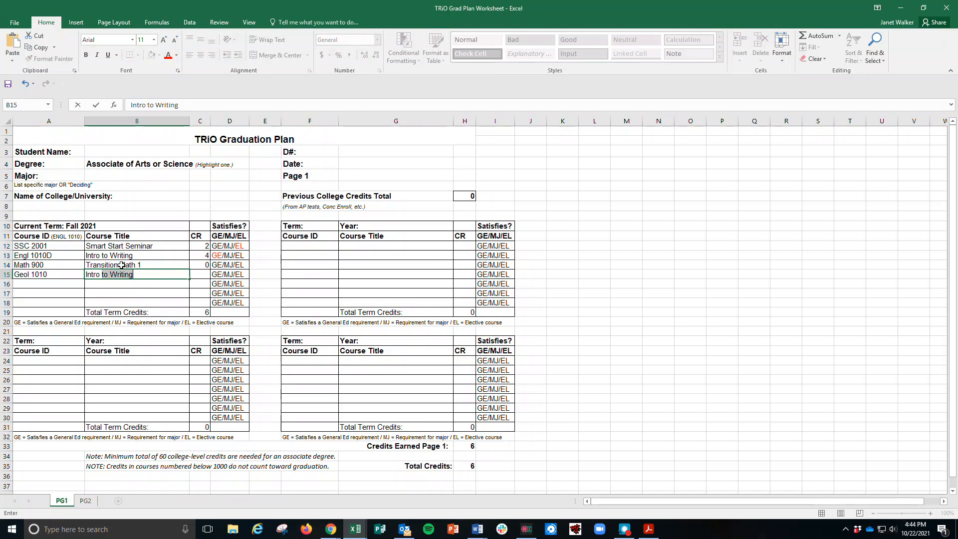
type("Intro to Geology")
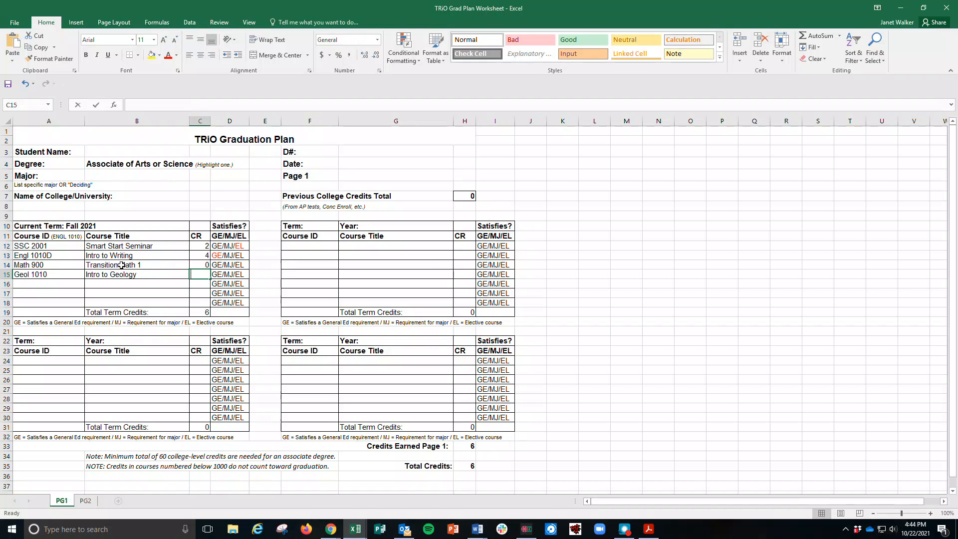
type("3")
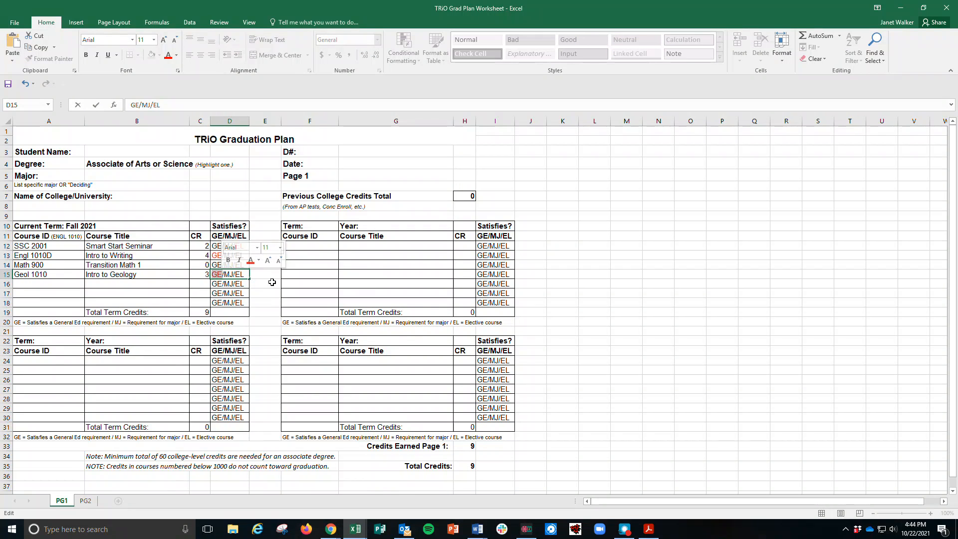
left_click(137, 293)
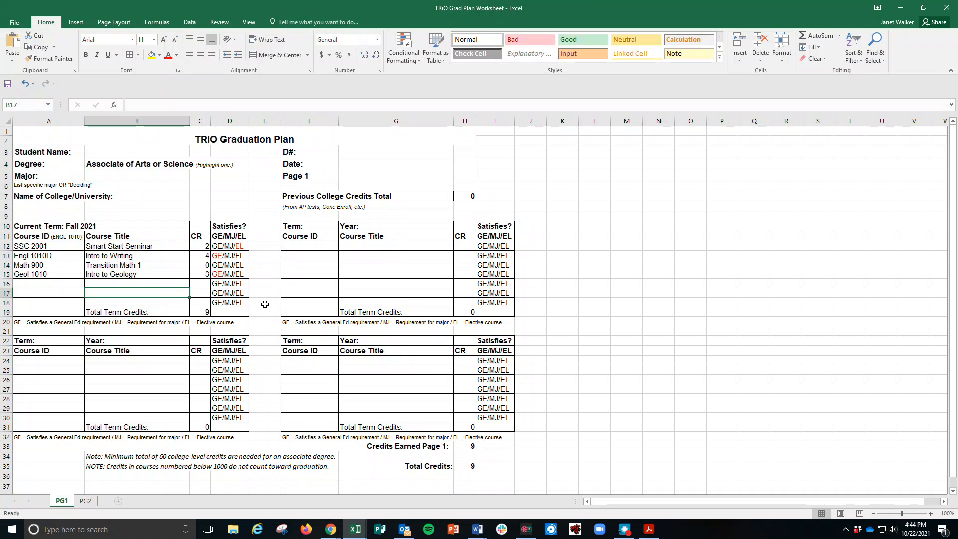
Step: Reset Math 900's credits to 0
left_click(199, 265)
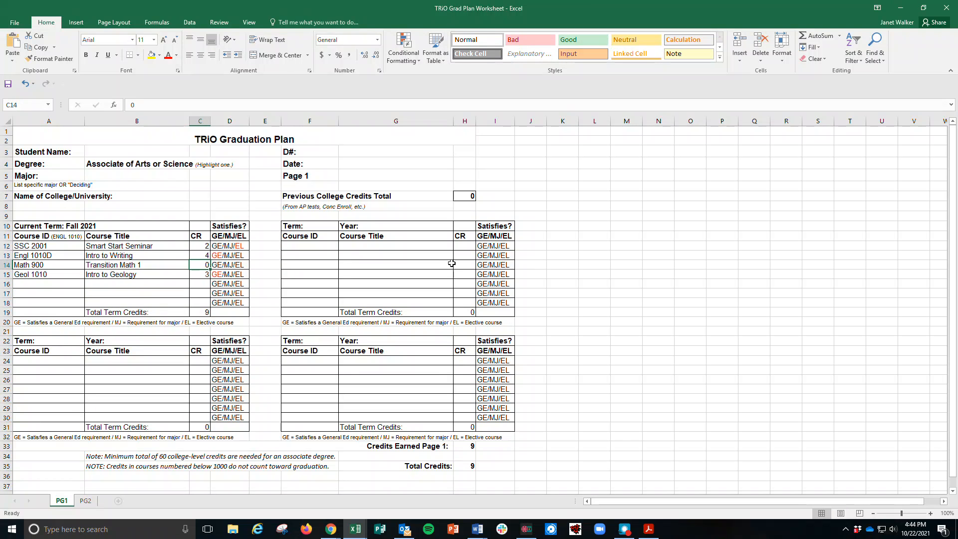
mouse_move(436, 271)
type("4")
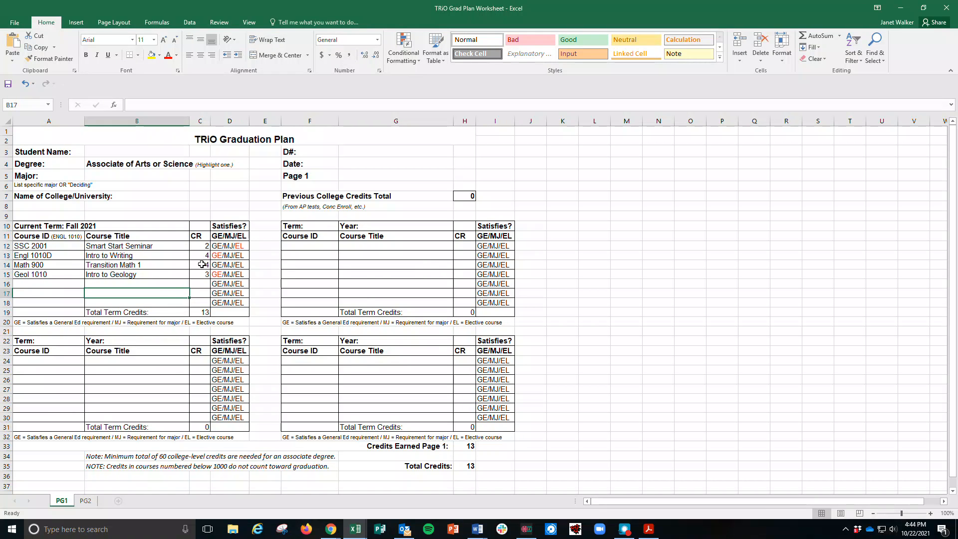
left_click(199, 264)
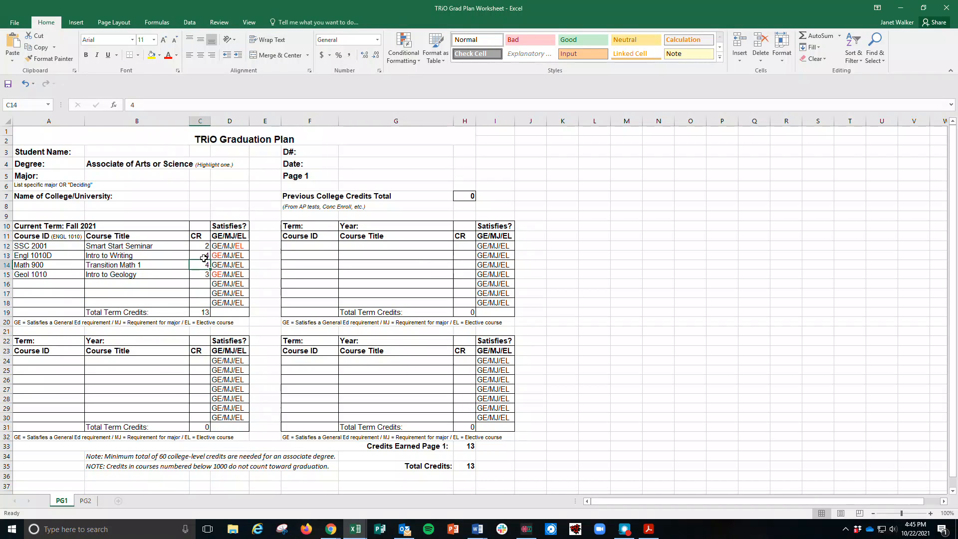
type("0")
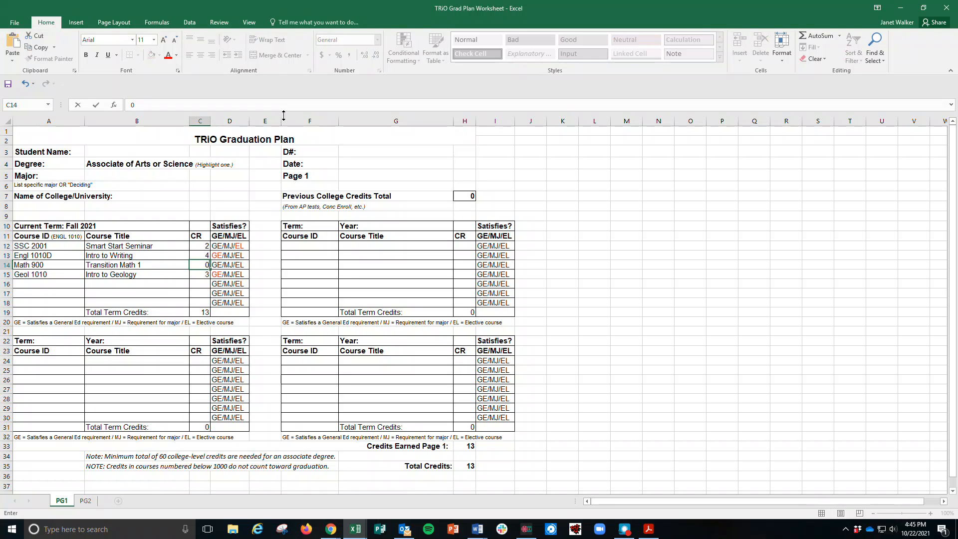
mouse_move(455, 372)
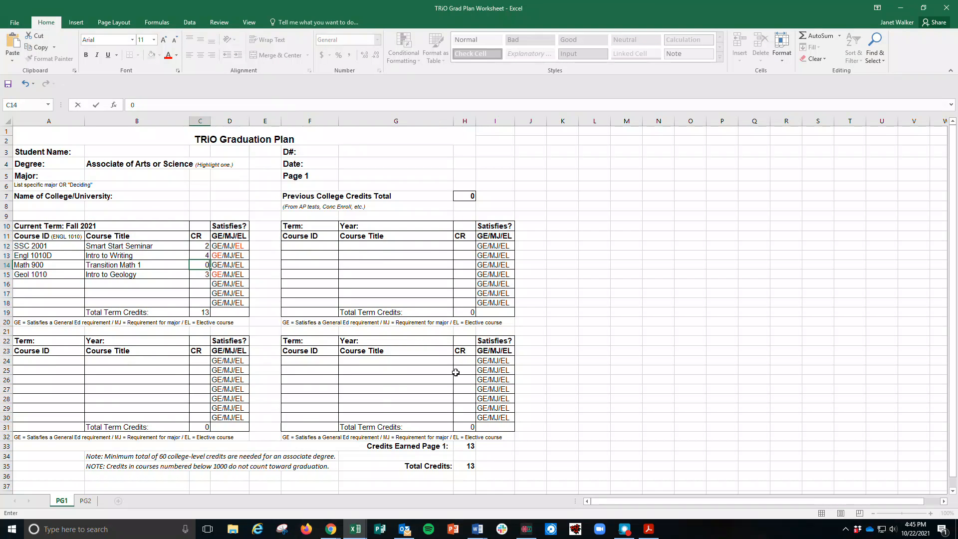
mouse_move(414, 361)
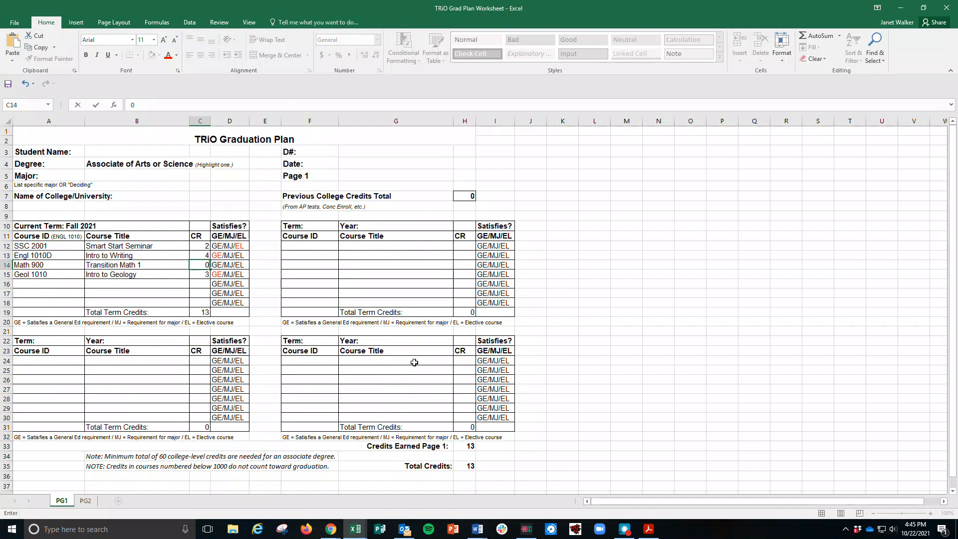
mouse_move(400, 357)
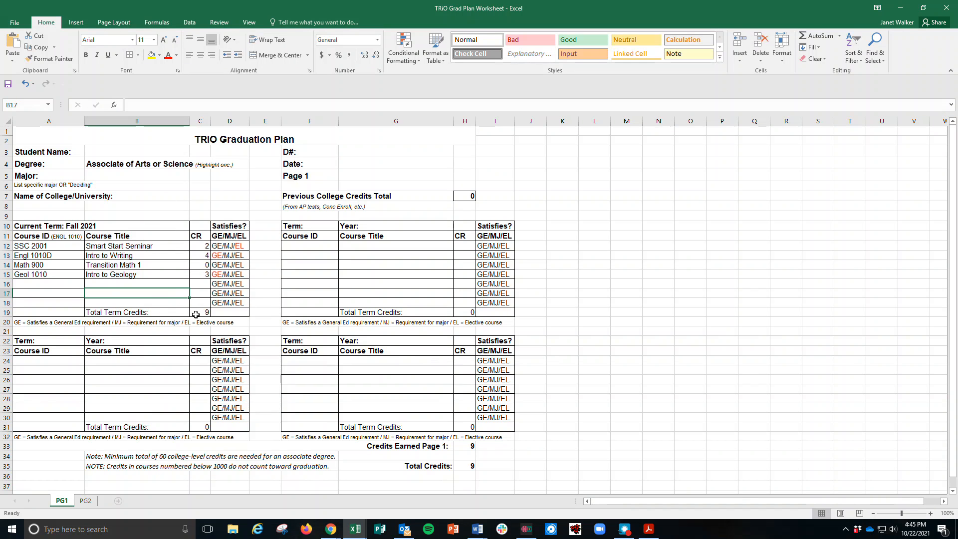
mouse_move(114, 299)
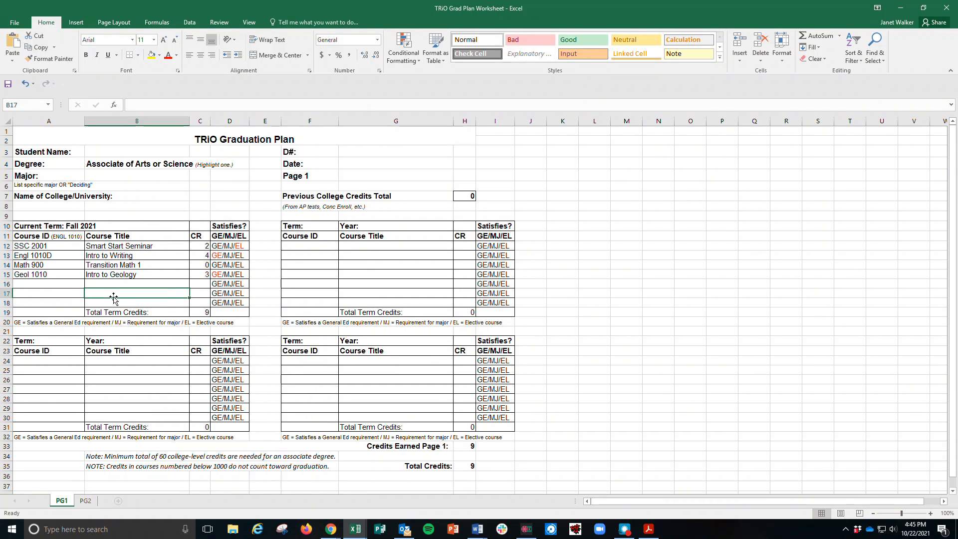
mouse_move(119, 283)
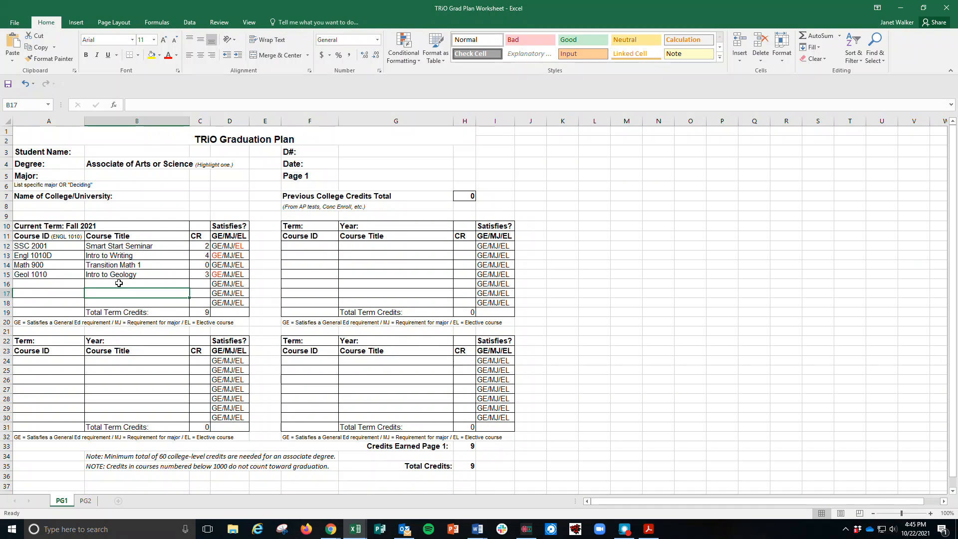
mouse_move(144, 175)
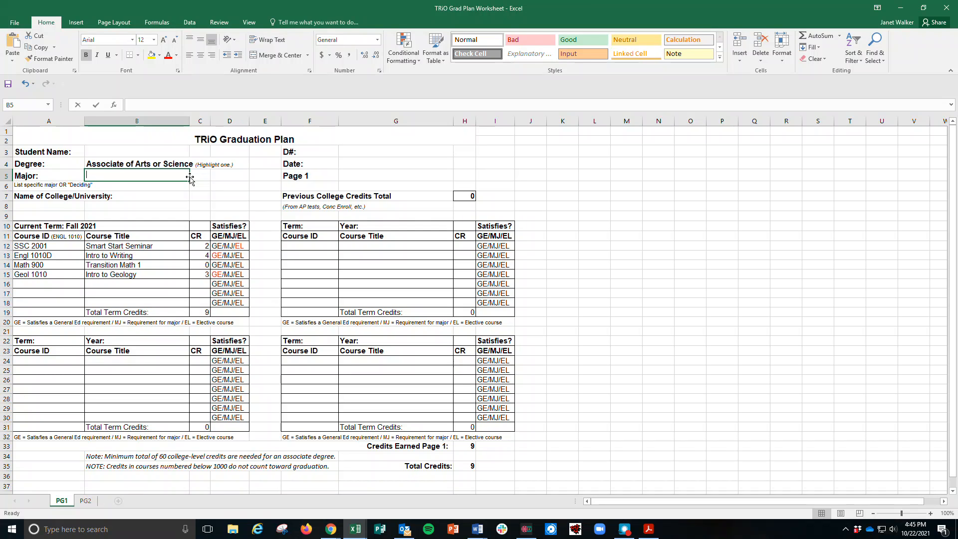
Step: Enter Communications as the student's major
type("Communicatio")
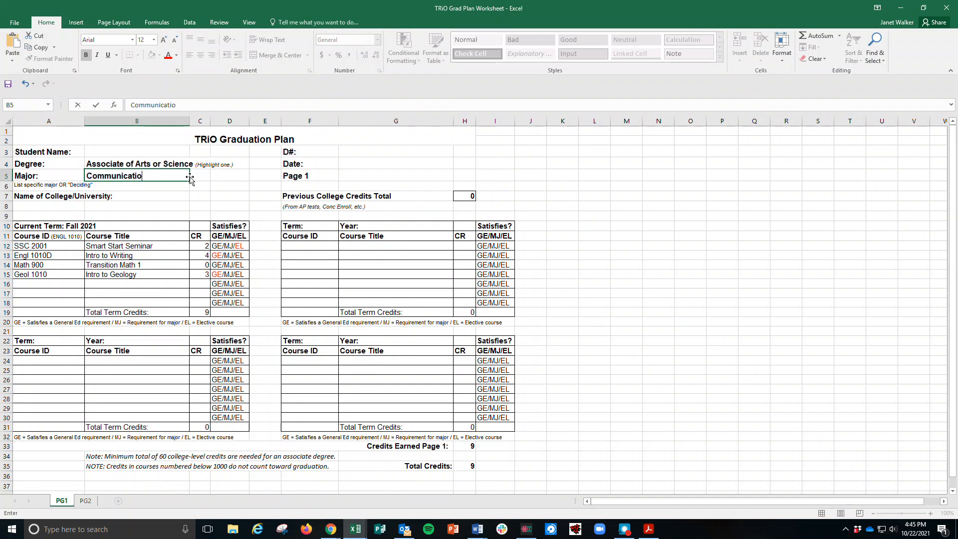
type("ns")
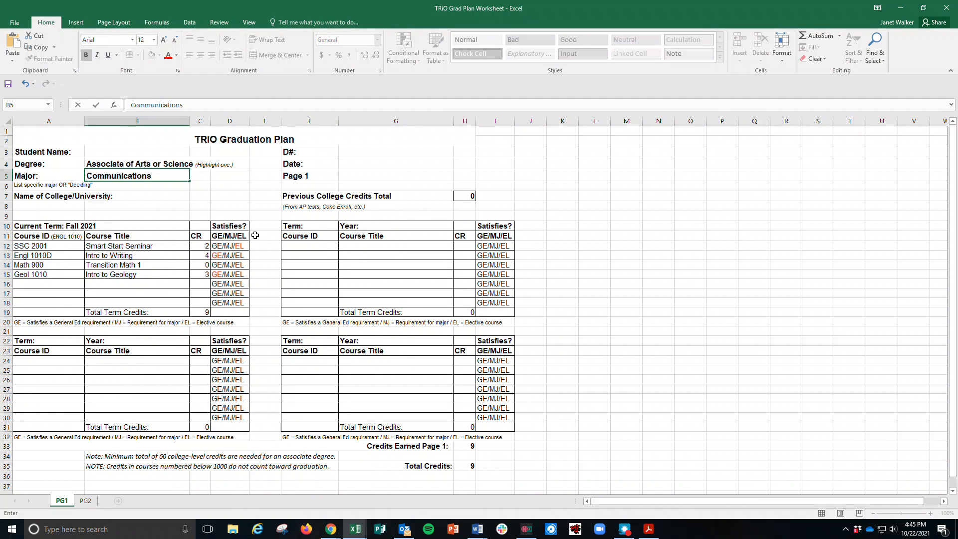
mouse_move(325, 367)
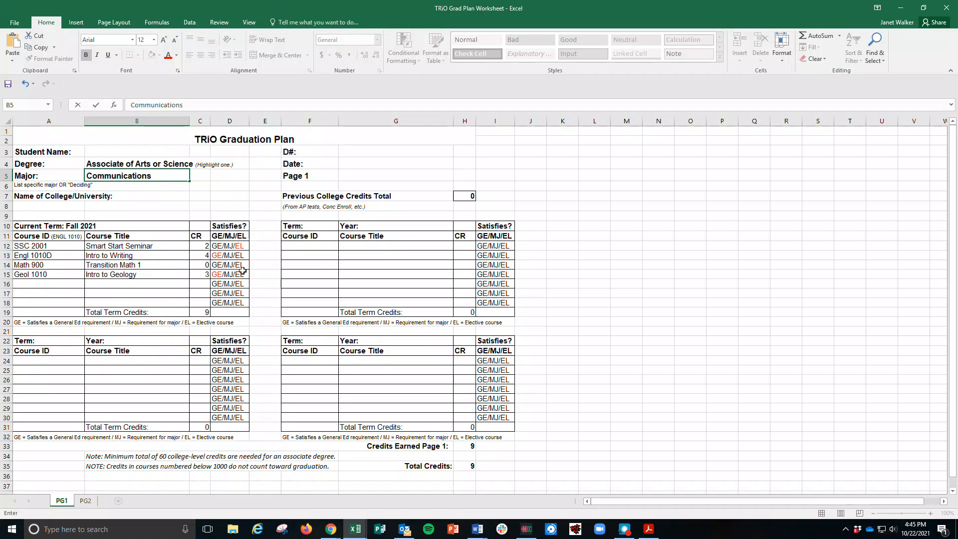
mouse_move(287, 379)
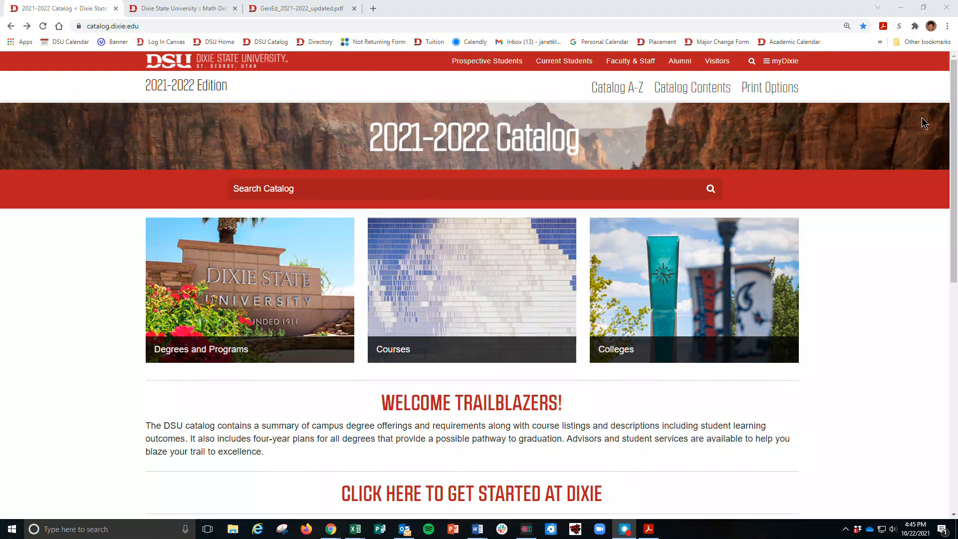
mouse_move(337, 372)
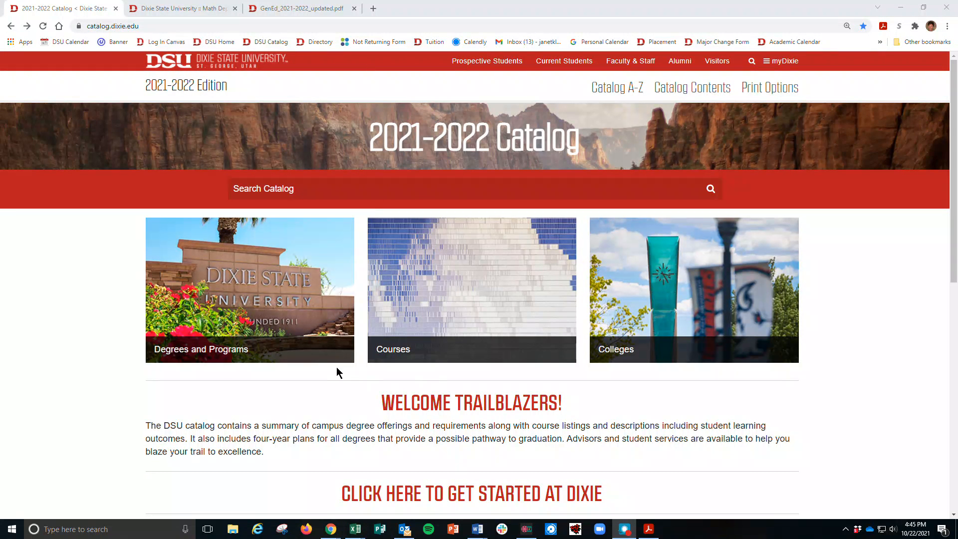
Step: Navigate the catalog's degree listing to the Communication Studies, BS program page
left_click(249, 289)
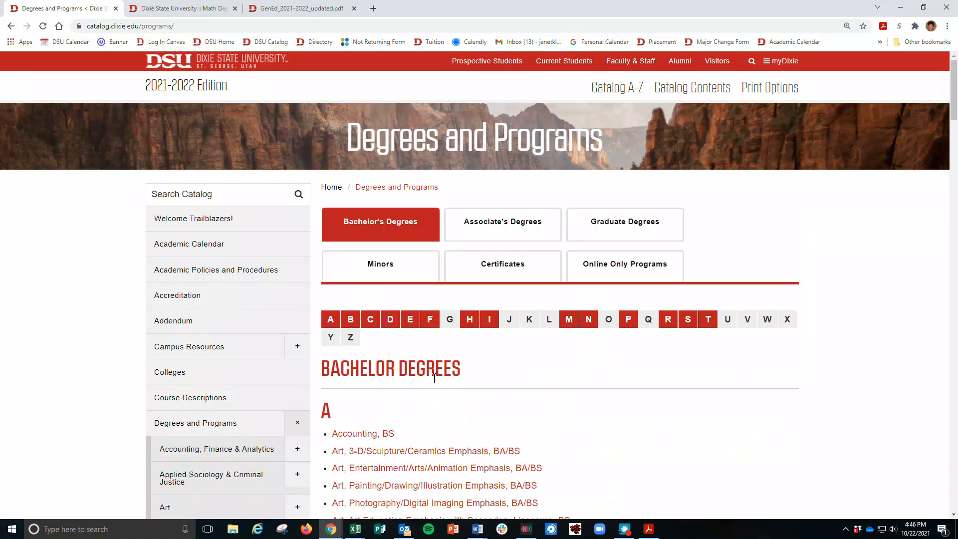
mouse_move(489, 380)
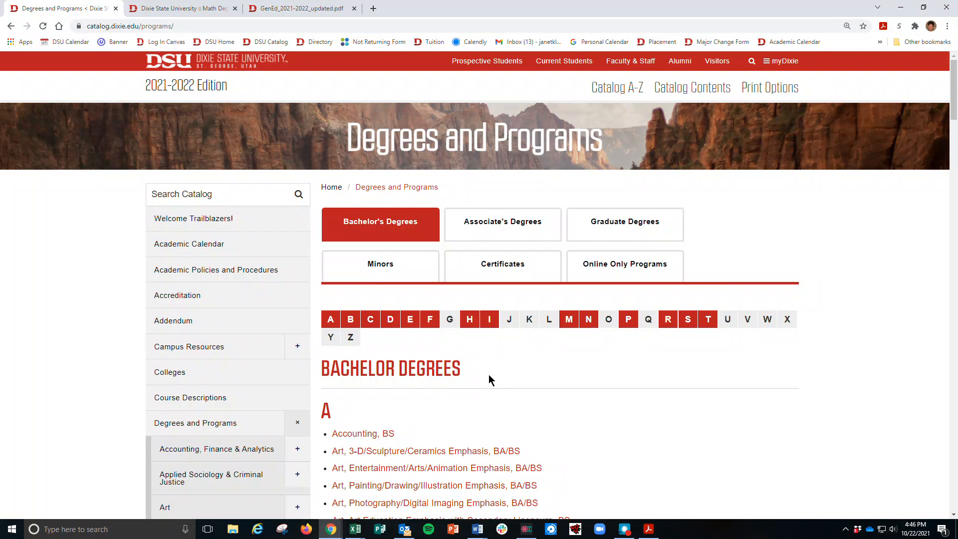
mouse_move(348, 243)
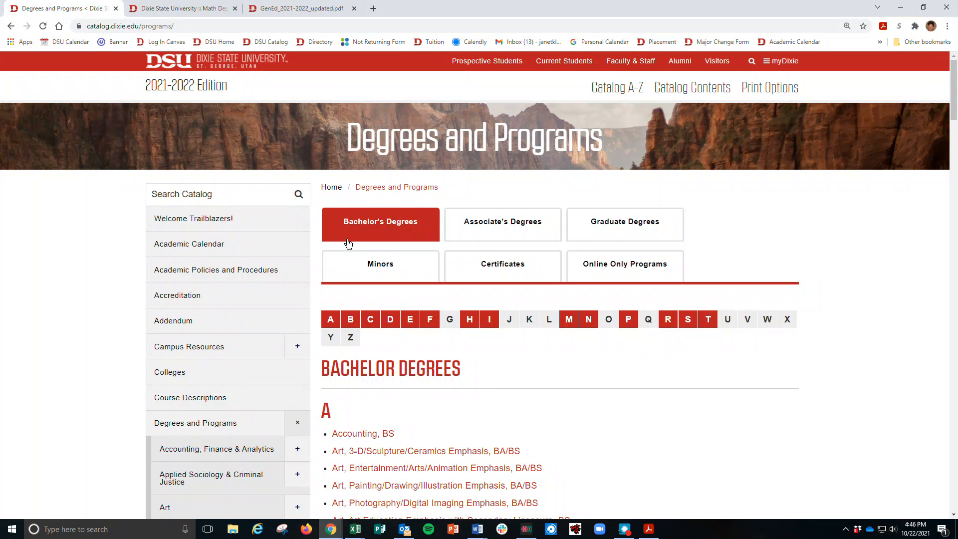
mouse_move(415, 224)
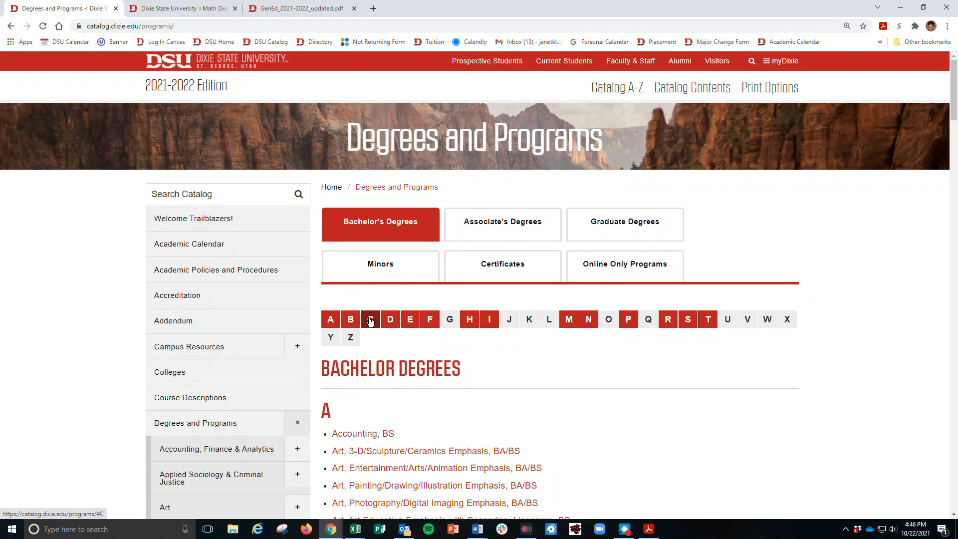
left_click(370, 320)
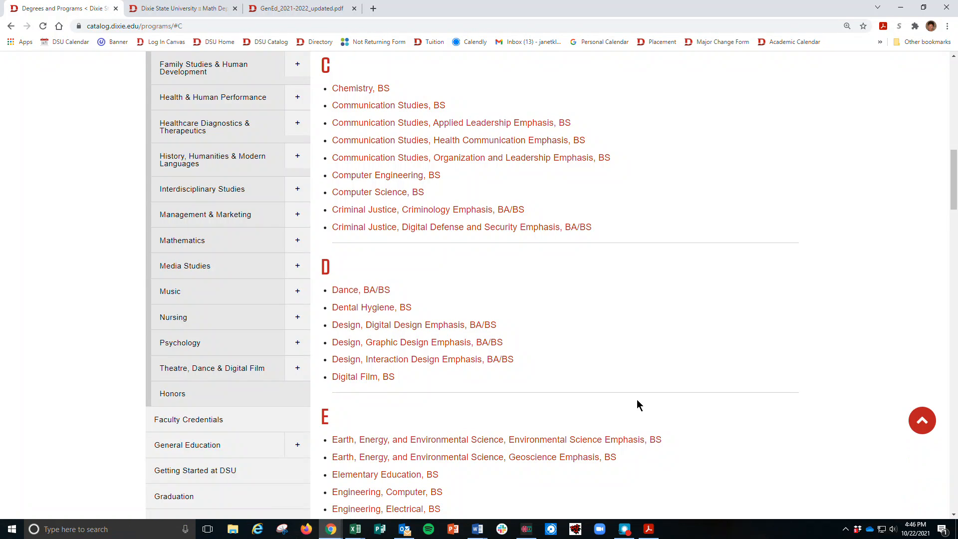
mouse_move(388, 104)
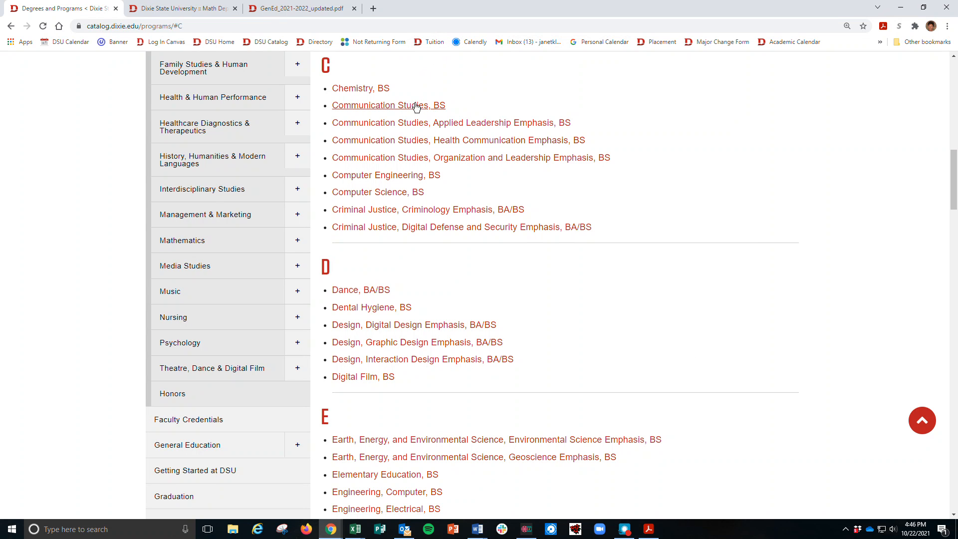
mouse_move(388, 105)
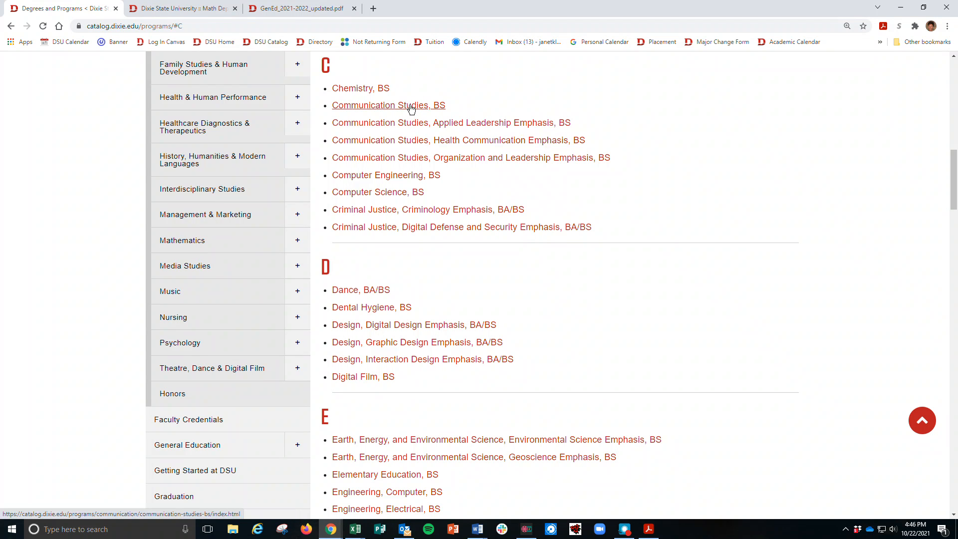
left_click(388, 105)
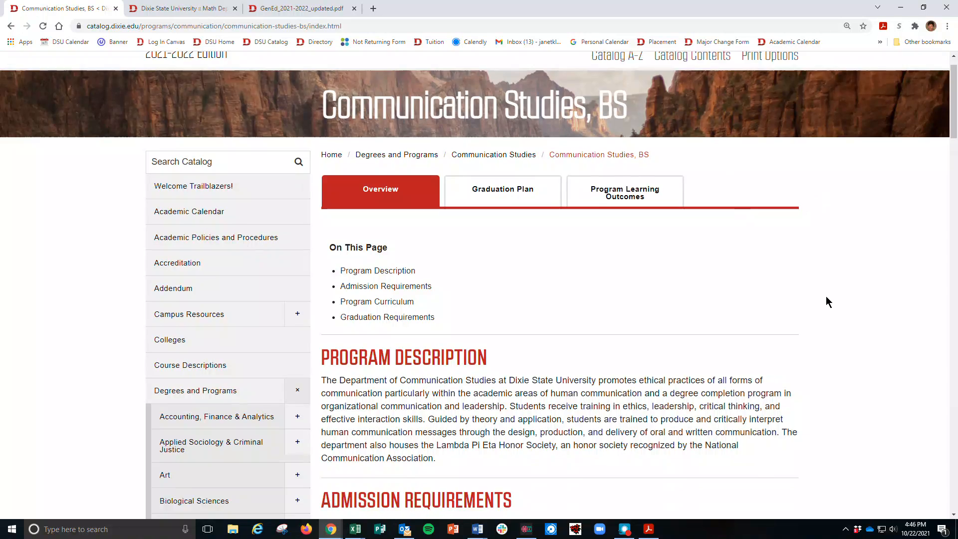
Step: Scroll through the program's curriculum and elective requirements and back to the top
scroll("down", 3)
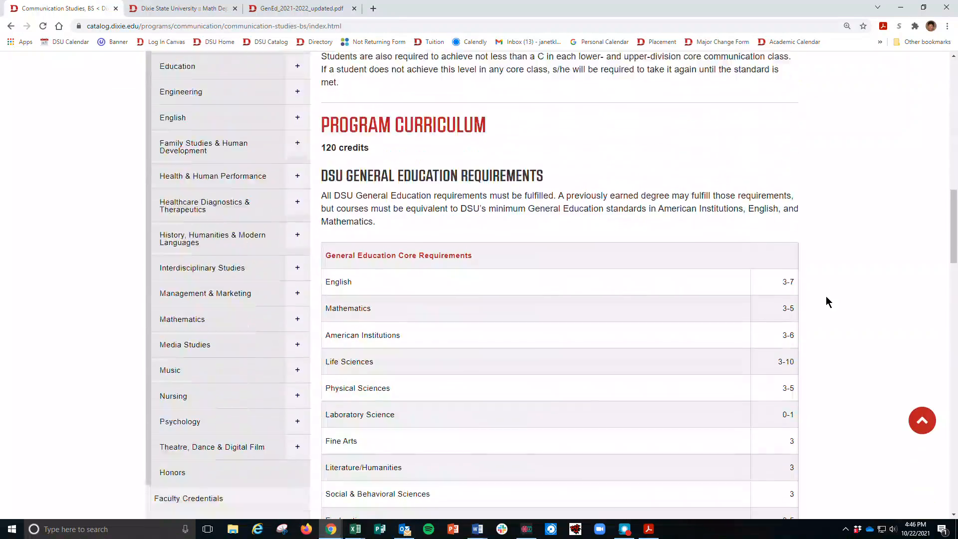
scroll("down", 3)
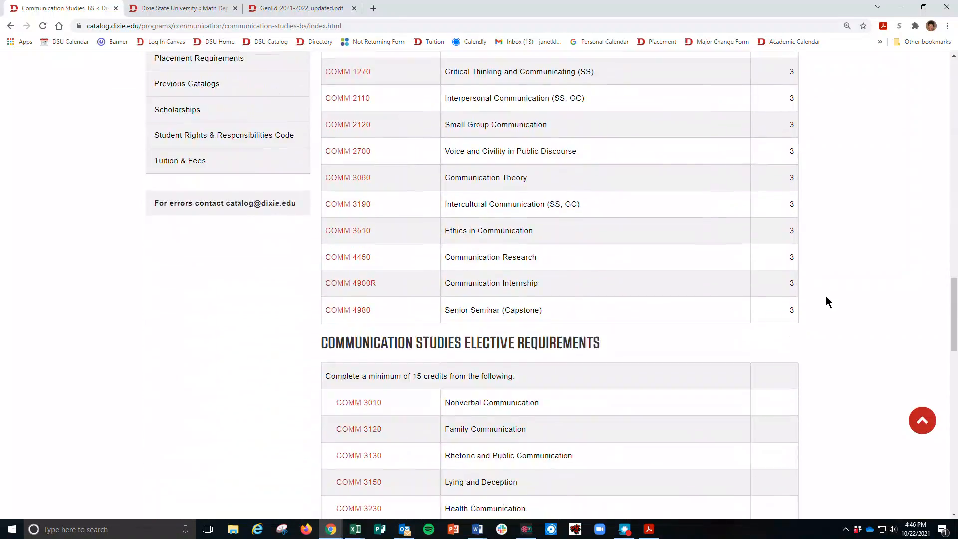
scroll("down", 3)
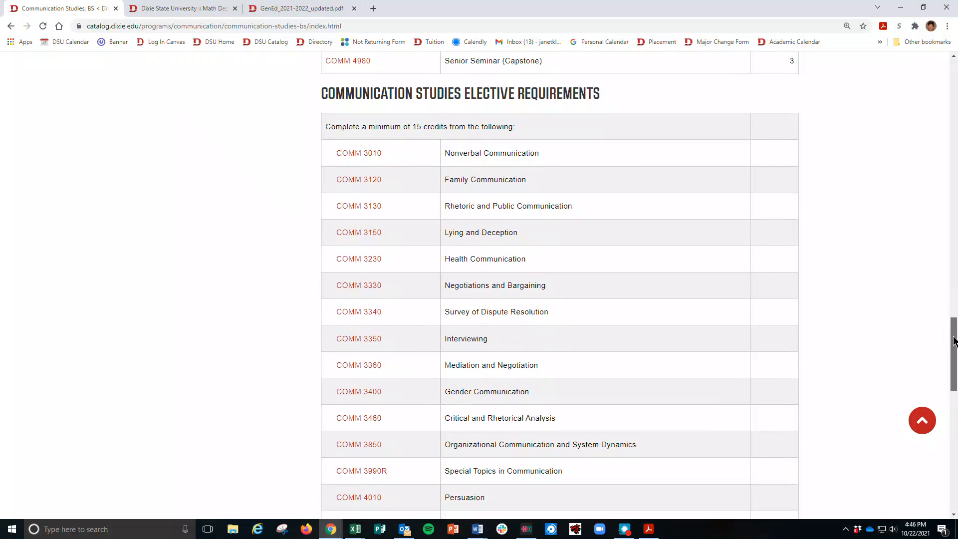
scroll("up", 3)
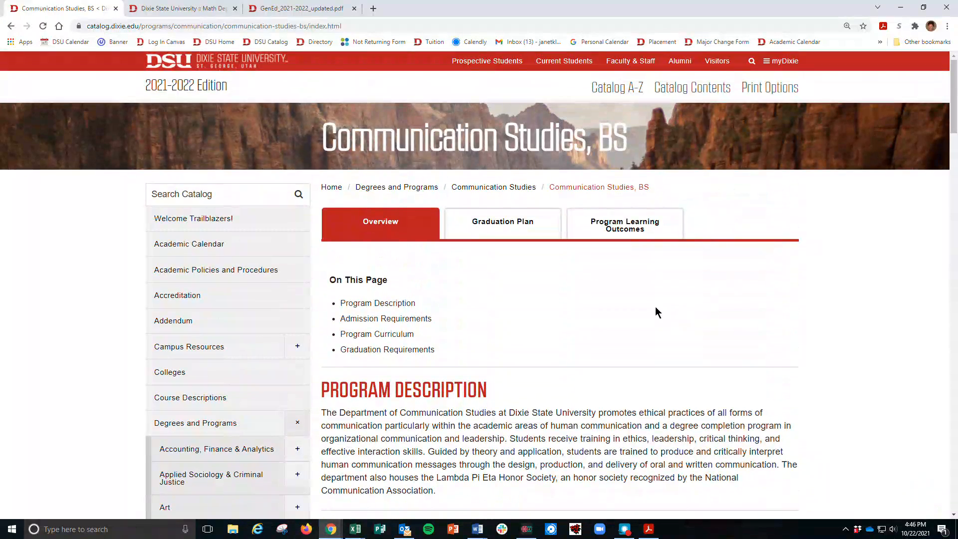
mouse_move(502, 222)
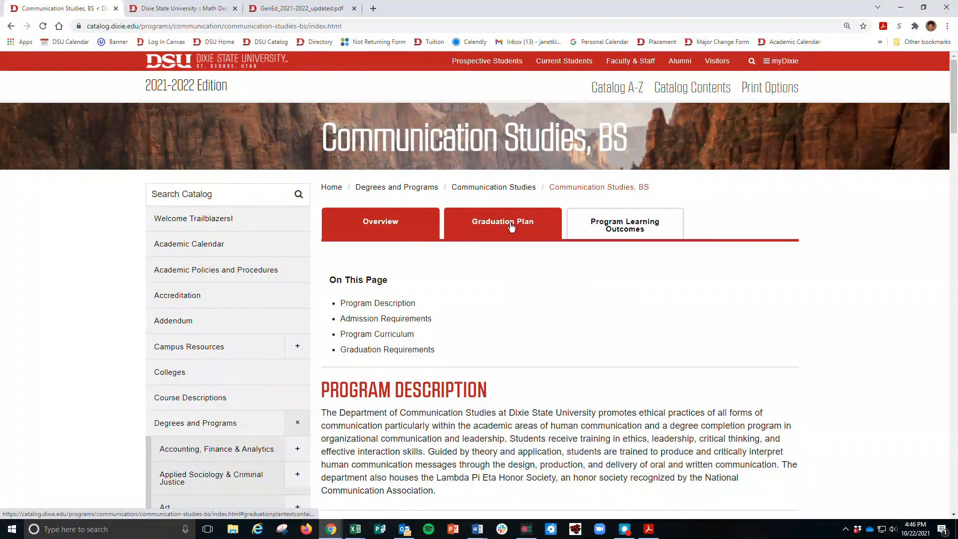
Step: Show the Communication Studies, BS recommended graduation plan and scroll to its first-year fall semester
left_click(502, 223)
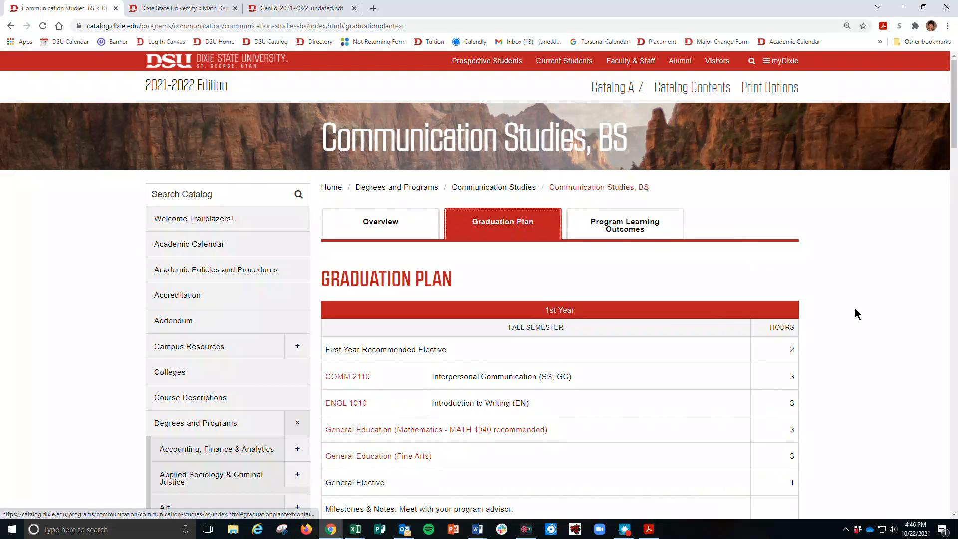
mouse_move(878, 325)
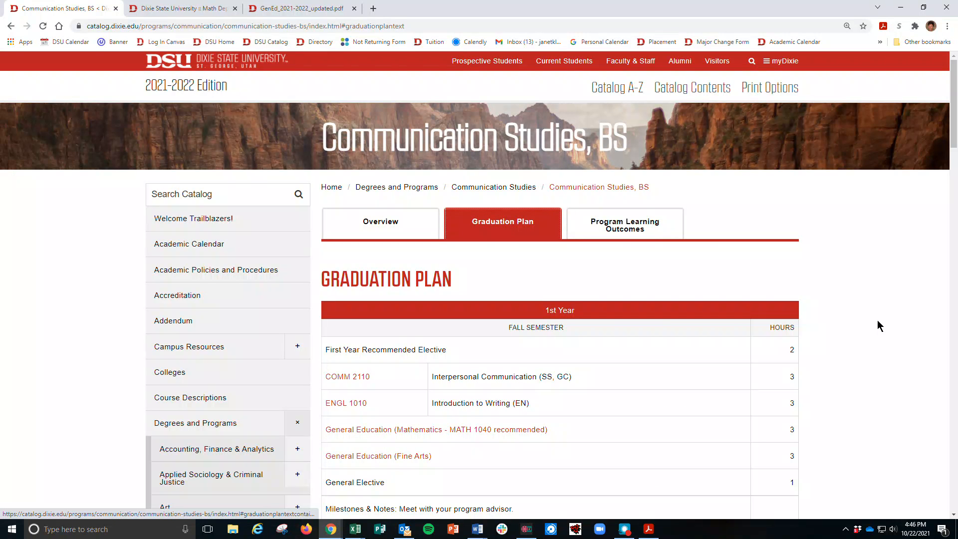
scroll("down", 3)
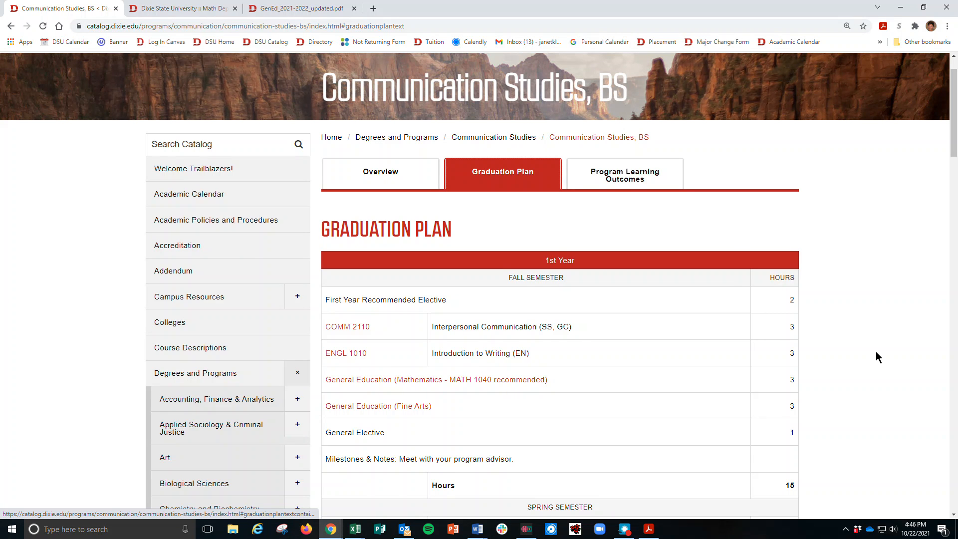
mouse_move(735, 209)
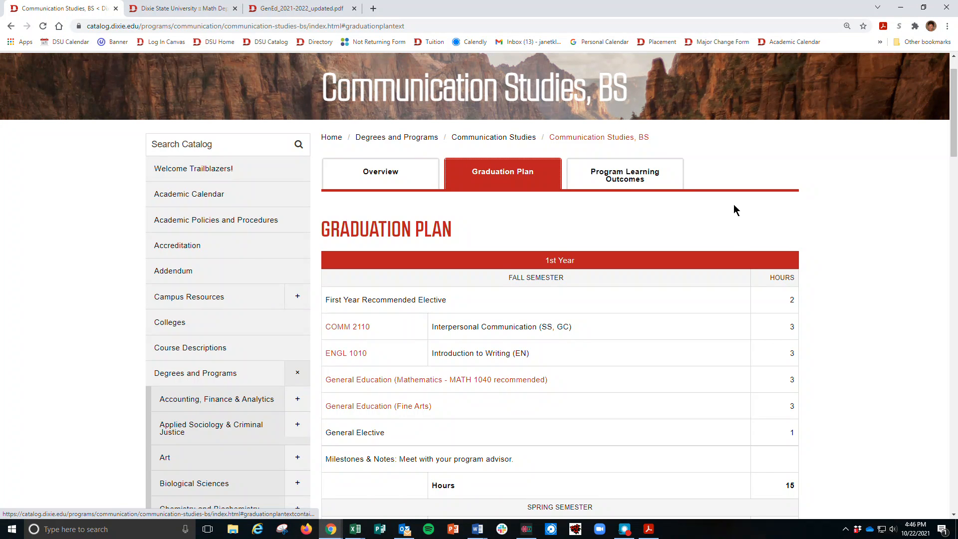
mouse_move(837, 344)
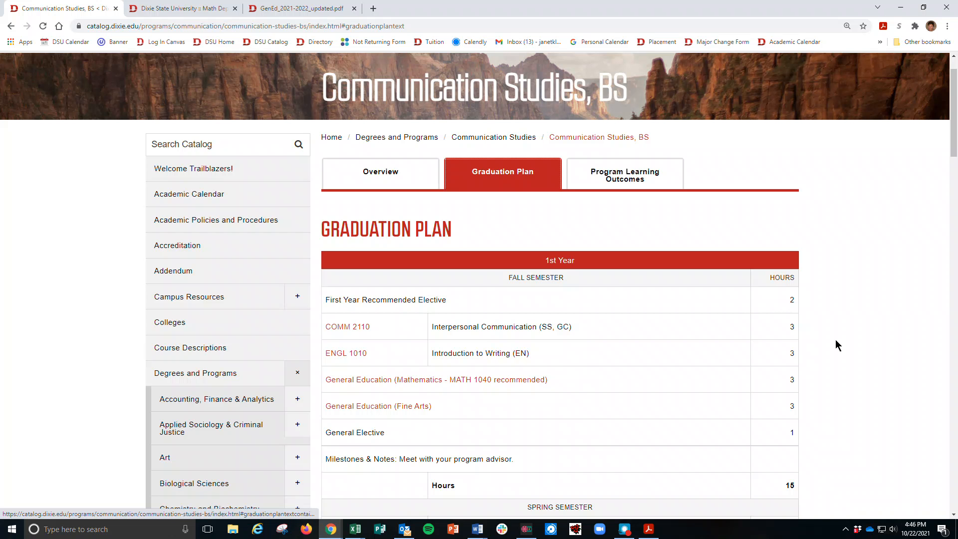
scroll("down", 3)
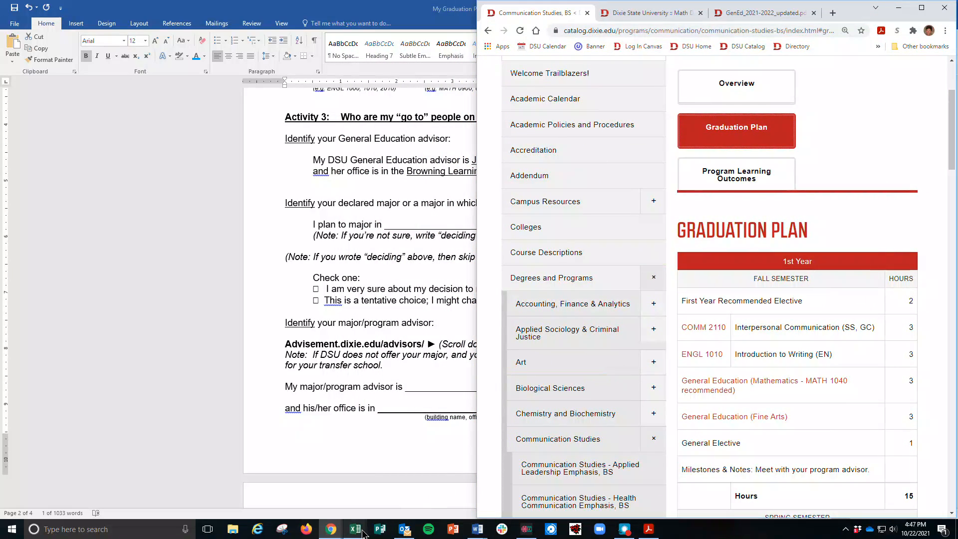
Step: Label the second term Spring 2022 and start it with Comm 2120
left_click(353, 529)
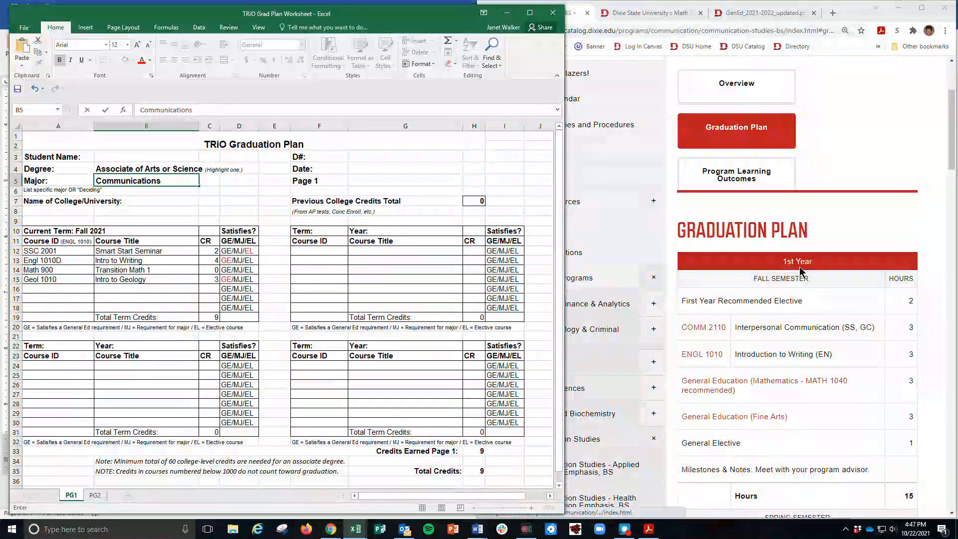
mouse_move(702, 327)
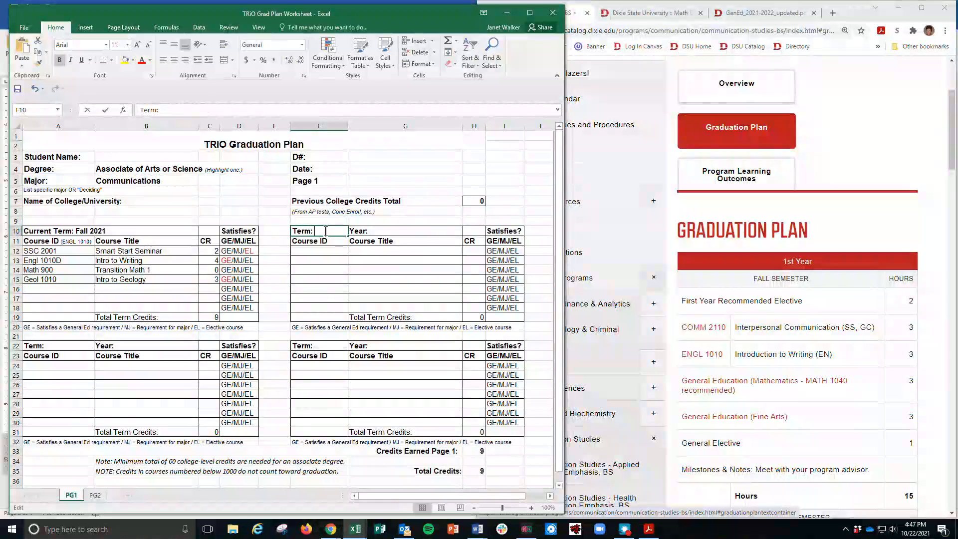
type("Spring")
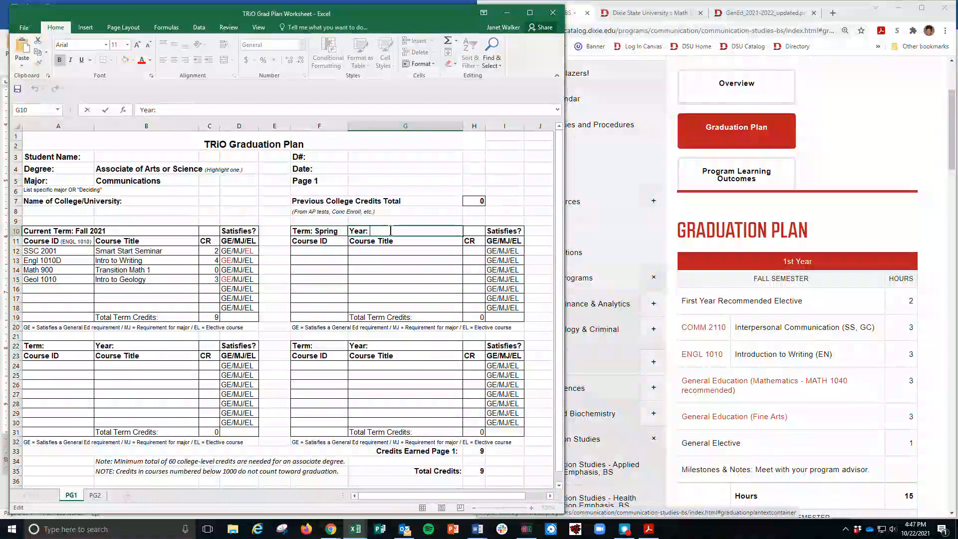
type("2022")
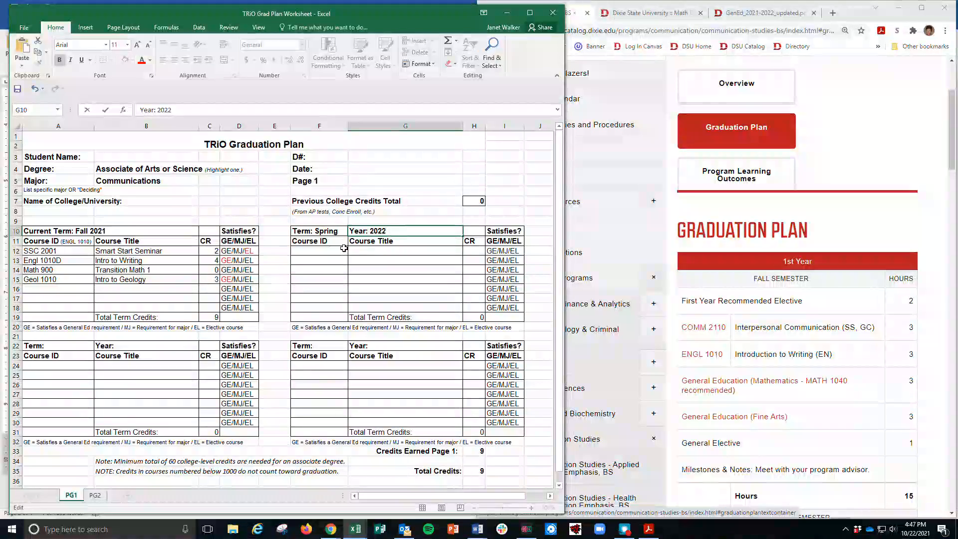
type("Comm")
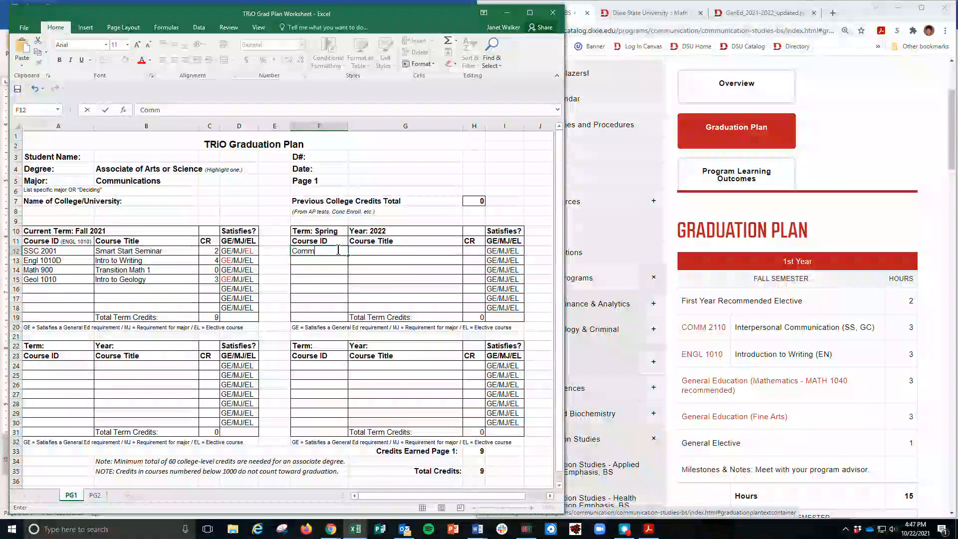
type("2120")
left_click(405, 250)
type("Interpersonal Comm")
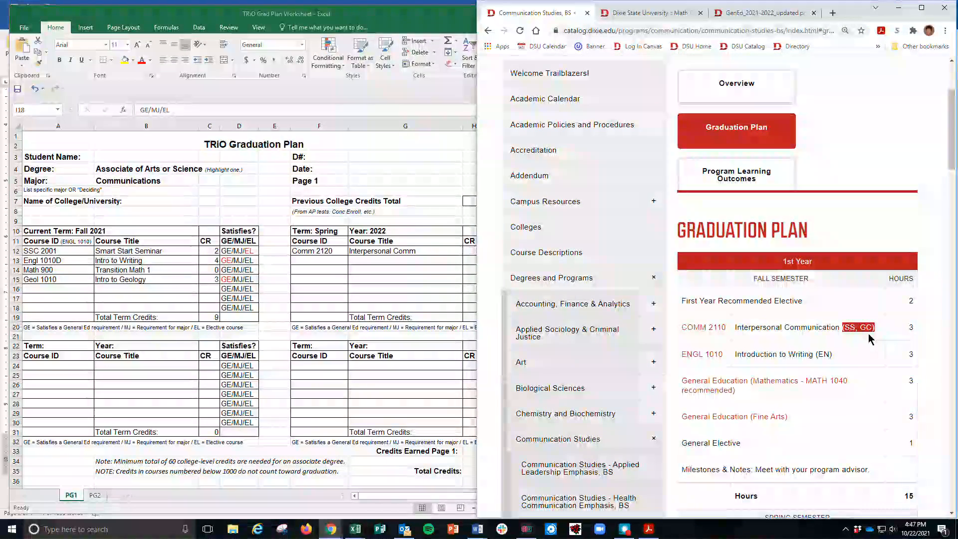
mouse_move(428, 263)
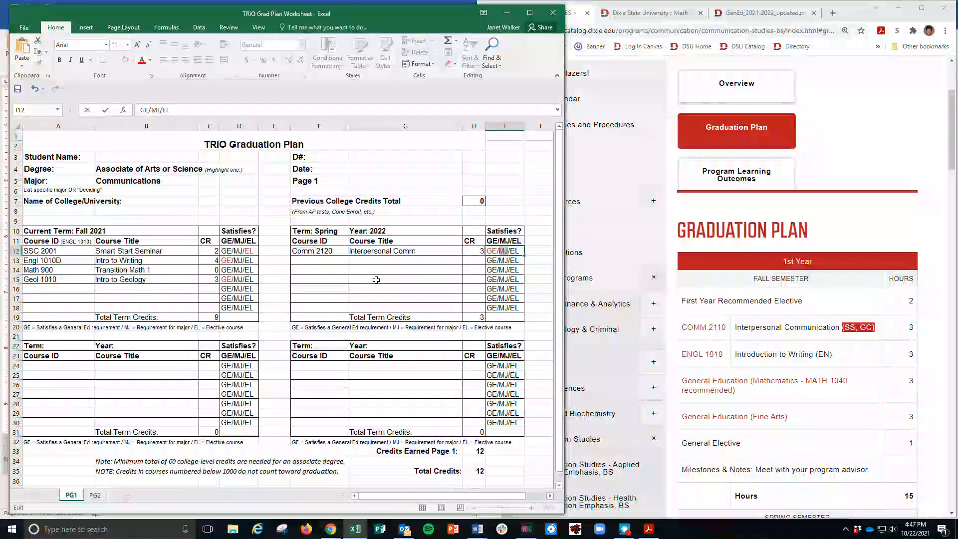
Step: Check the first term's writing course and the GE checklist before the next Spring 2022 row
left_click(58, 260)
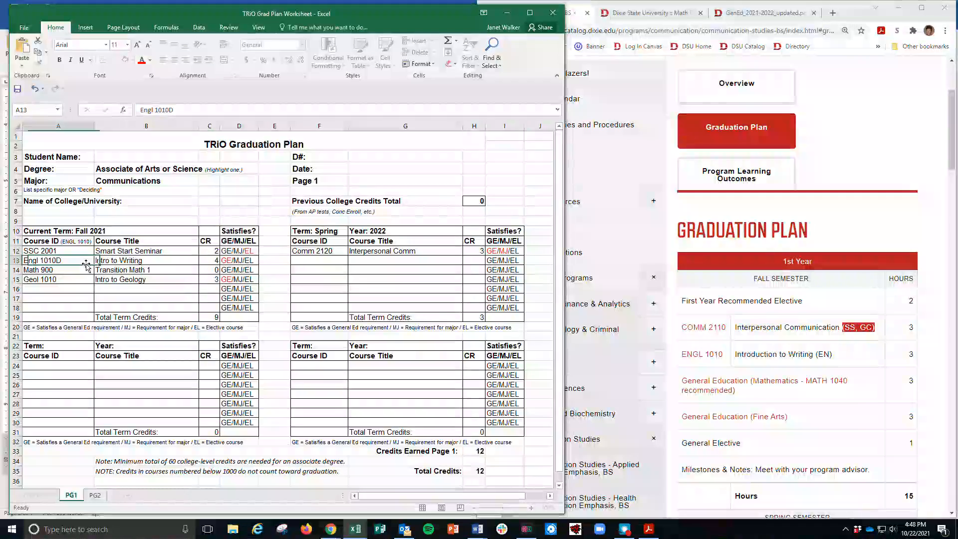
left_click(318, 259)
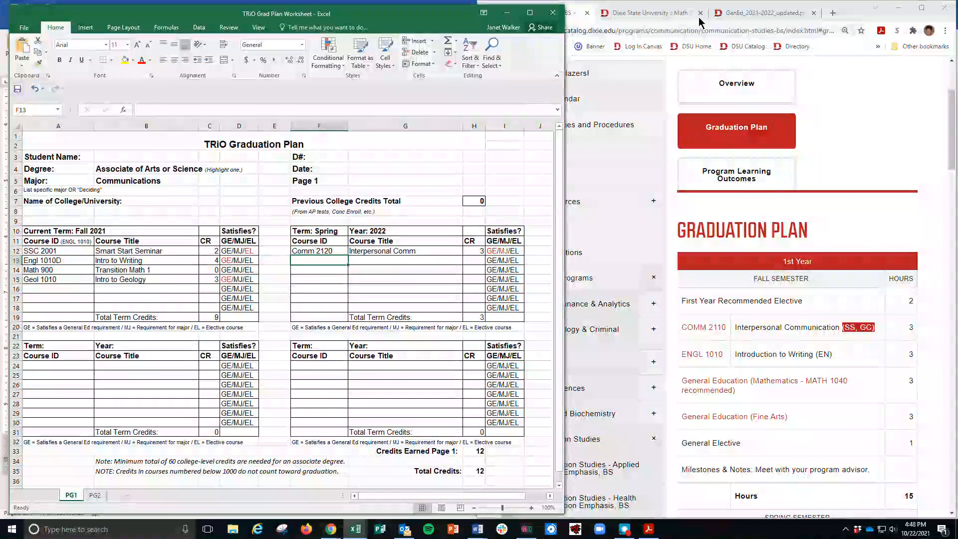
left_click(759, 12)
type("Engl 2010")
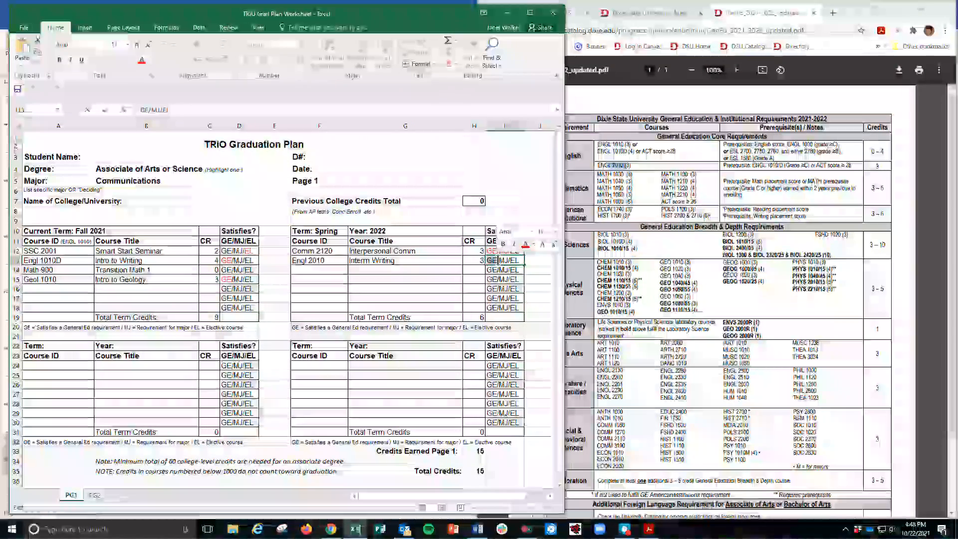
left_click(331, 268)
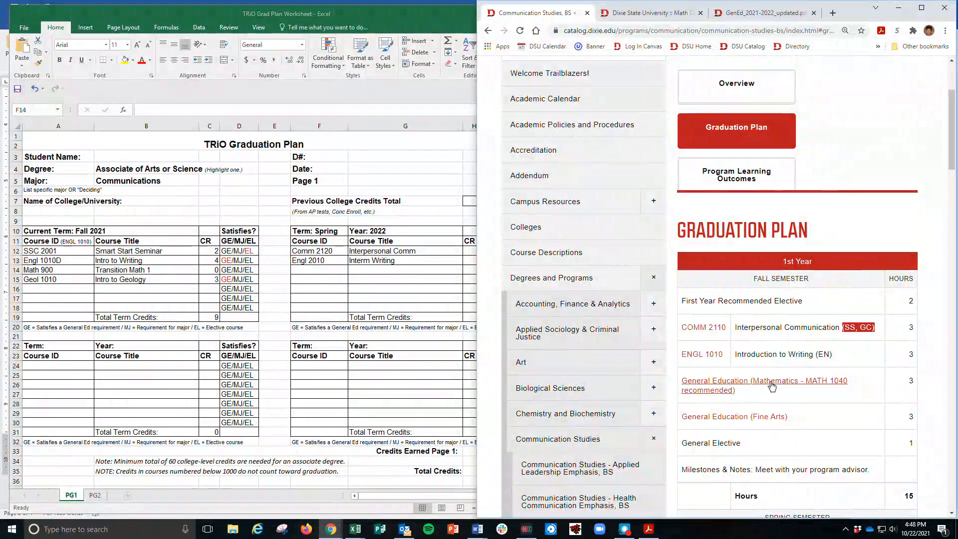
mouse_move(785, 395)
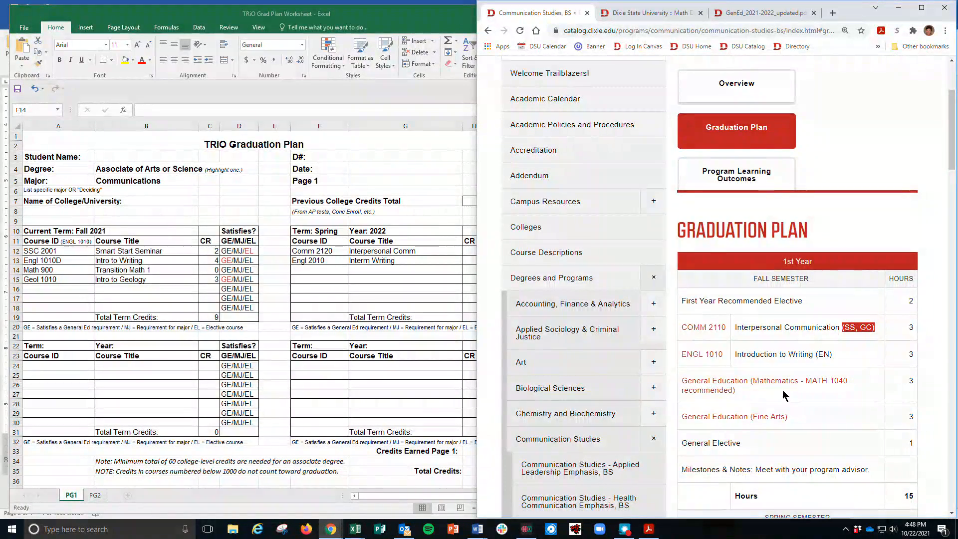
mouse_move(782, 255)
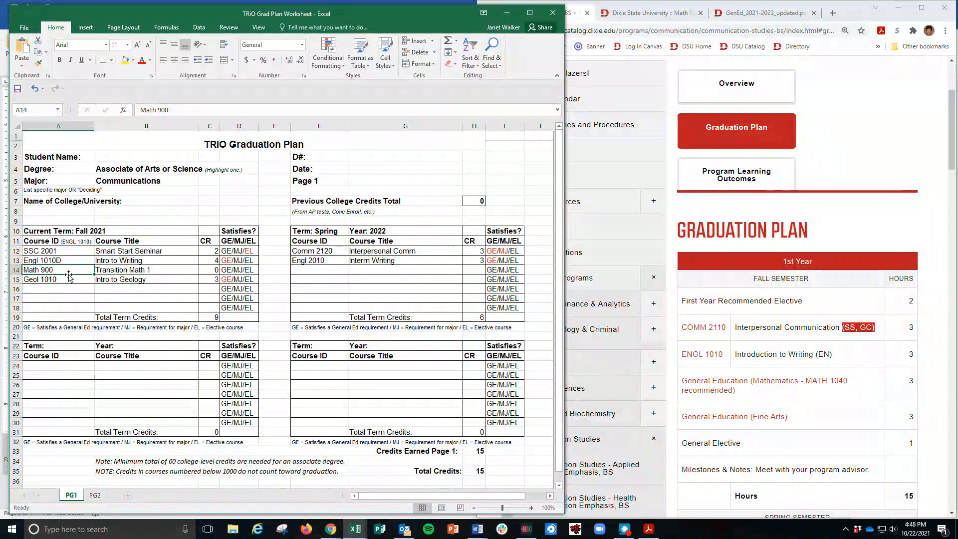
mouse_move(839, 80)
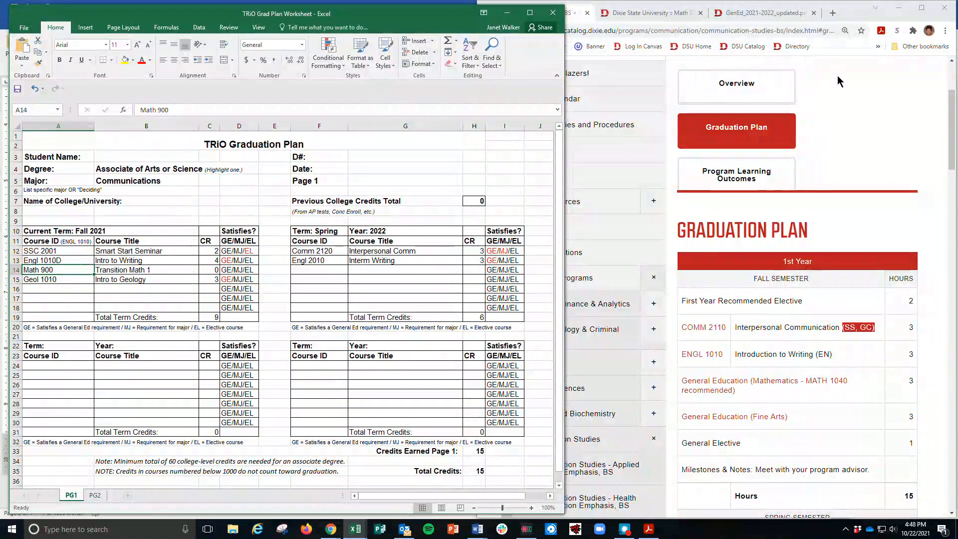
Step: Check the Math Pathways chart pointing Communication degrees to Math 1040, then return to the Excel plan
left_click(645, 13)
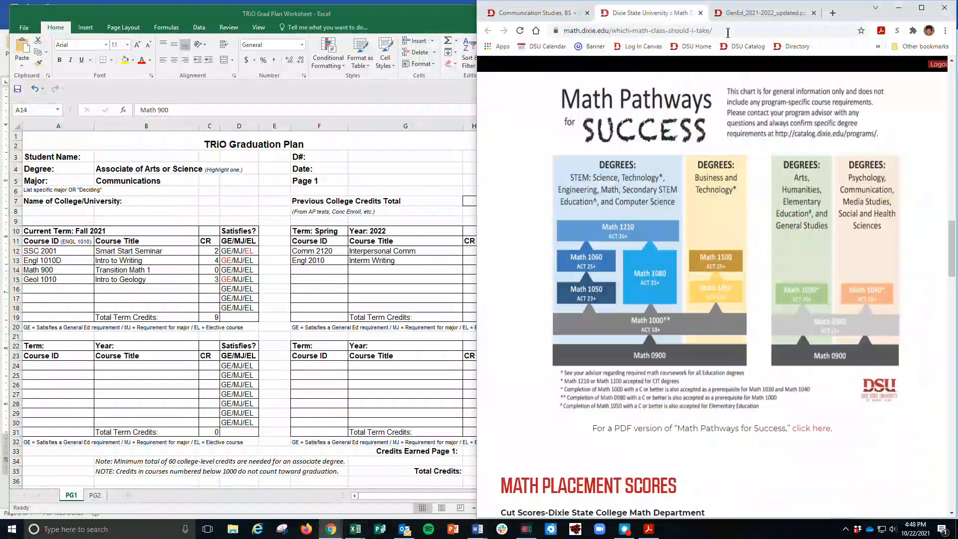
mouse_move(669, 160)
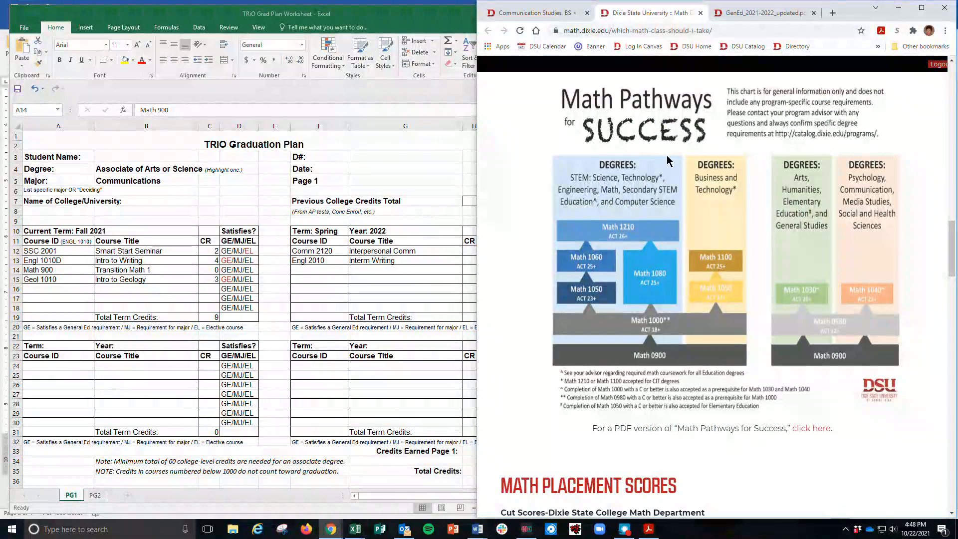
mouse_move(643, 338)
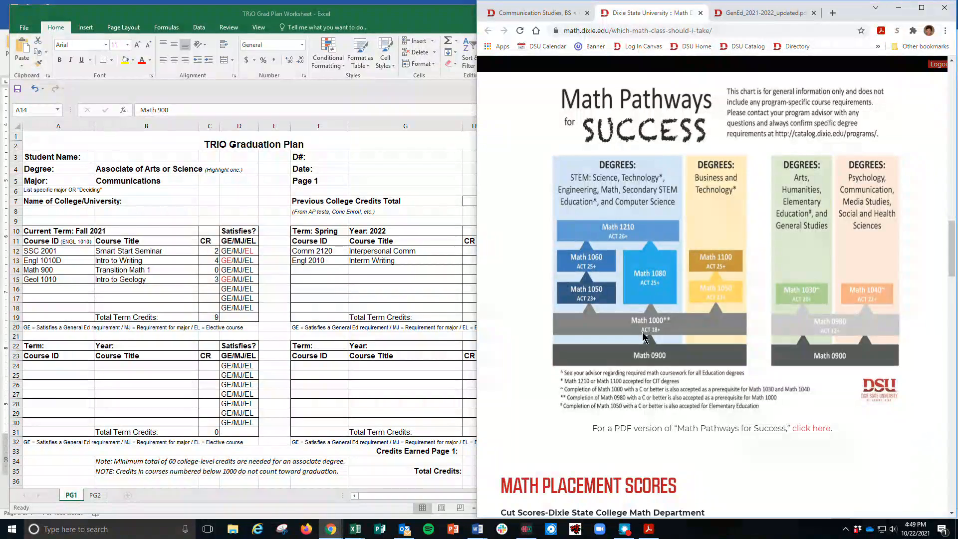
mouse_move(671, 359)
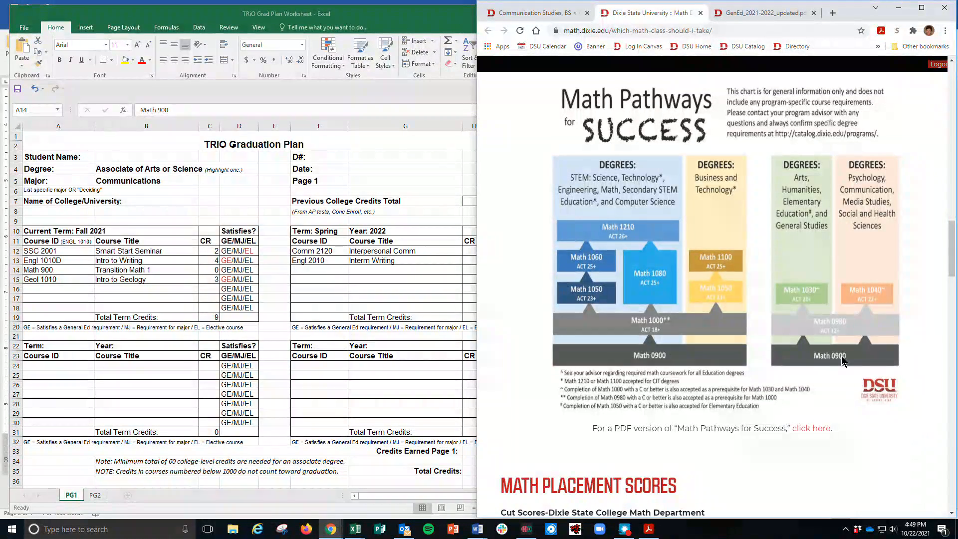
mouse_move(838, 198)
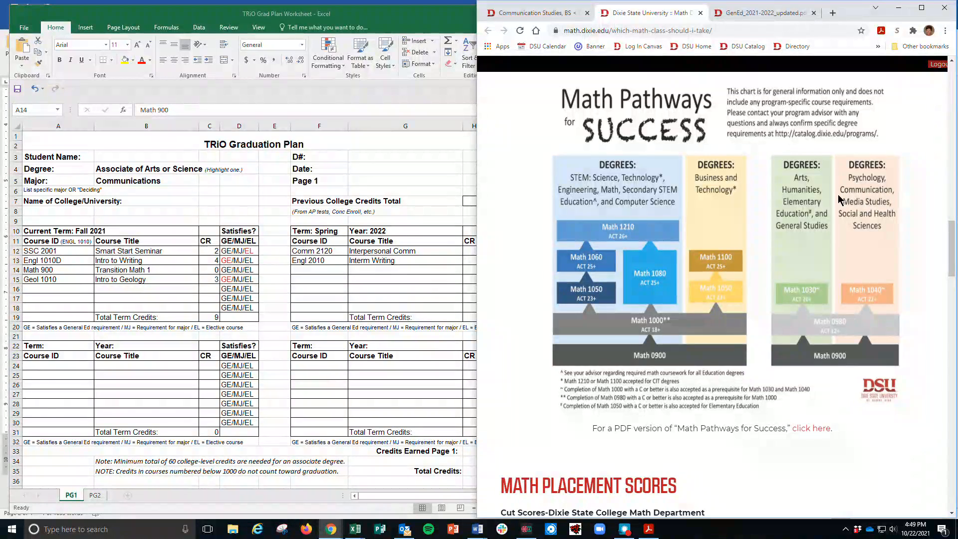
mouse_move(833, 362)
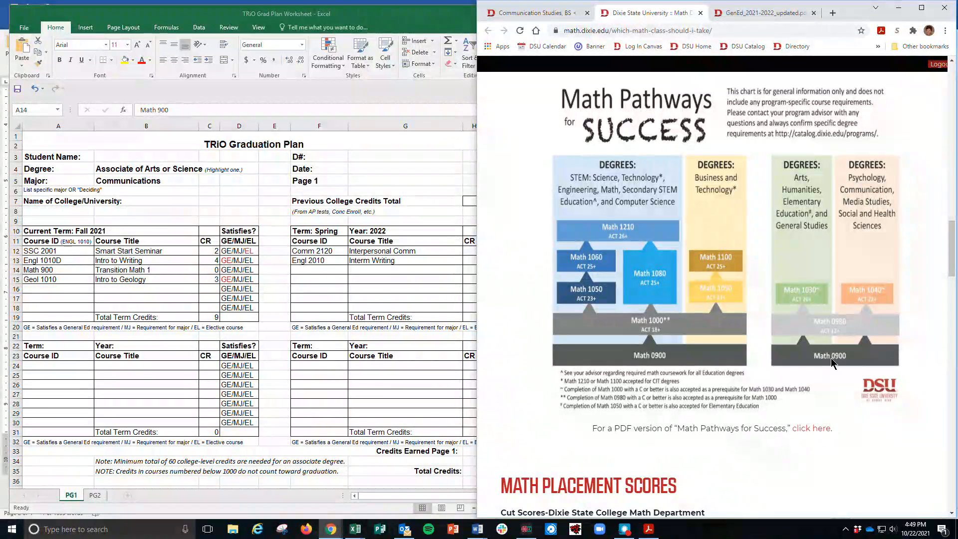
mouse_move(851, 330)
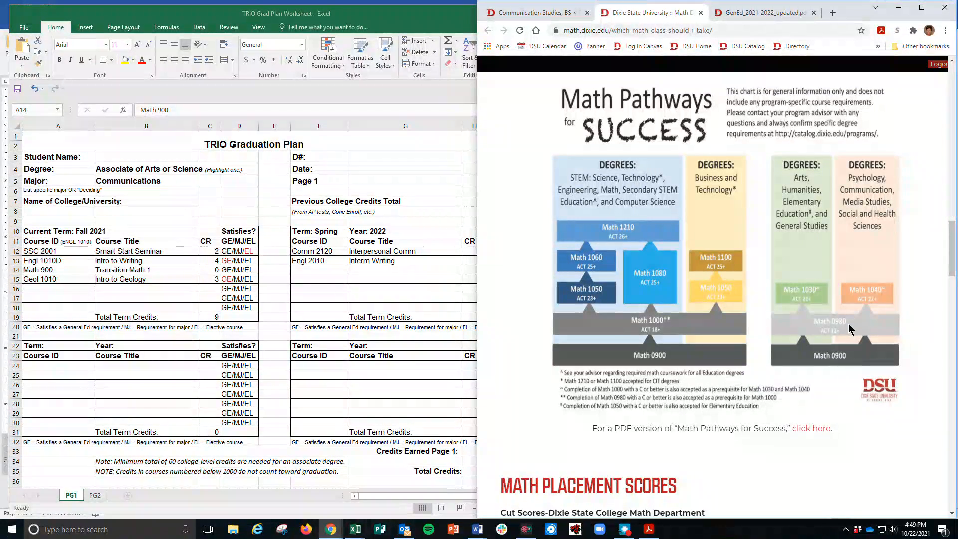
mouse_move(874, 296)
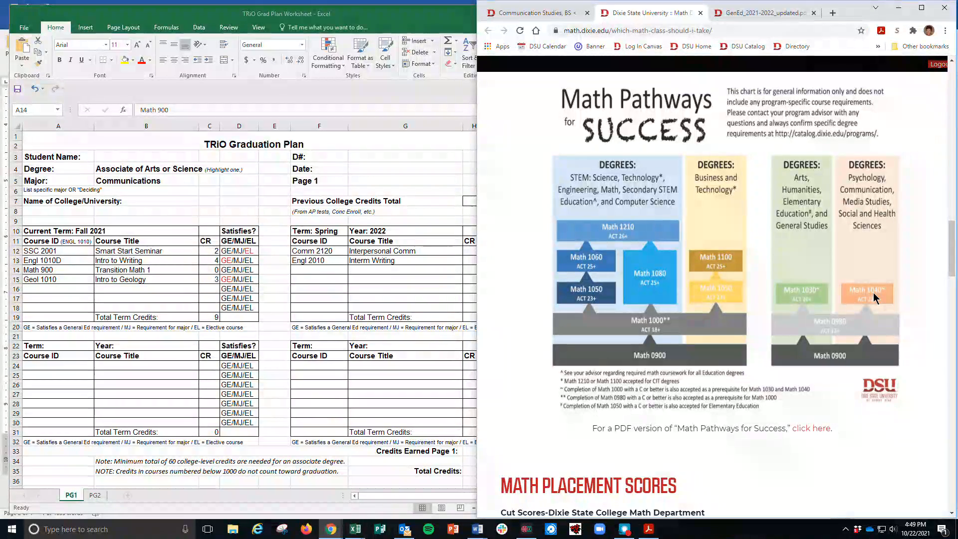
left_click(532, 13)
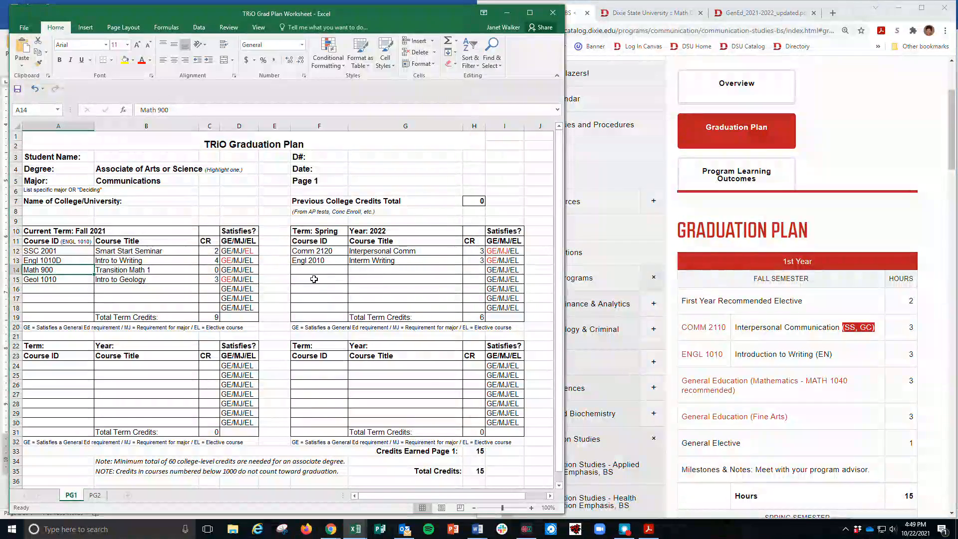
Step: Enter Math 980 Transitional Math 2 with 0 credits as the next Spring 2022 course
left_click(319, 271)
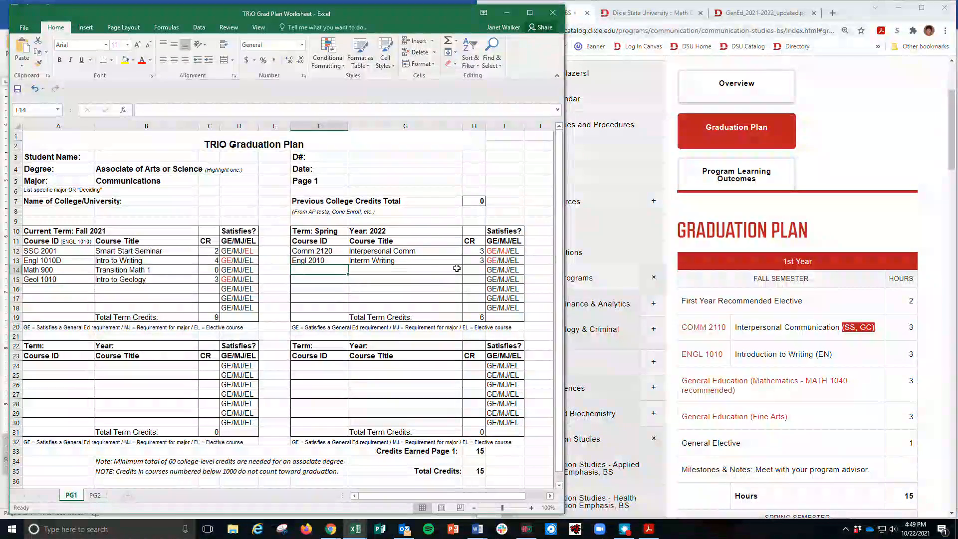
type("Math")
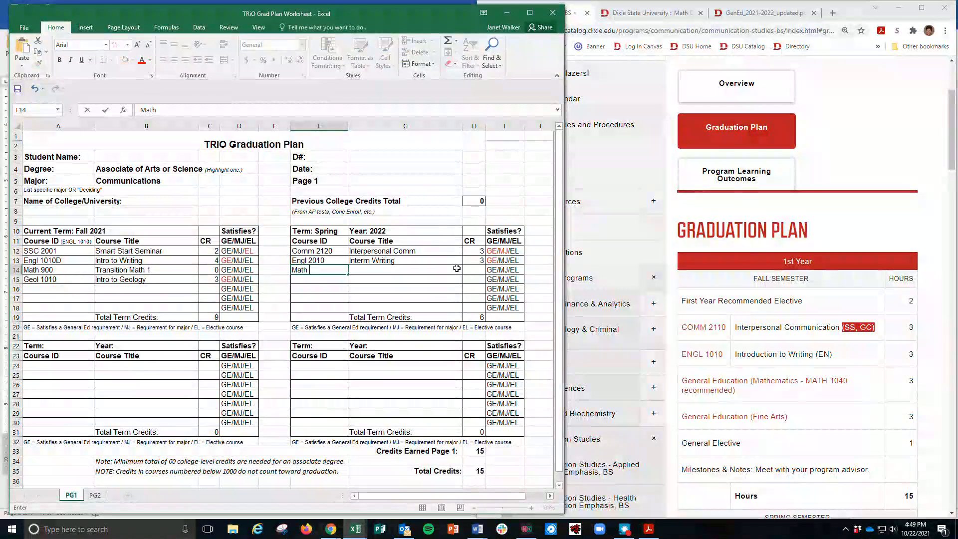
type("98")
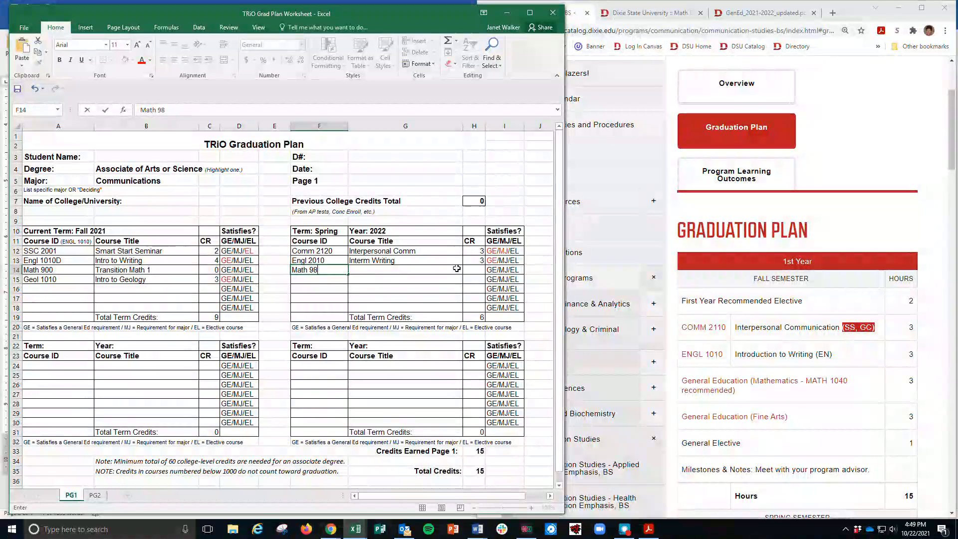
left_click(404, 269)
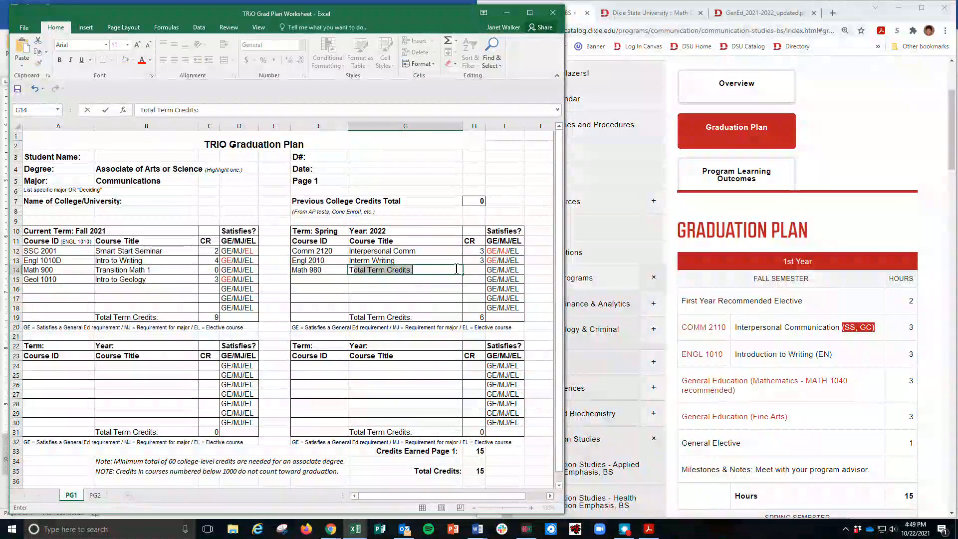
type("Transitional Math 2")
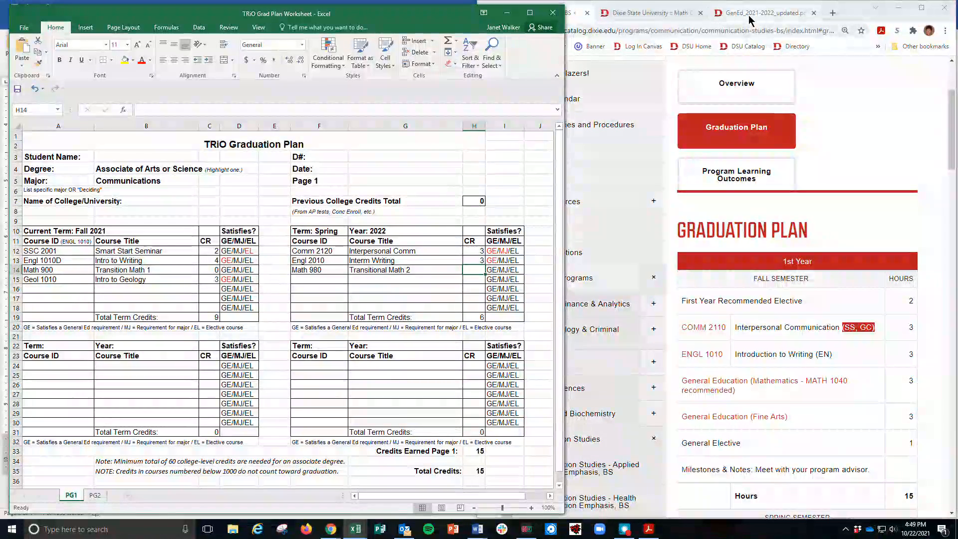
left_click(648, 13)
type("4")
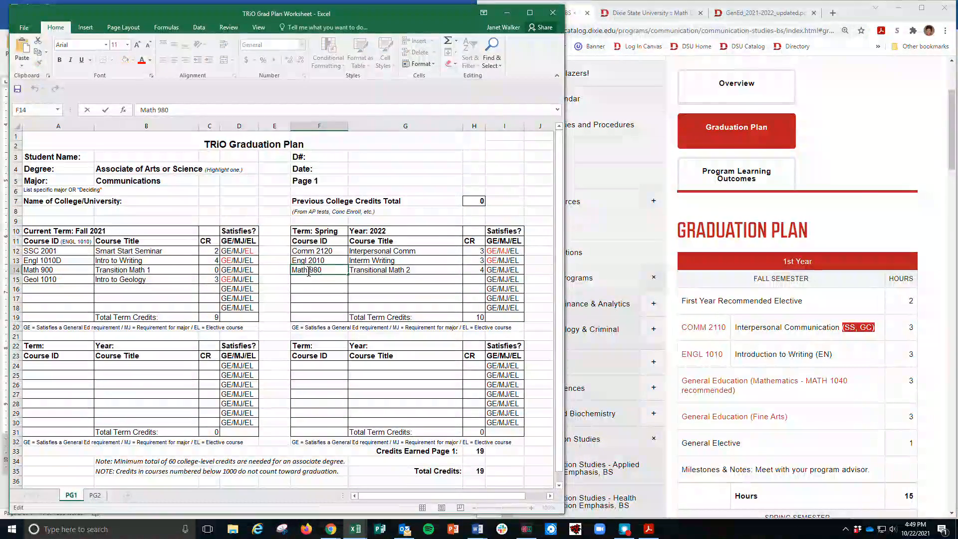
left_click(473, 269)
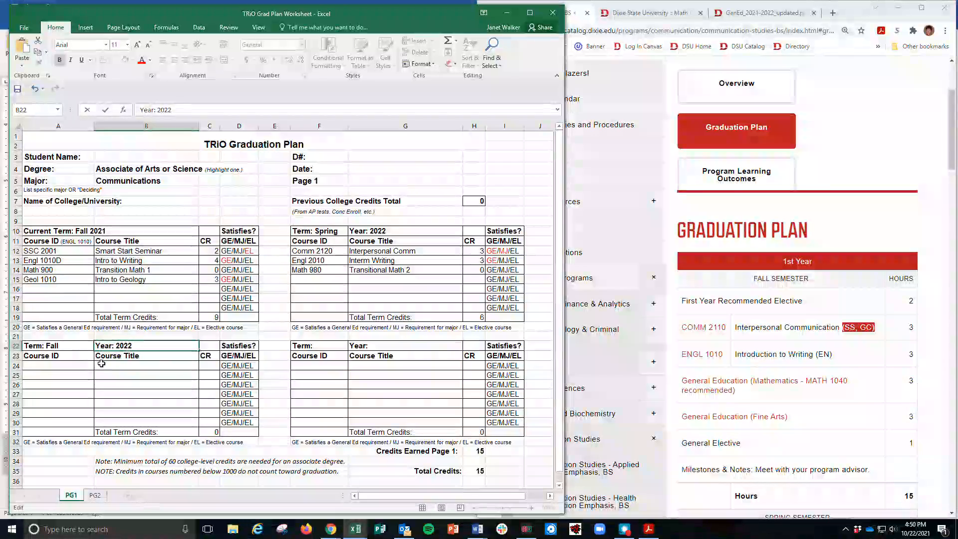
Step: Enter Math 1040 Statistics in row 24 as the first Fall 2022 course
left_click(58, 365)
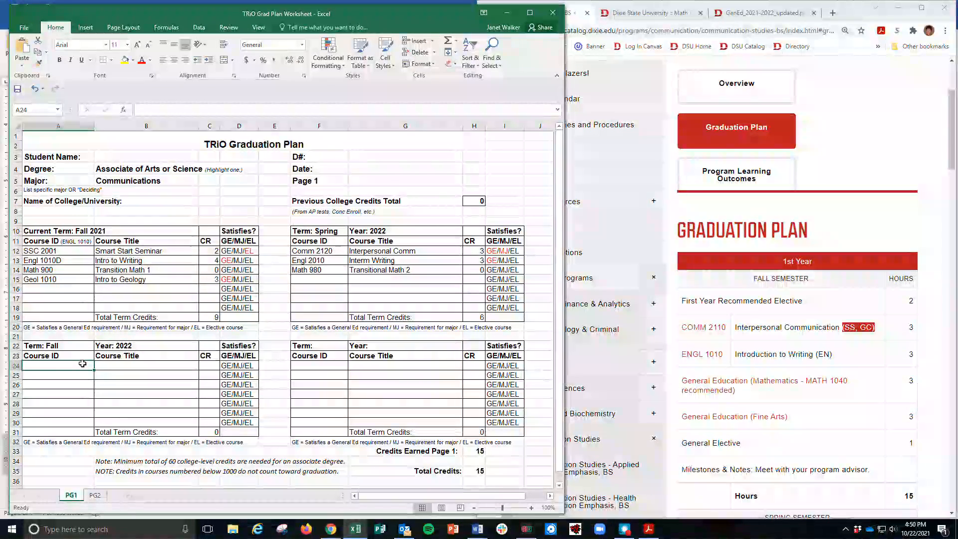
type("Math 1040")
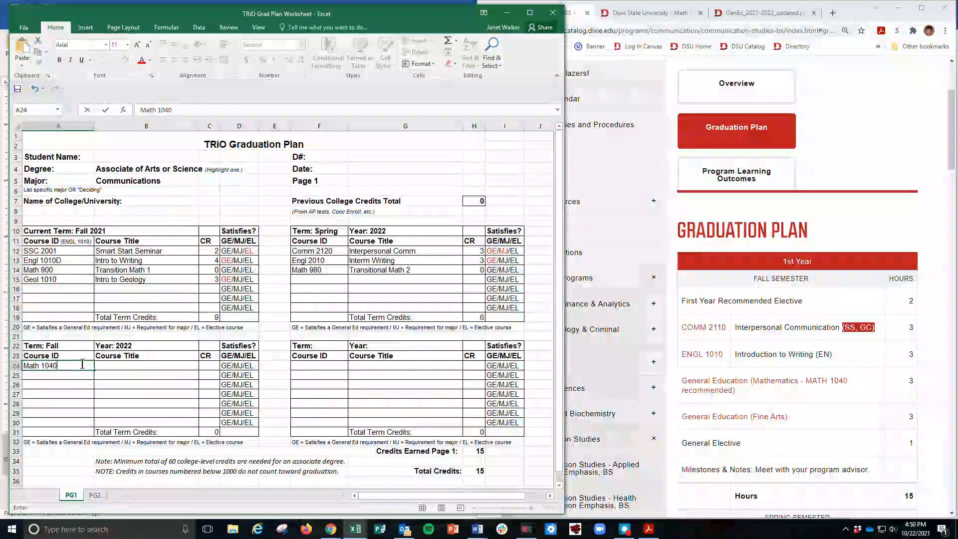
left_click(146, 365)
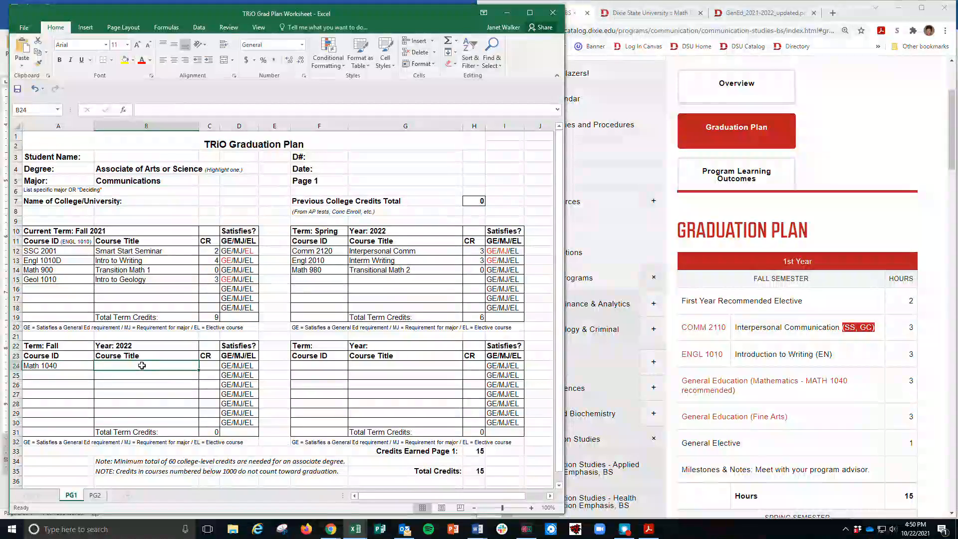
type("Statist")
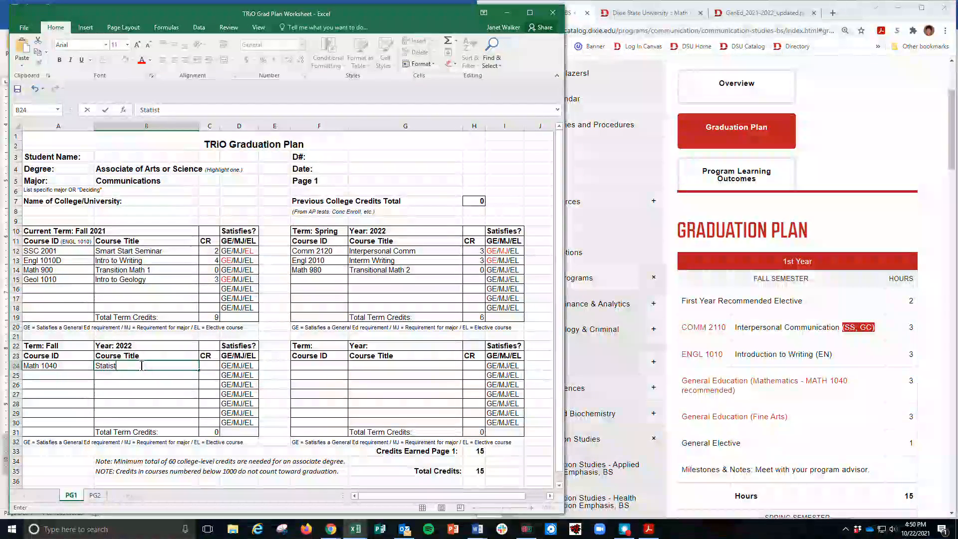
type("ics")
left_click(209, 365)
type("3")
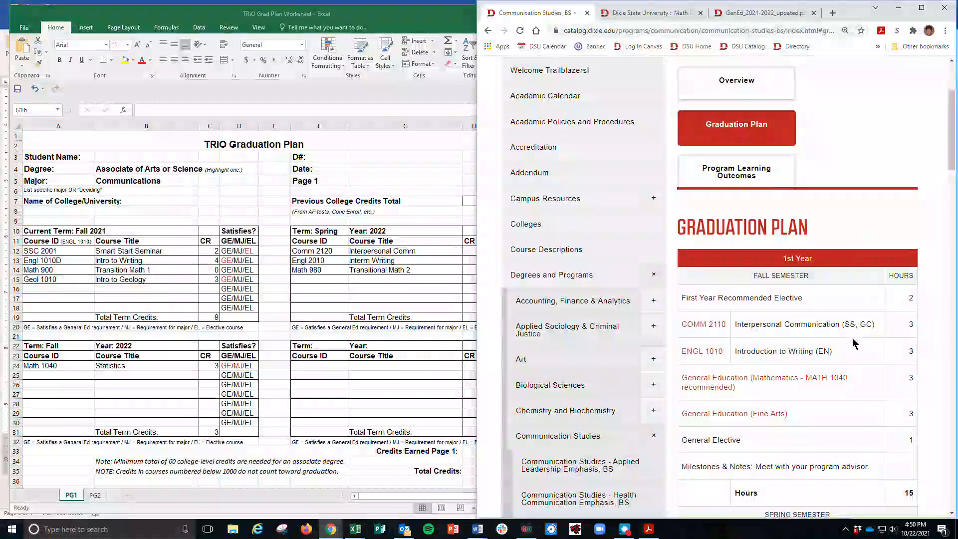
scroll("down", 3)
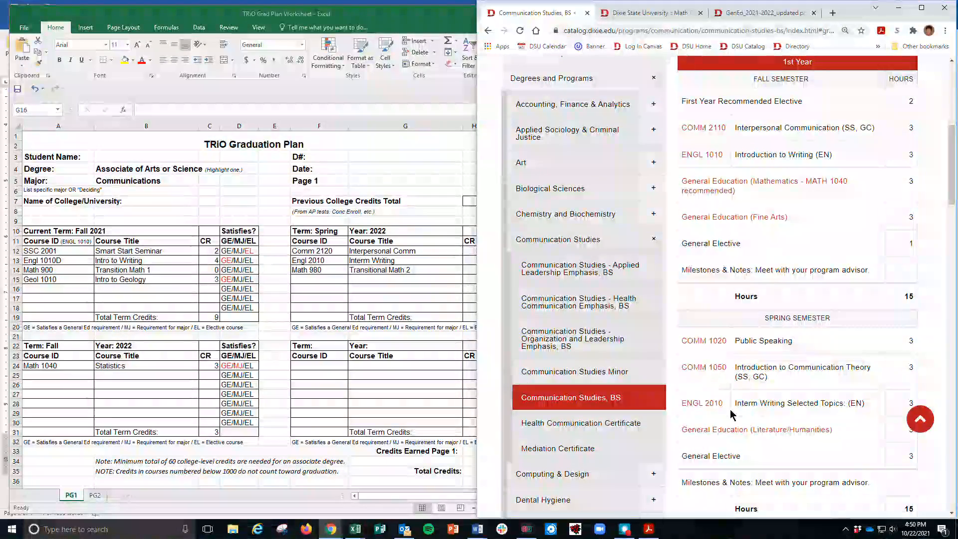
scroll("up", 3)
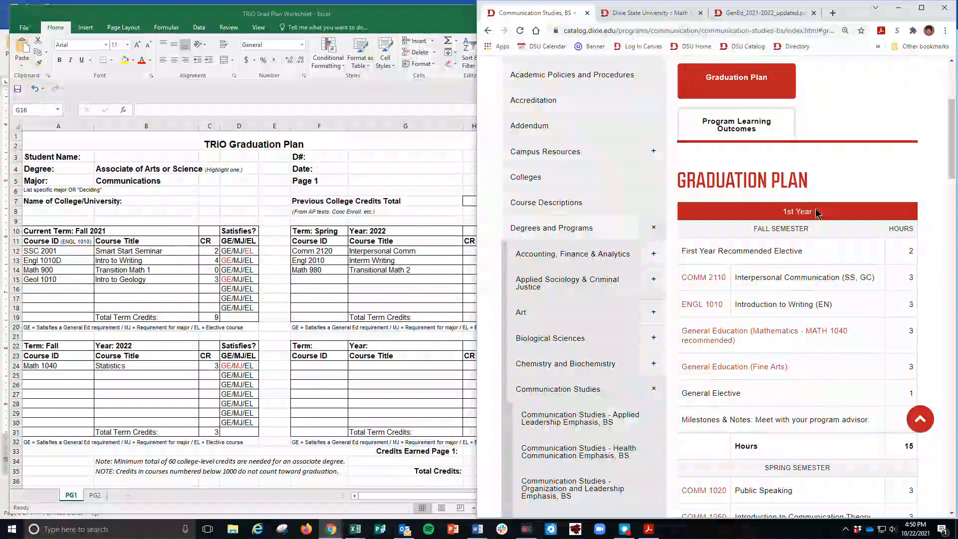
mouse_move(741, 500)
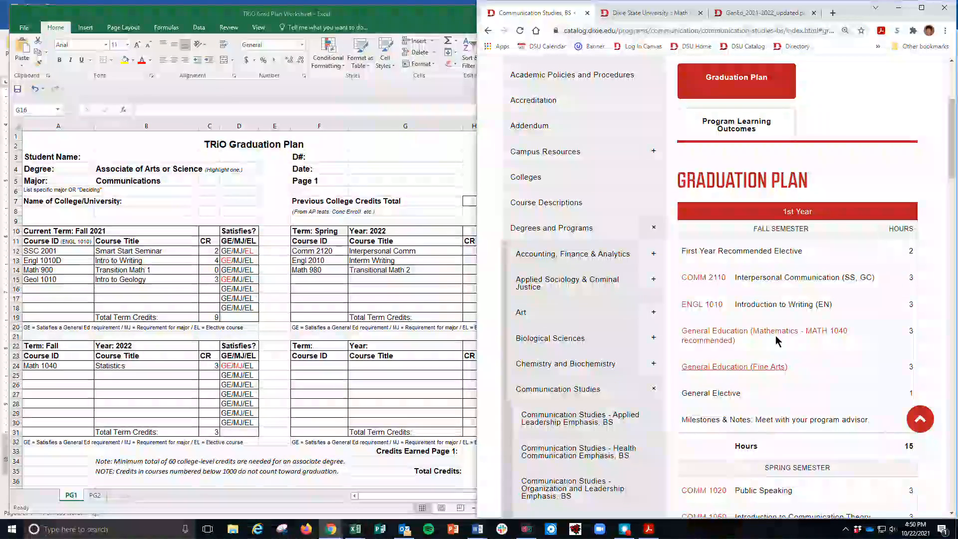
mouse_move(858, 182)
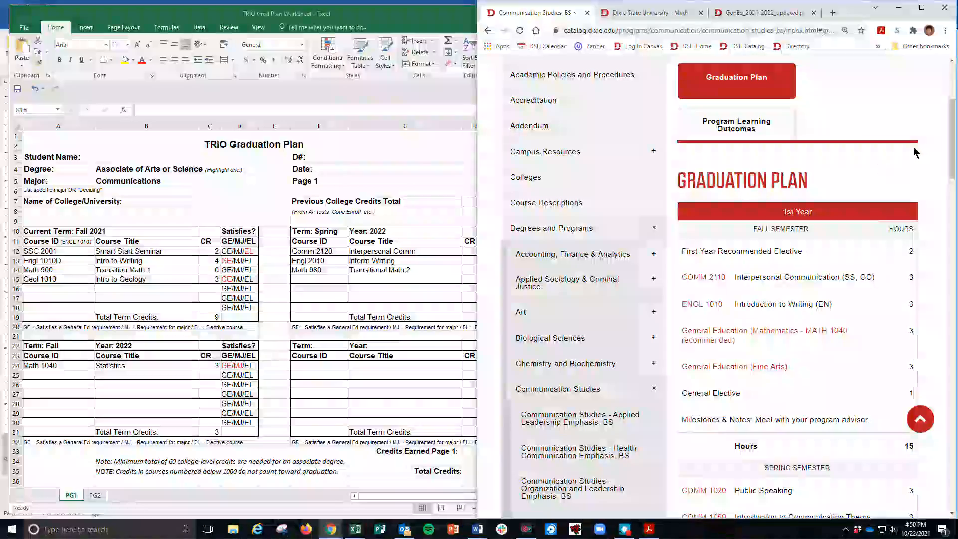
left_click(760, 12)
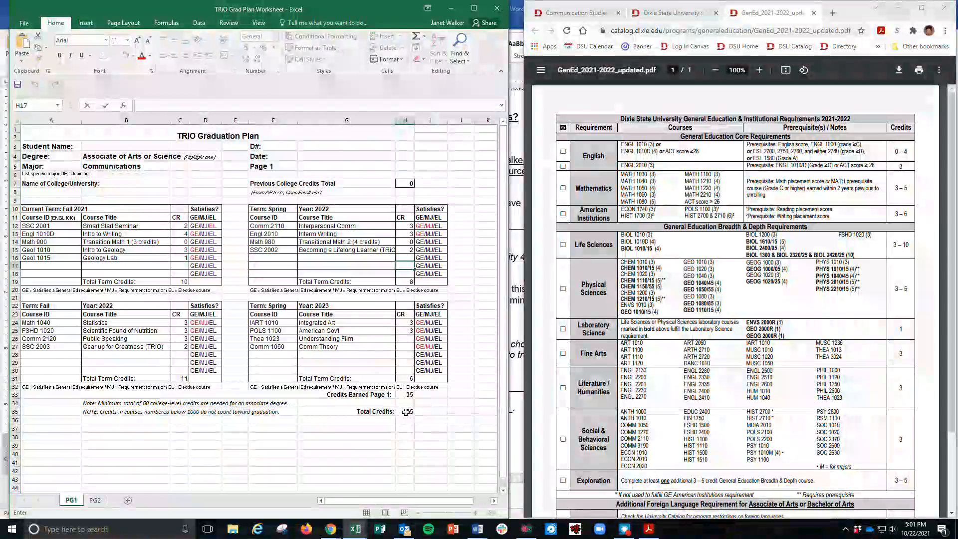
left_click(405, 411)
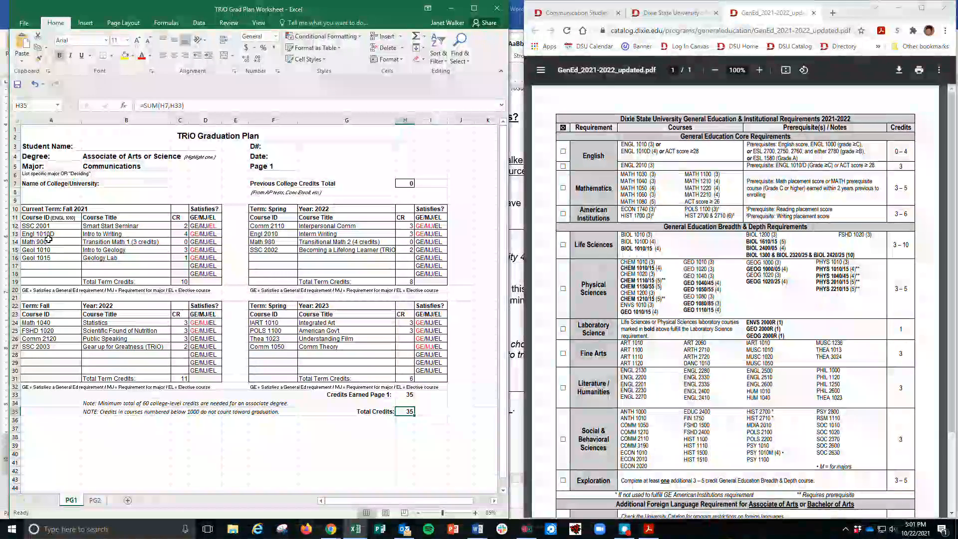
left_click(267, 242)
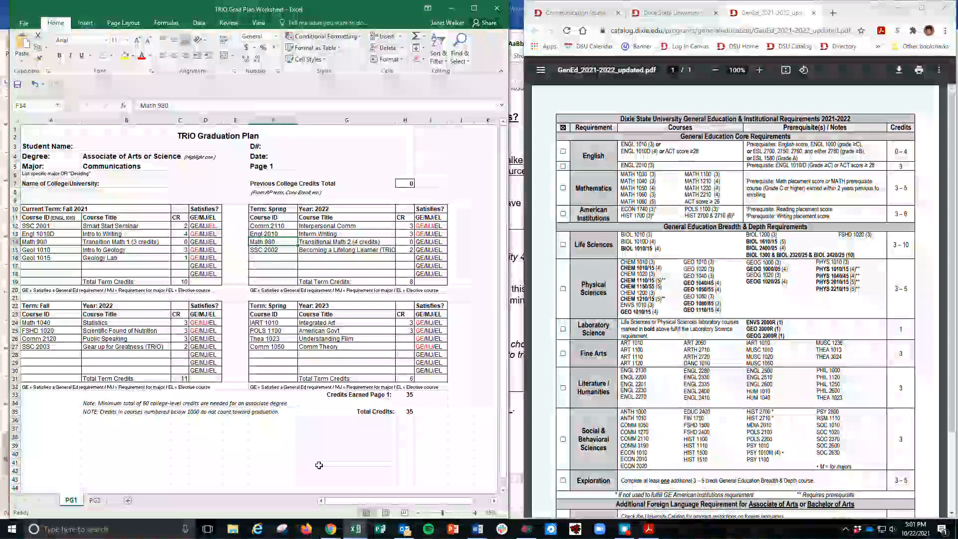
left_click(429, 411)
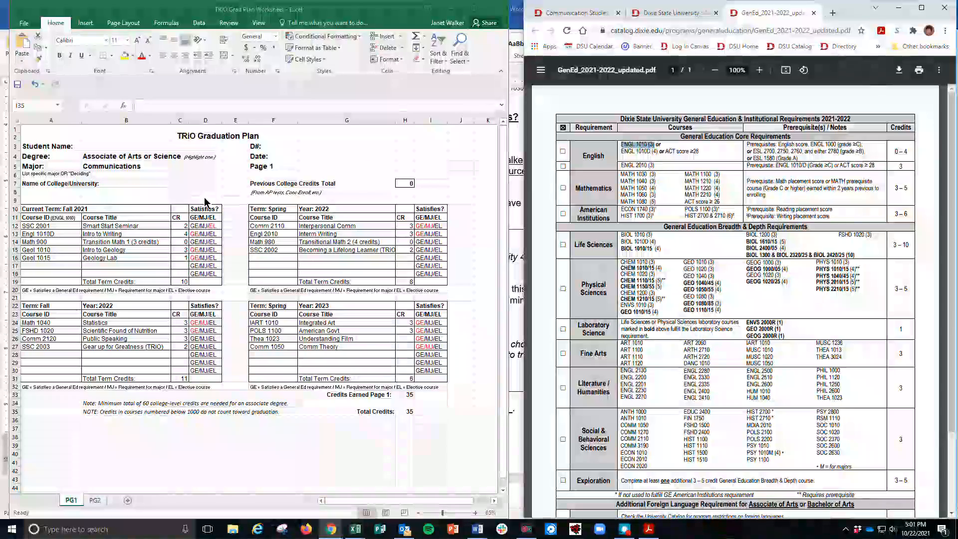
left_click(43, 233)
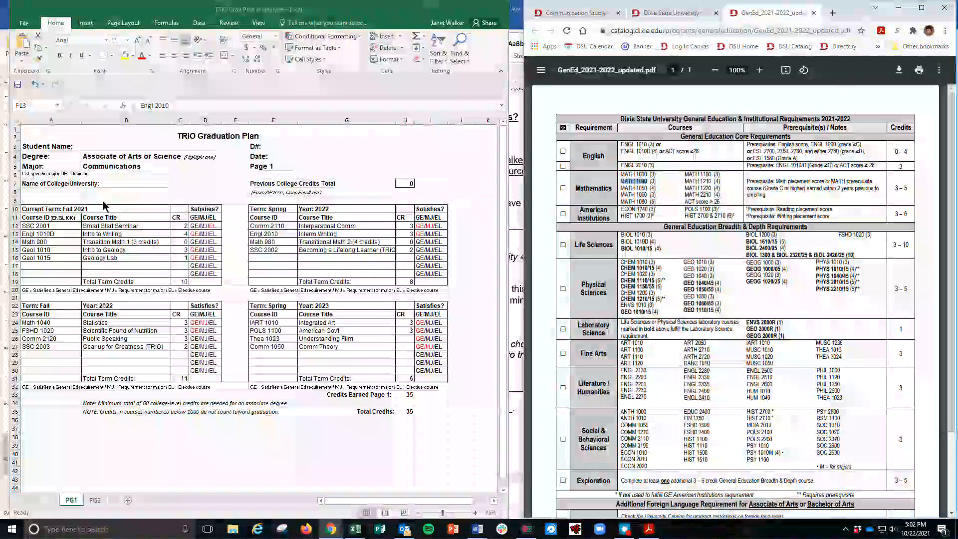
left_click(36, 322)
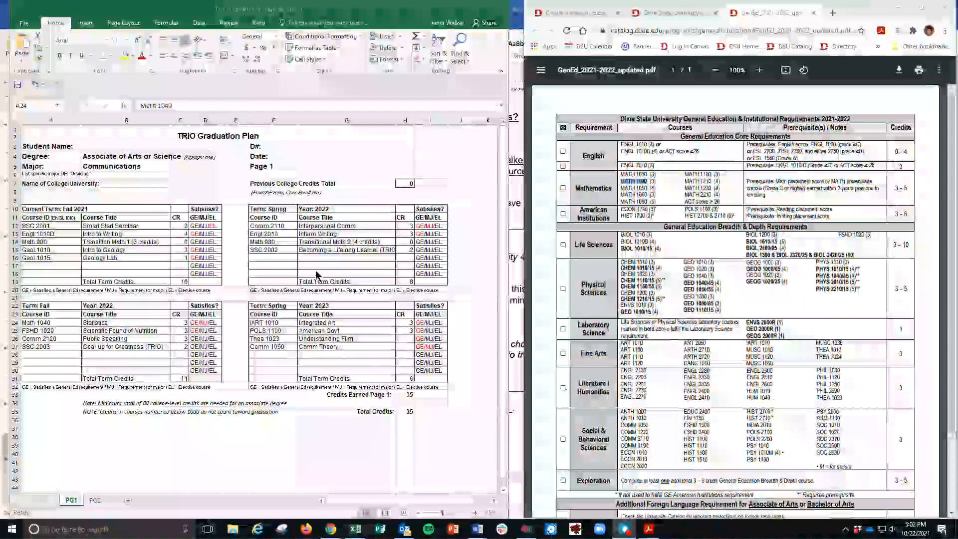
left_click(180, 268)
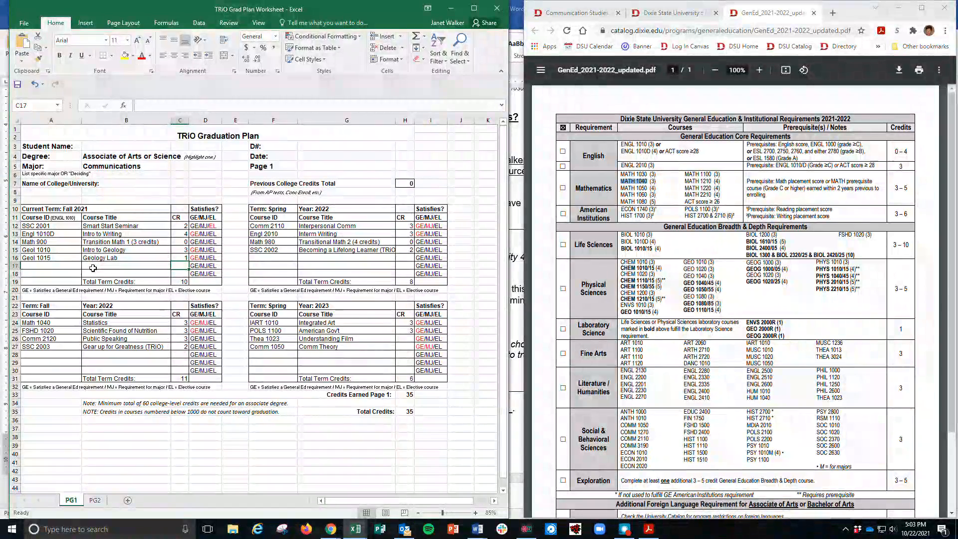
Step: Navigate back through the catalog to the Course Descriptions departments page
left_click(575, 12)
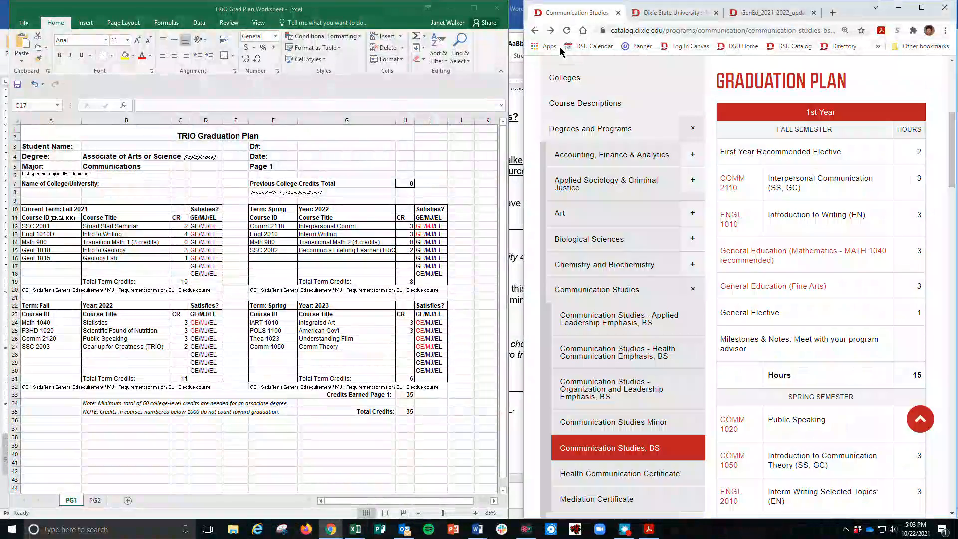
left_click(535, 31)
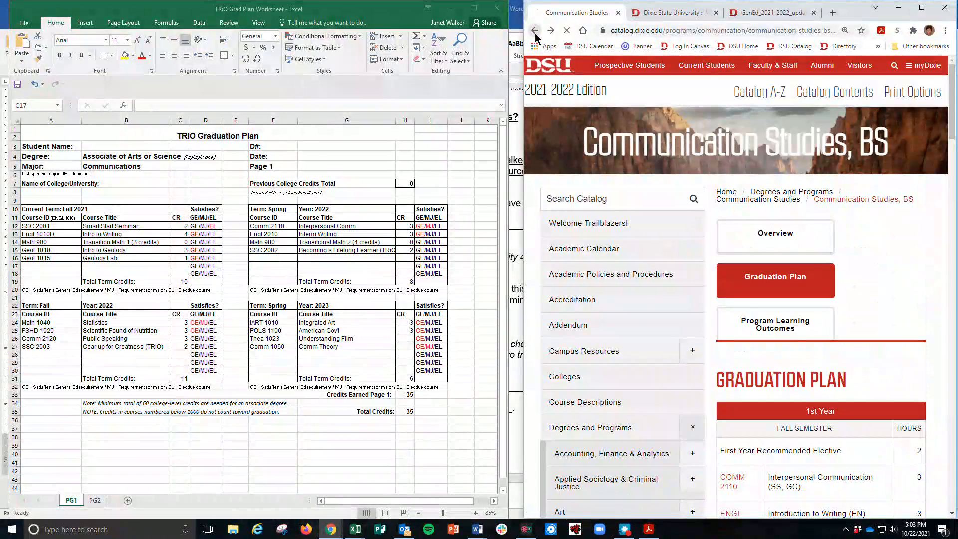
left_click(534, 31)
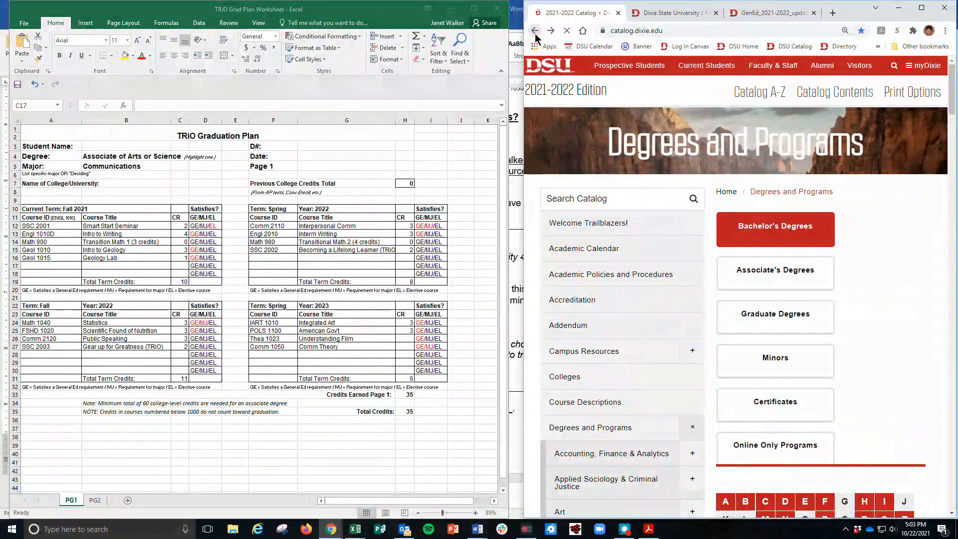
left_click(535, 31)
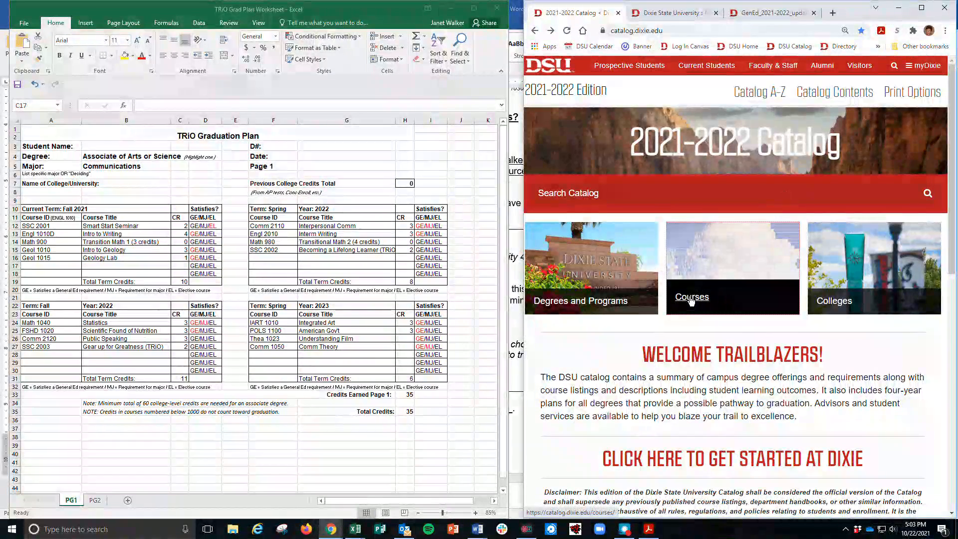
Step: Browse down through the Art (ART) course listings in the catalog
left_click(690, 297)
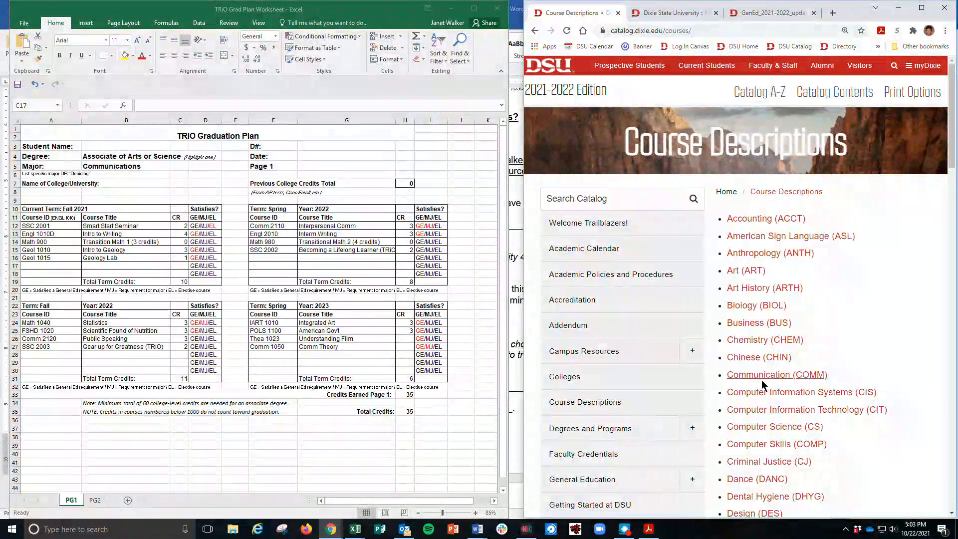
mouse_move(745, 270)
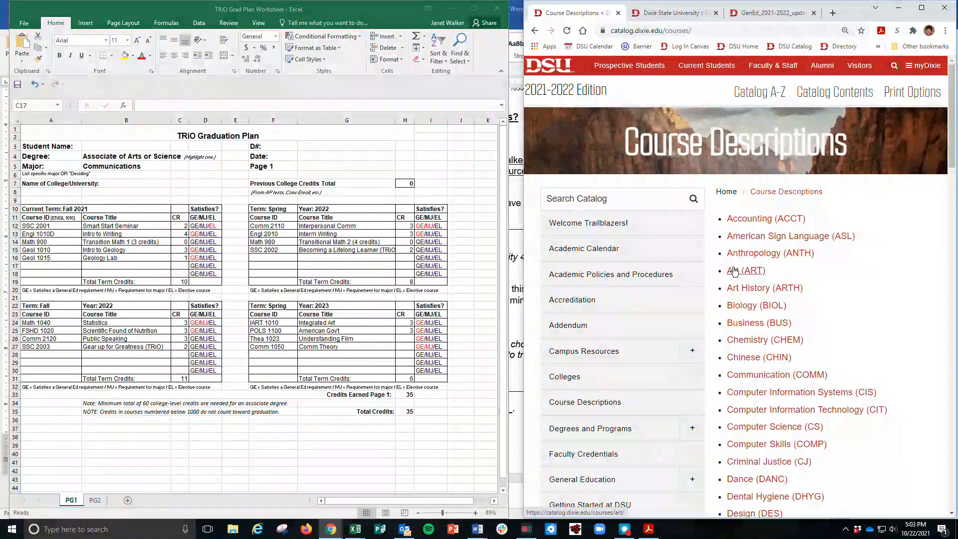
left_click(750, 271)
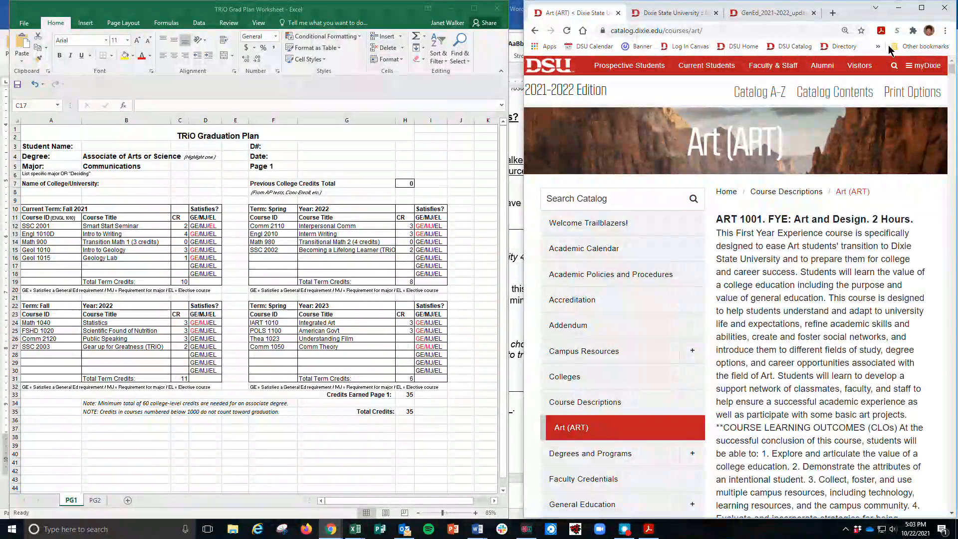
scroll("down", 3)
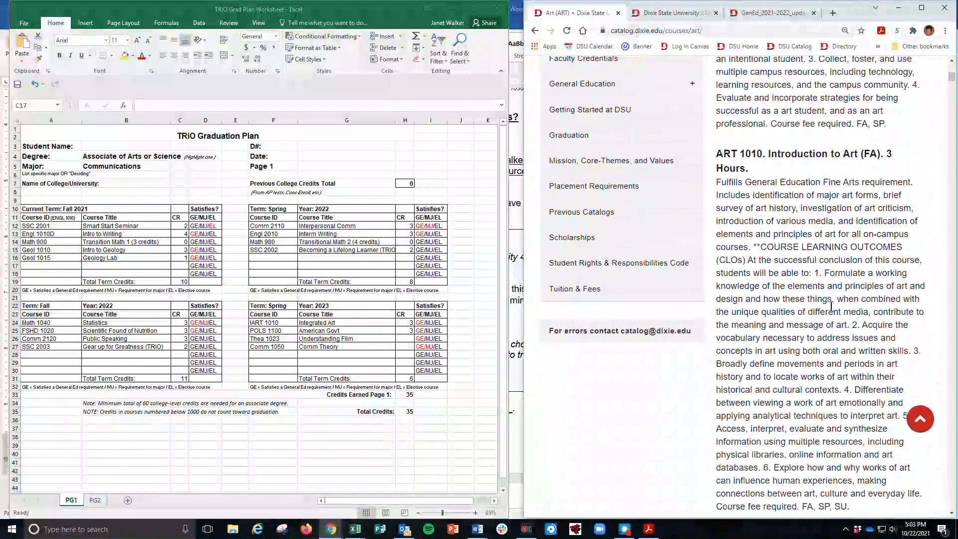
scroll("down", 3)
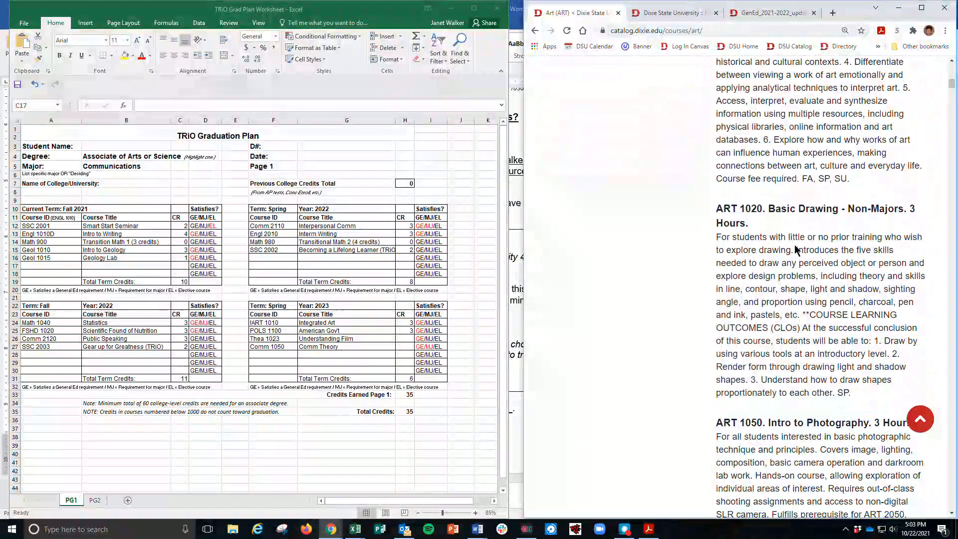
scroll("down", 3)
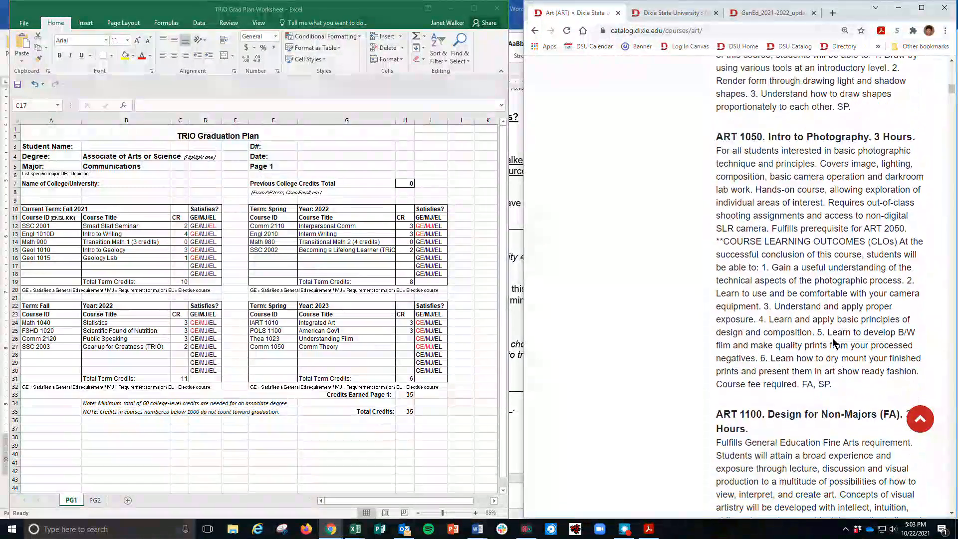
scroll("down", 3)
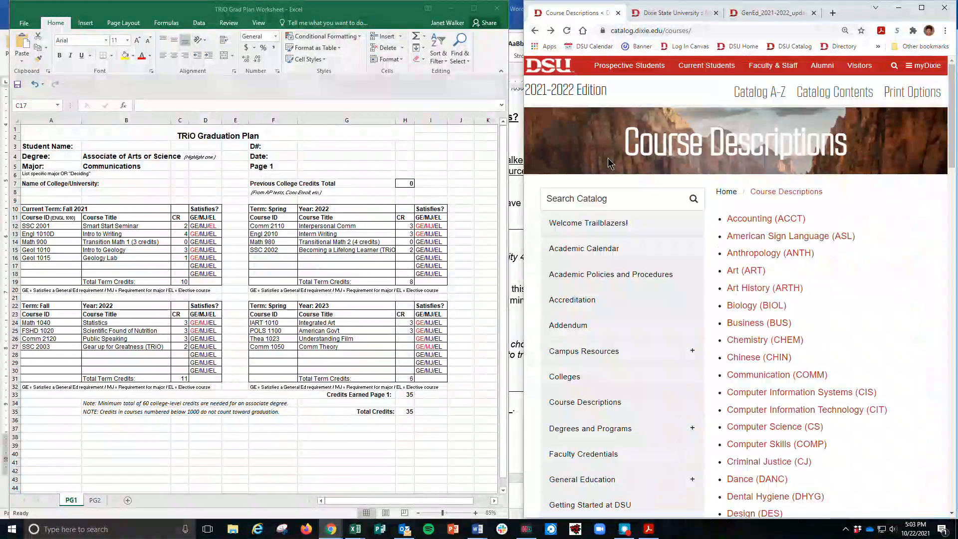
mouse_move(918, 183)
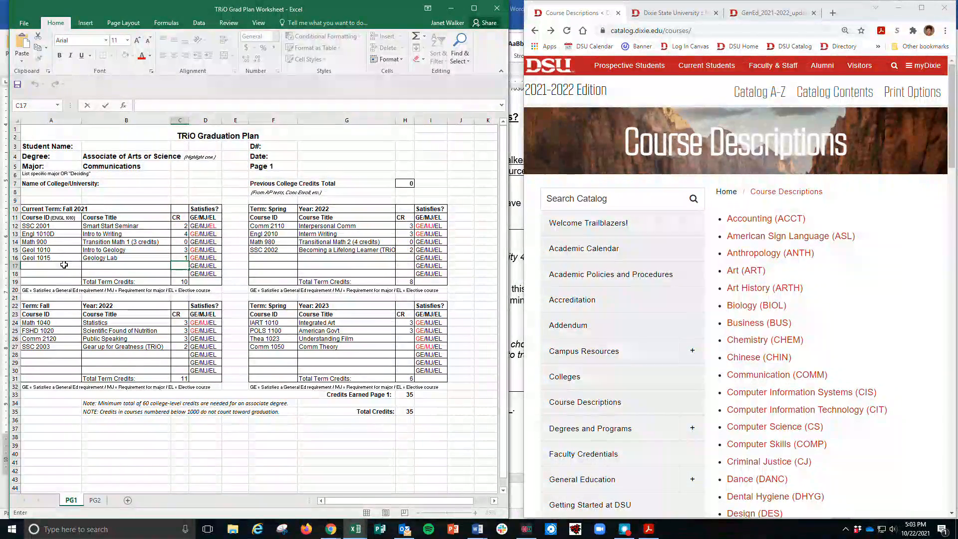
Step: Add a 2-credit Electives row under Geol 1015 and check the total credits calculation
left_click(50, 268)
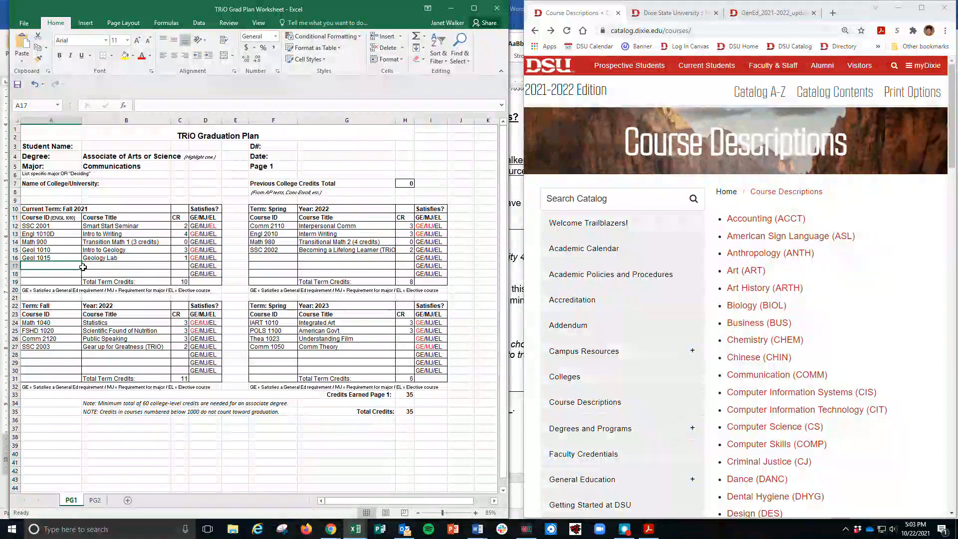
left_click(403, 411)
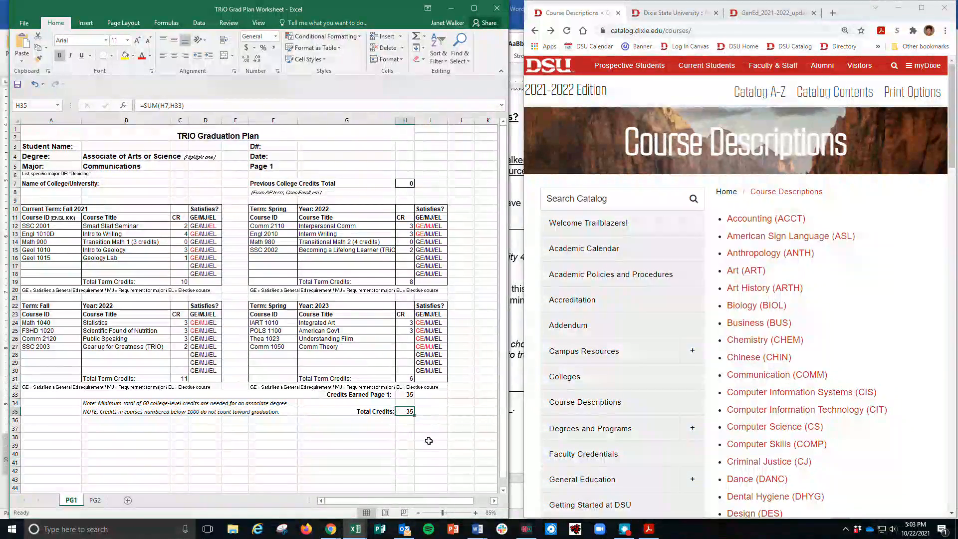
left_click(127, 265)
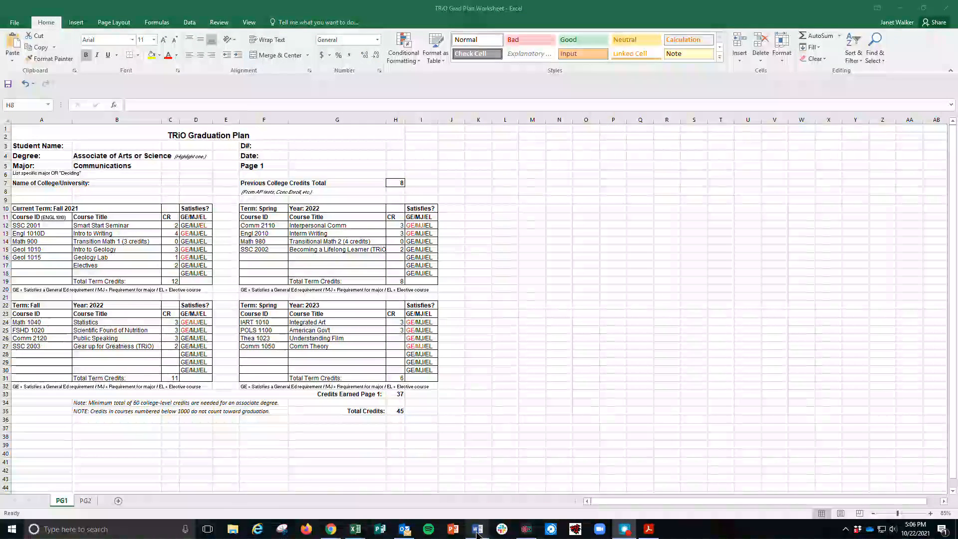
Step: Review the Helpful Tips in the Word instructions, highlighting 'course descriptions' and 'Balance your schedule'
left_click(477, 529)
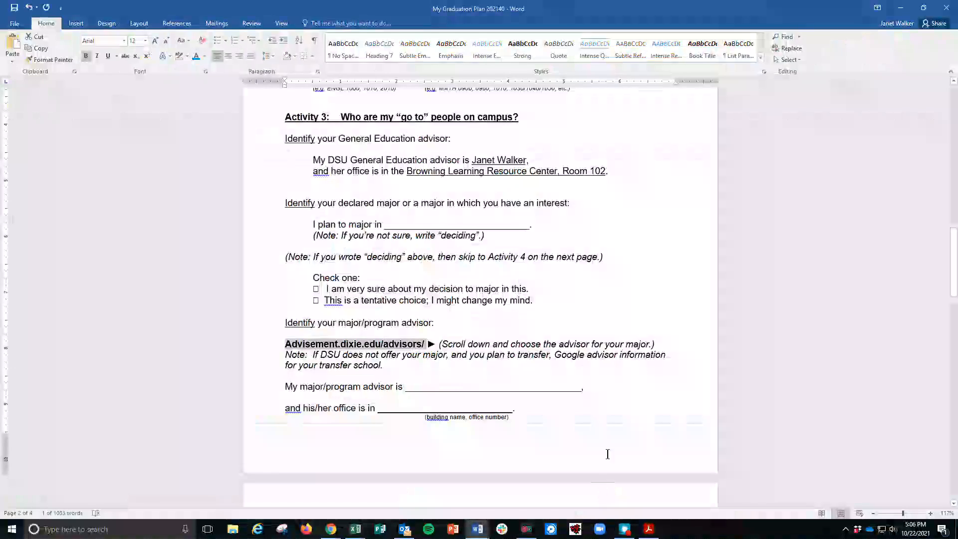
scroll("down", 3)
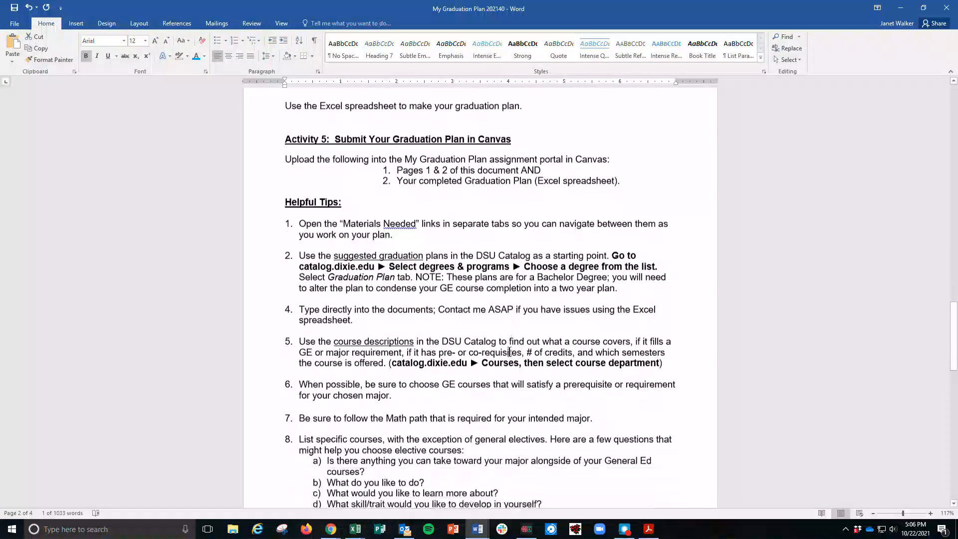
scroll("down", 3)
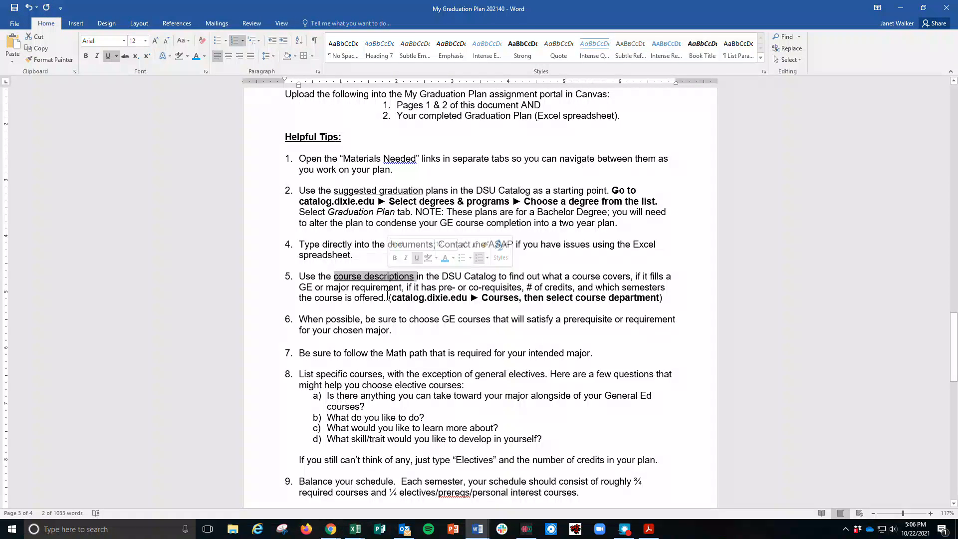
left_click(360, 359)
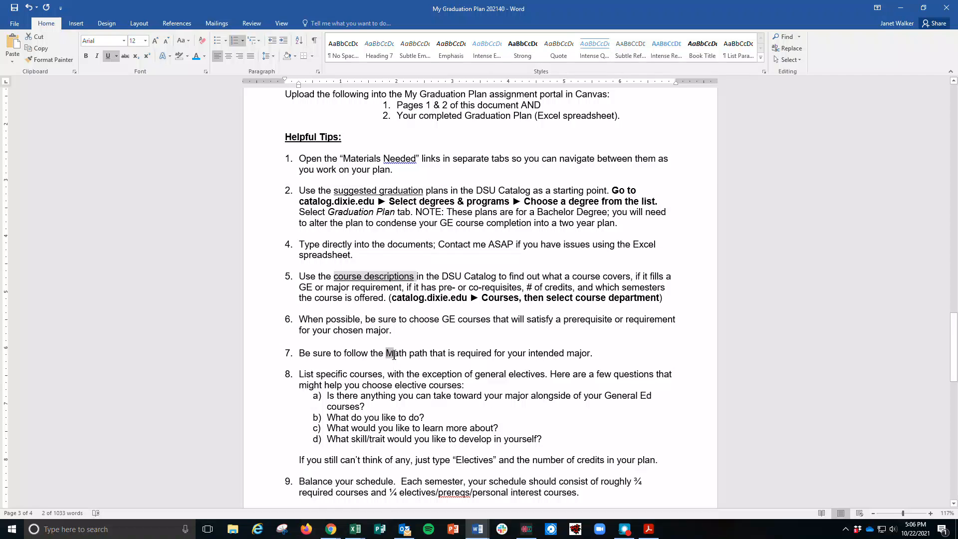
scroll("down", 3)
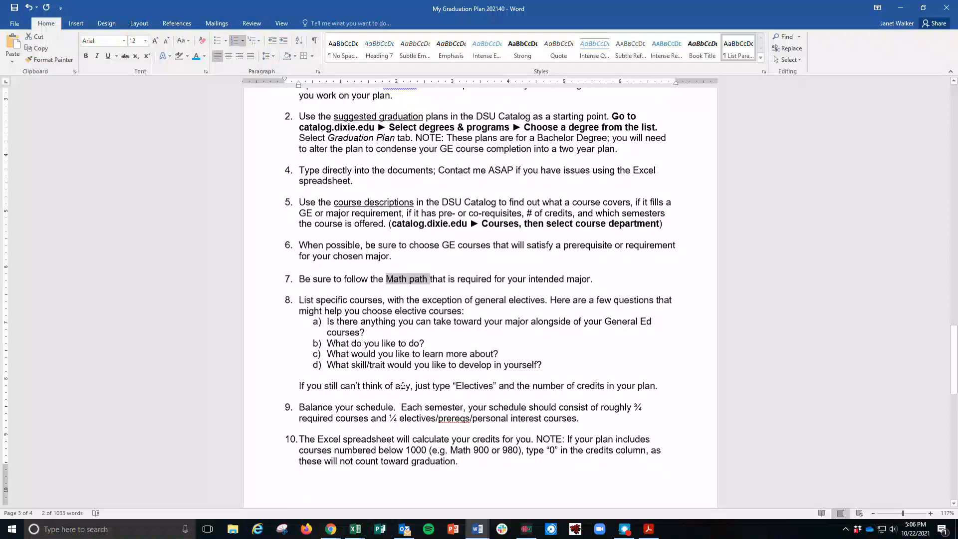
scroll("up", 3)
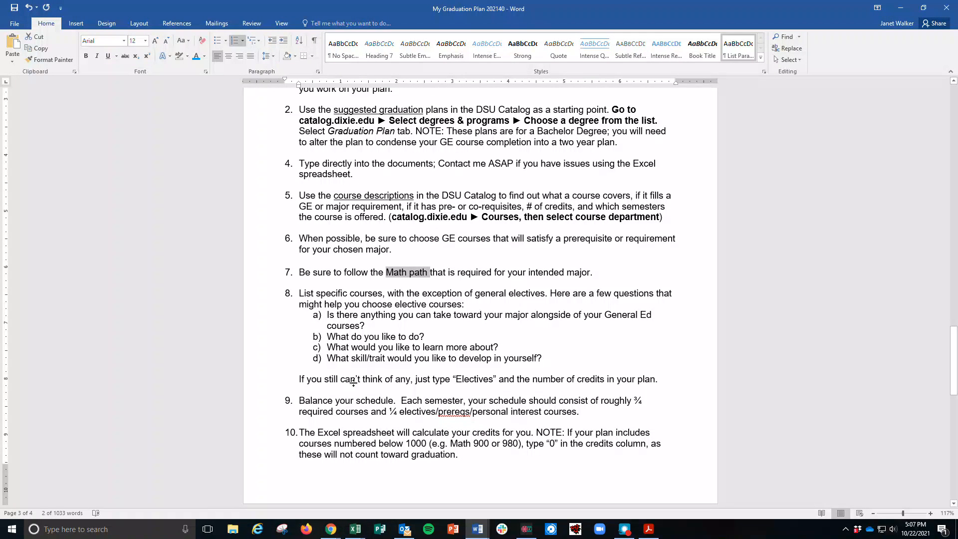
double_click(330, 400)
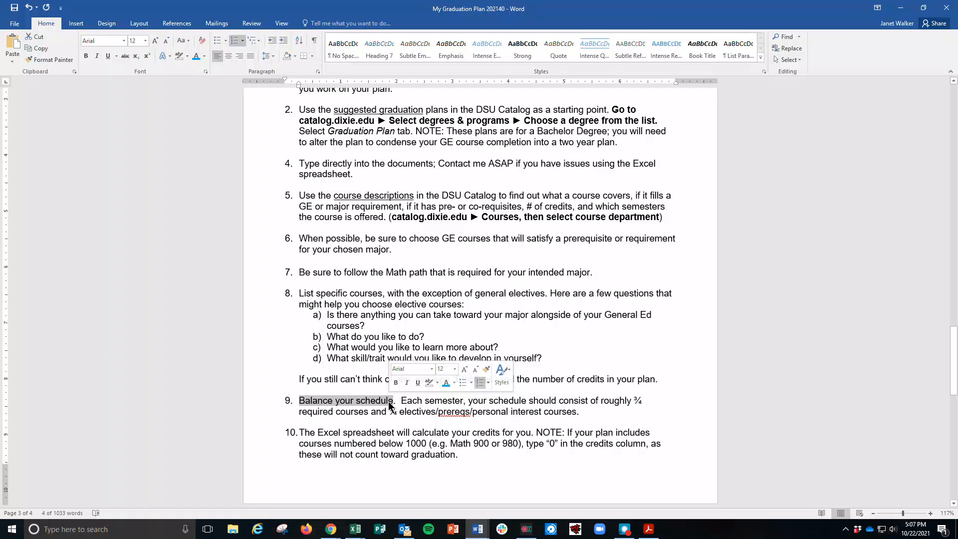
scroll("up", 3)
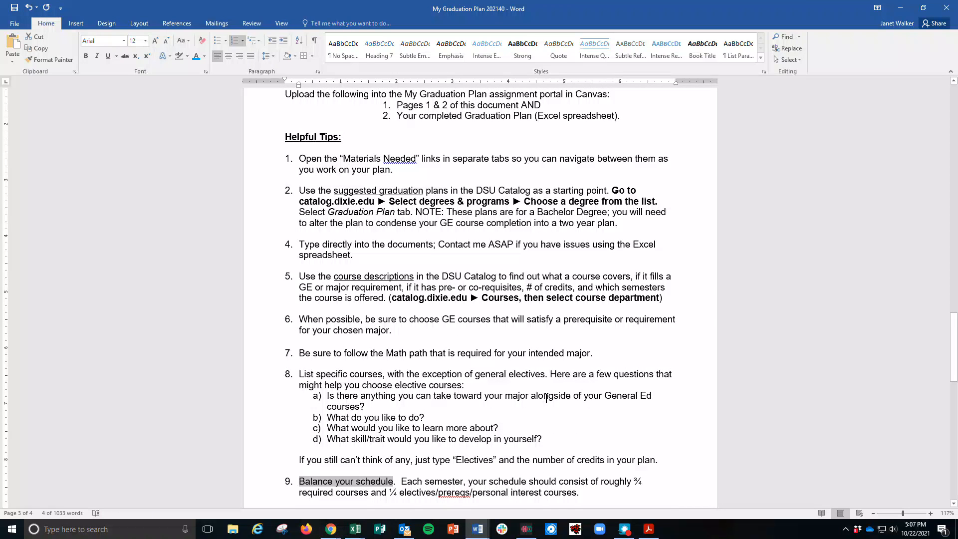
mouse_move(716, 332)
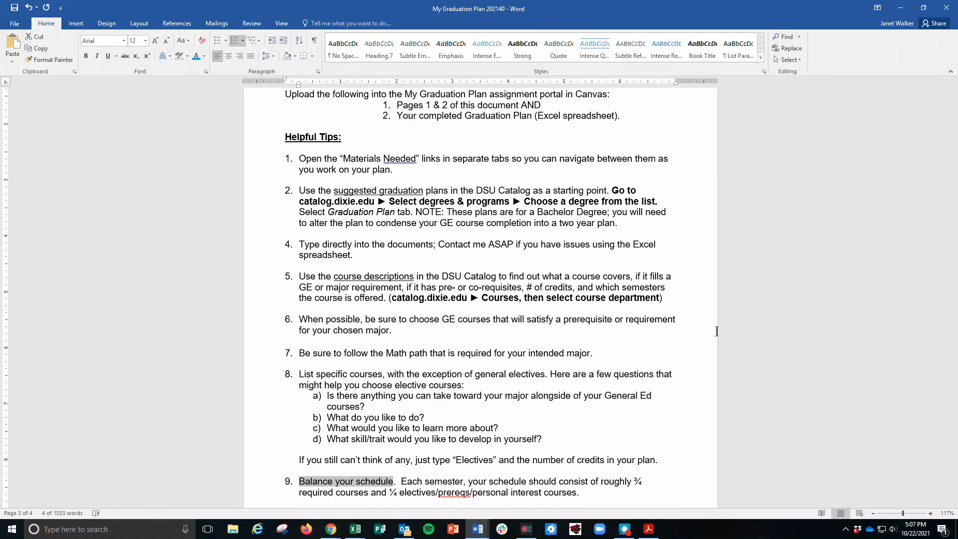
Step: Scroll to the Grading Rubric on page 4 and review it down to the upload item
scroll("down", 3)
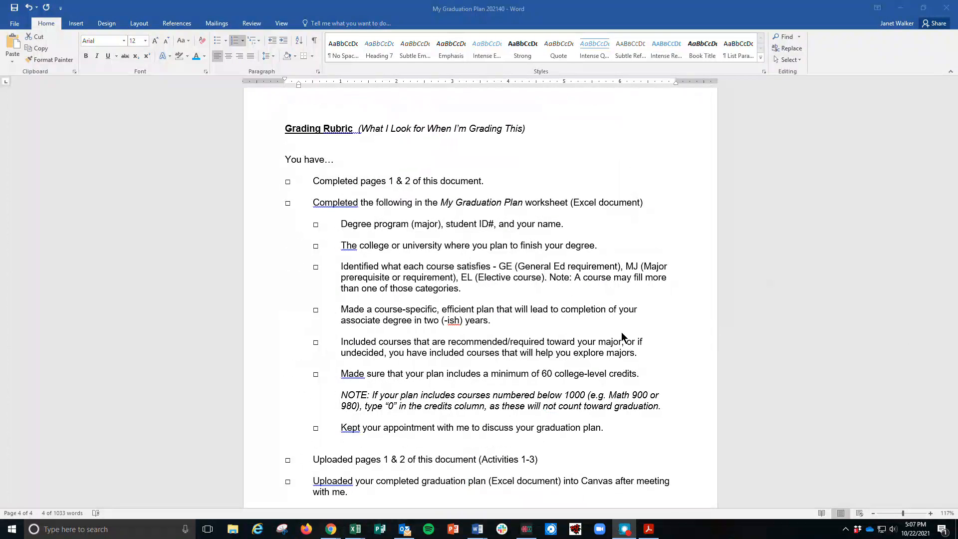
scroll("down", 3)
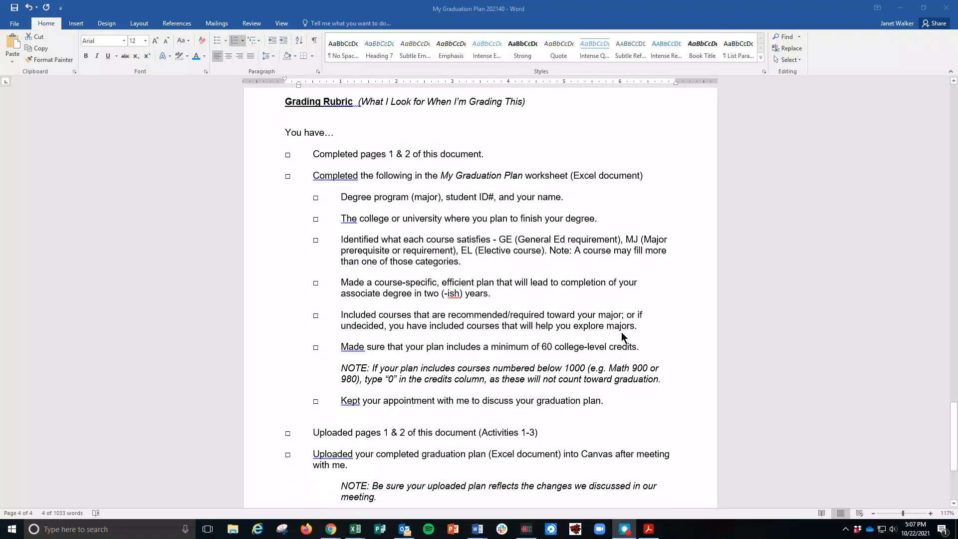
scroll("up", 3)
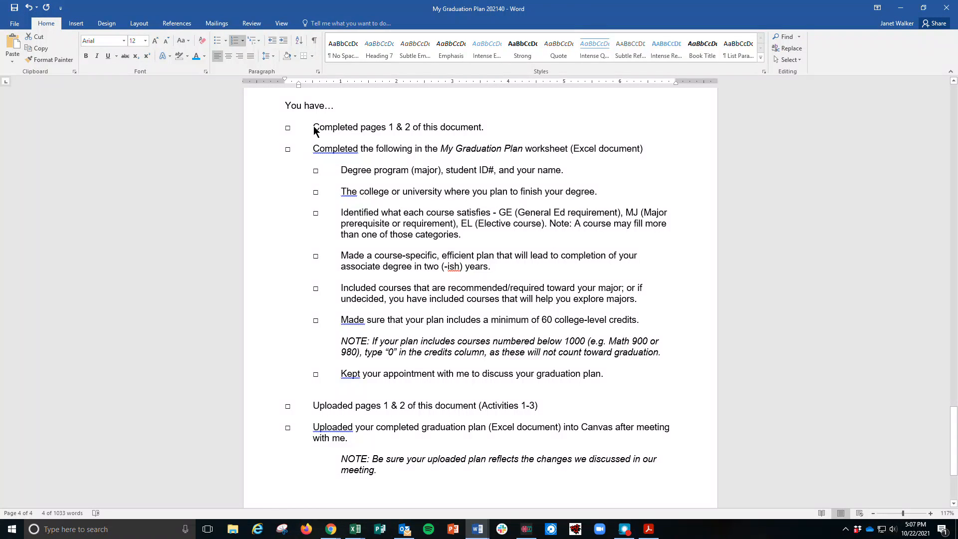
mouse_move(489, 241)
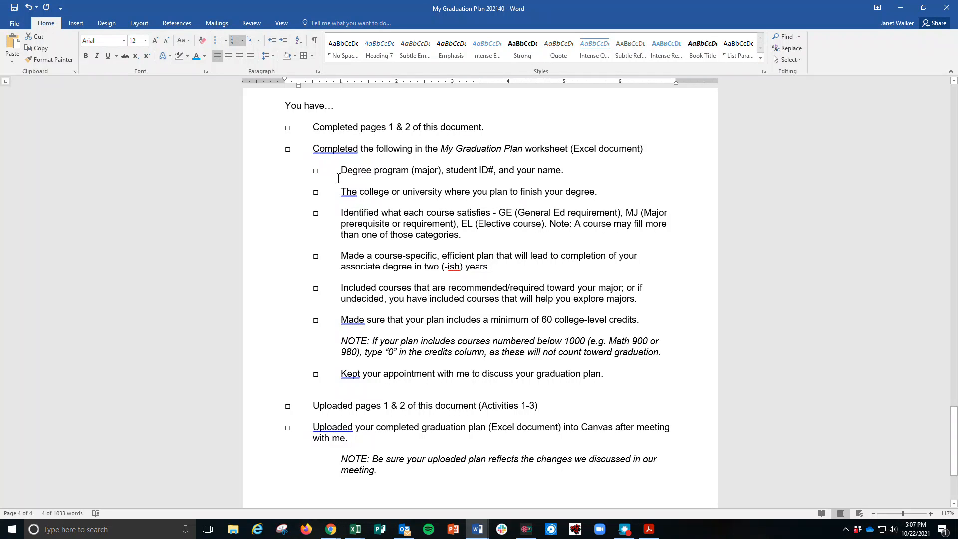
mouse_move(346, 336)
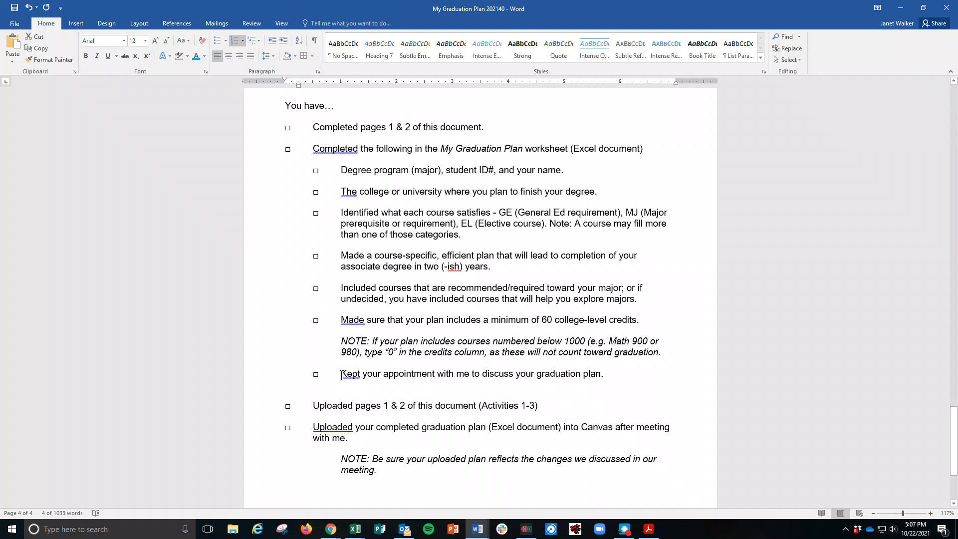
left_click(312, 405)
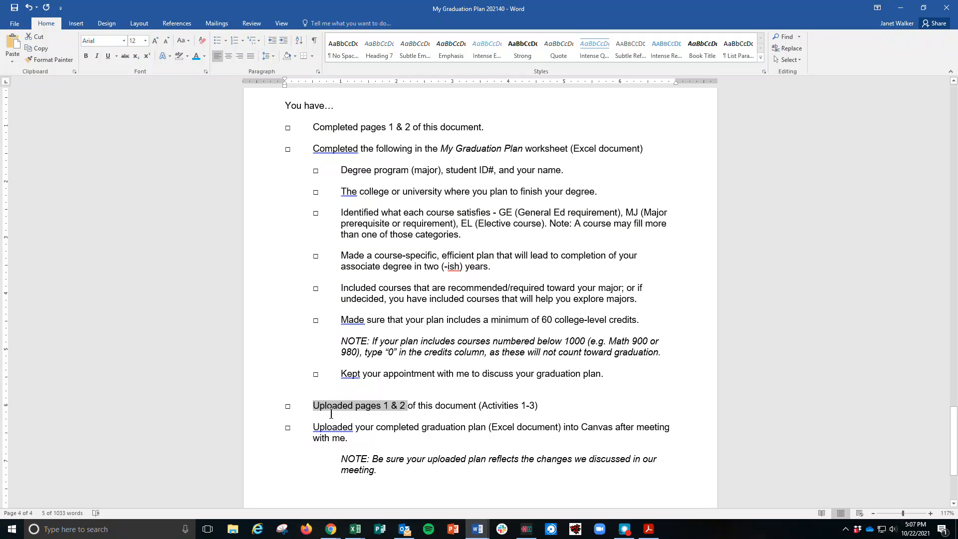
mouse_move(611, 306)
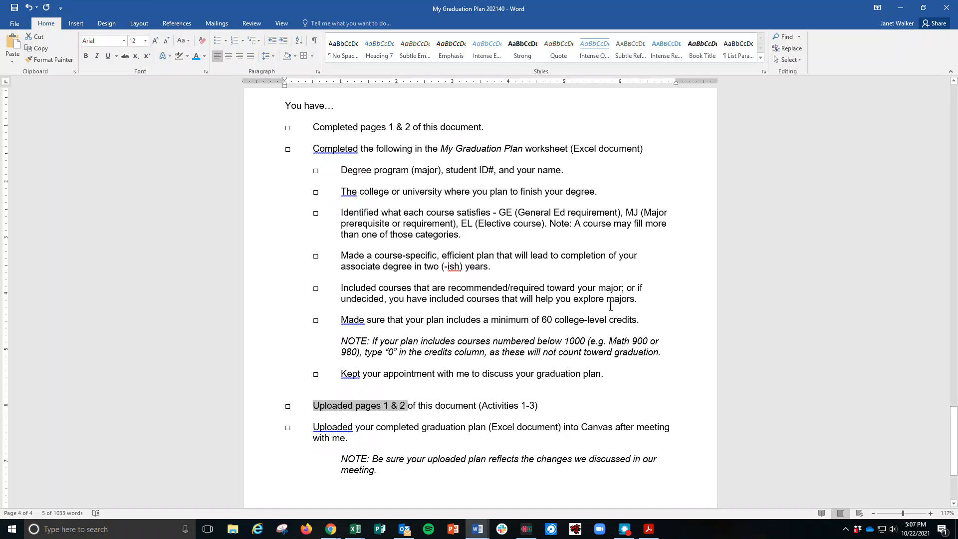
mouse_move(787, 276)
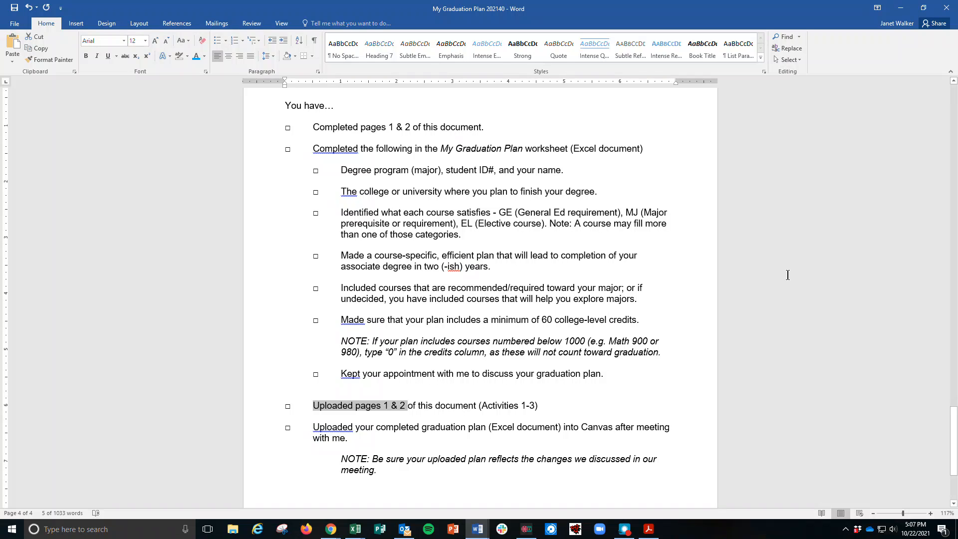
mouse_move(748, 308)
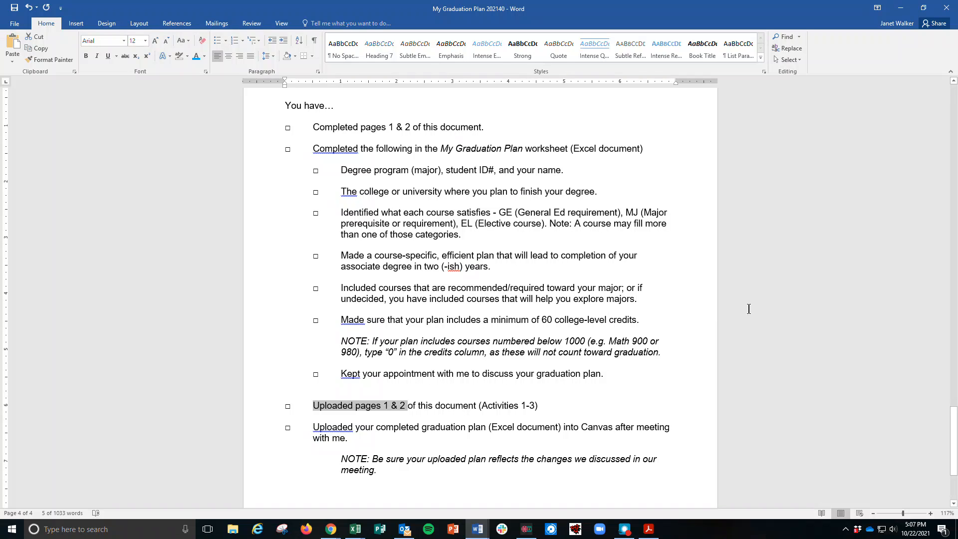